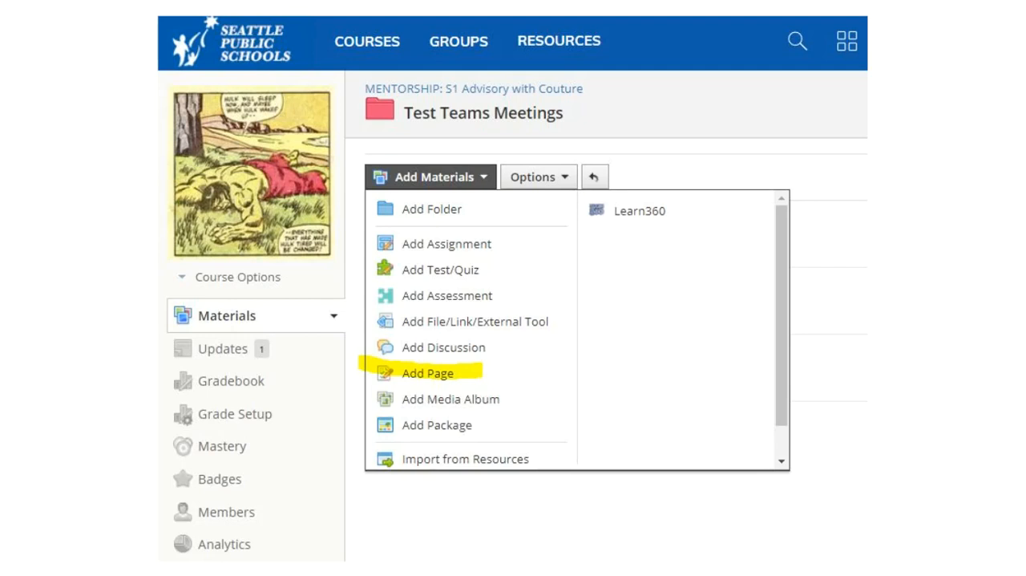
mouse_move(560, 327)
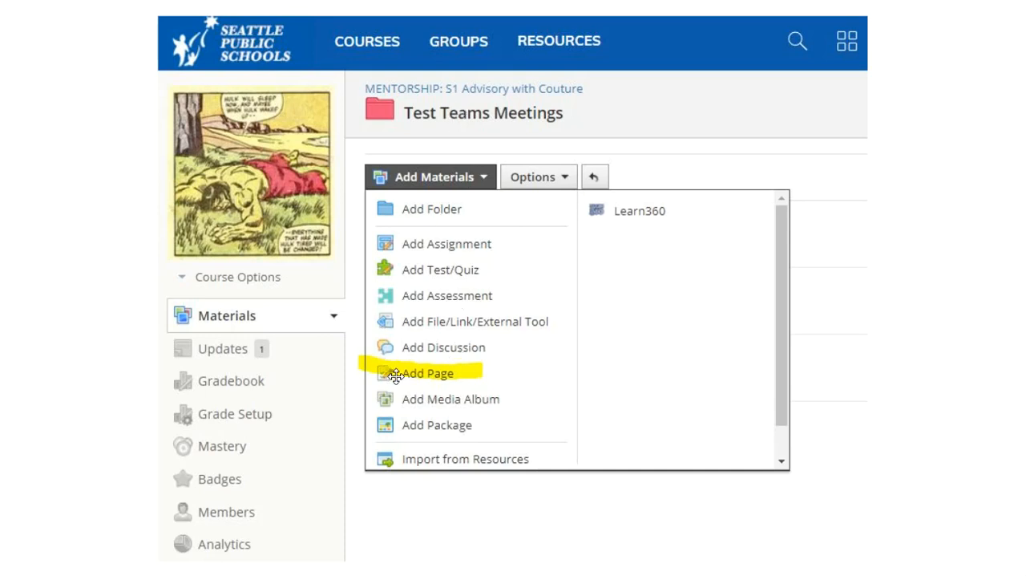
mouse_move(424, 377)
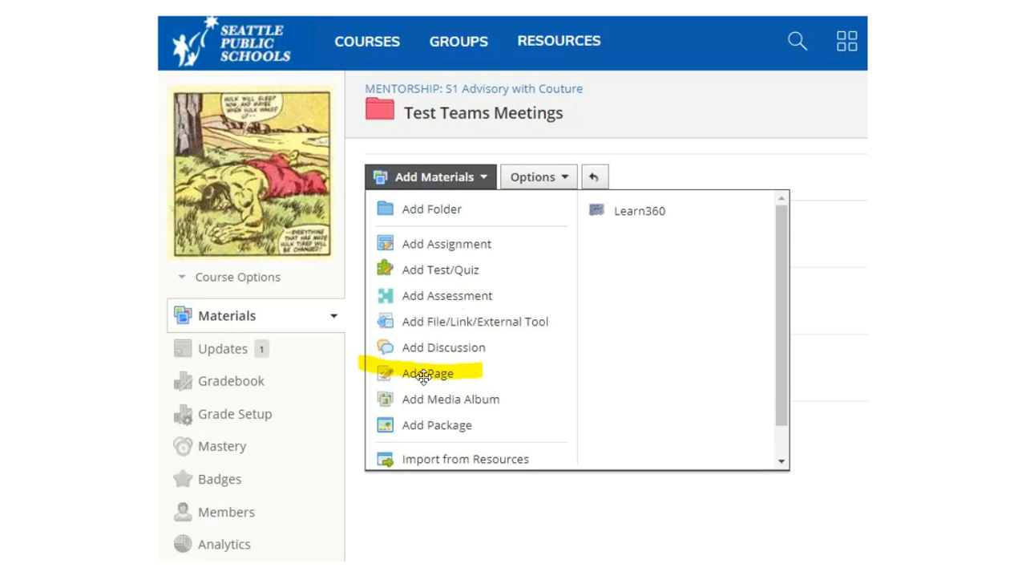
mouse_move(431, 376)
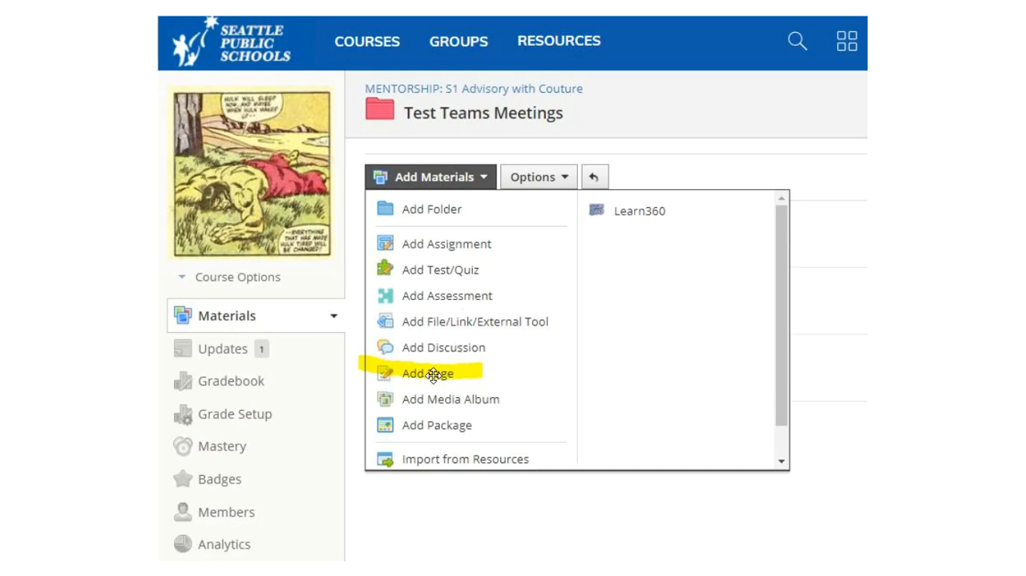
Step: Start a new page in the Test Teams Meetings folder and review its title, body and options fields
left_click(427, 372)
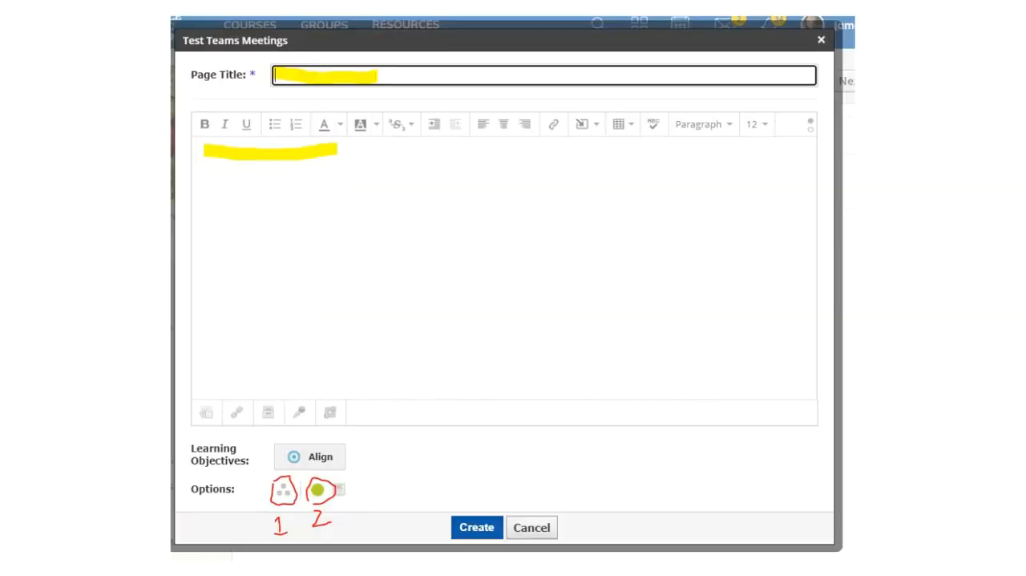
mouse_move(369, 255)
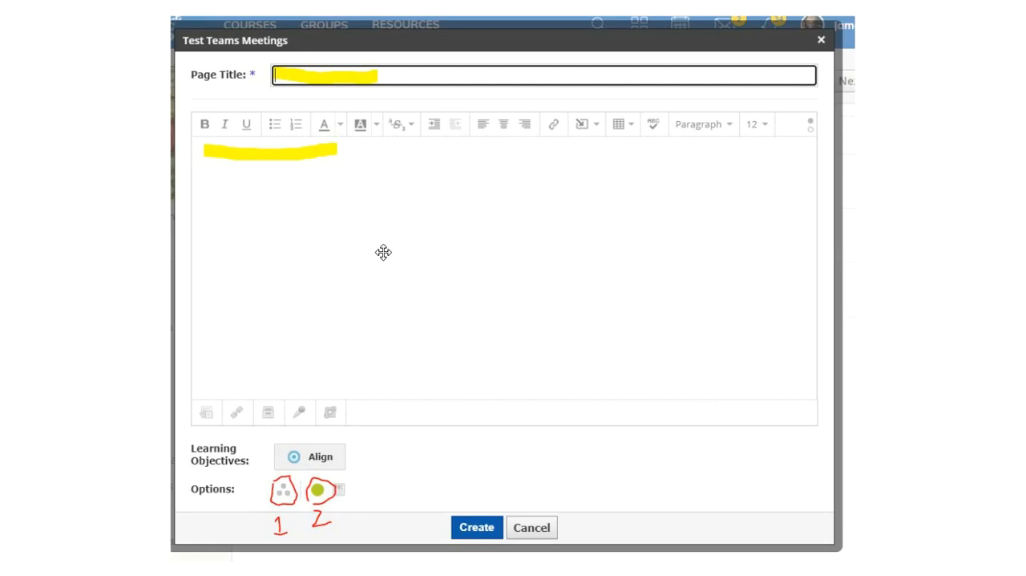
mouse_move(343, 71)
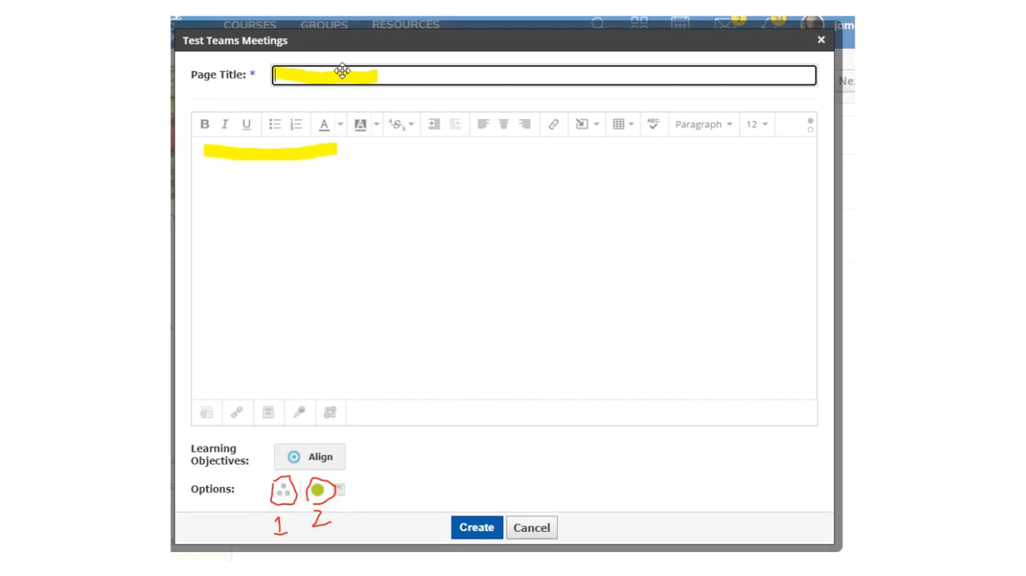
mouse_move(283, 152)
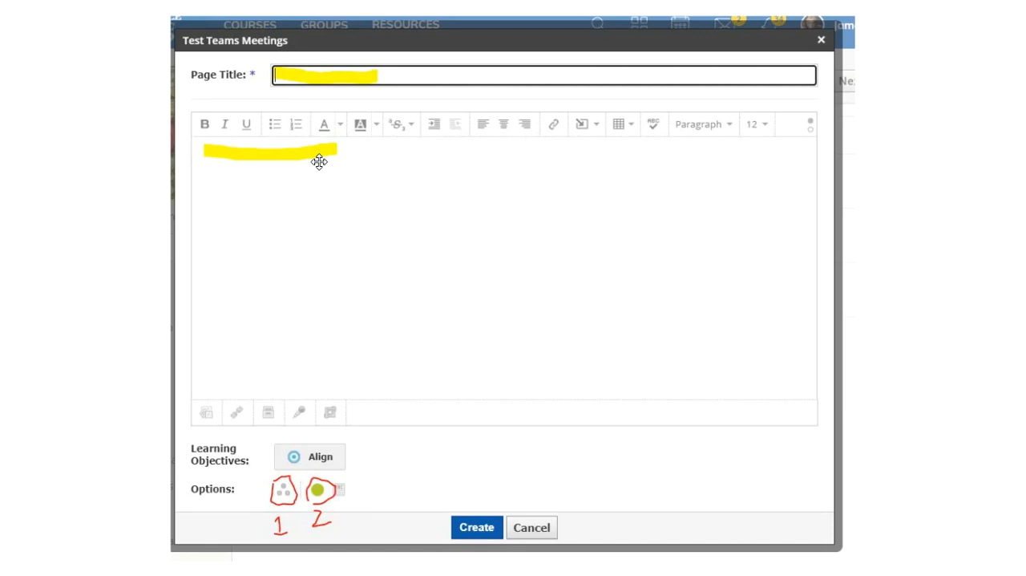
mouse_move(346, 128)
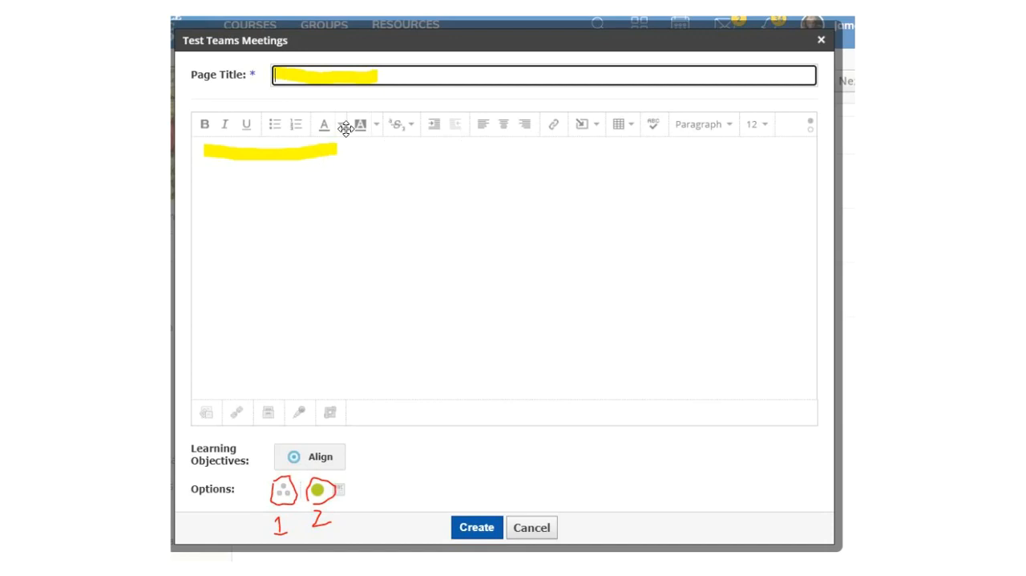
mouse_move(342, 167)
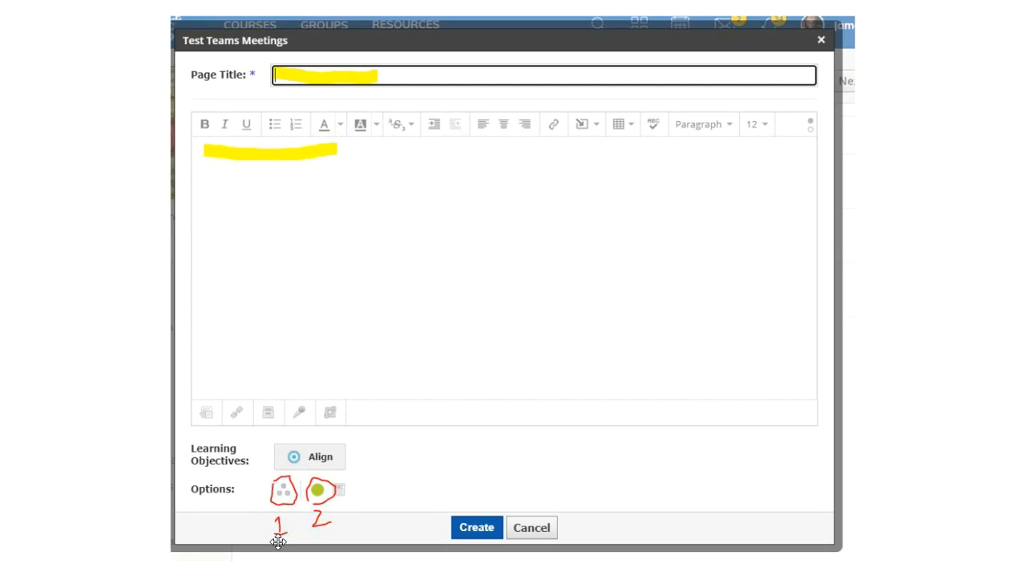
mouse_move(282, 491)
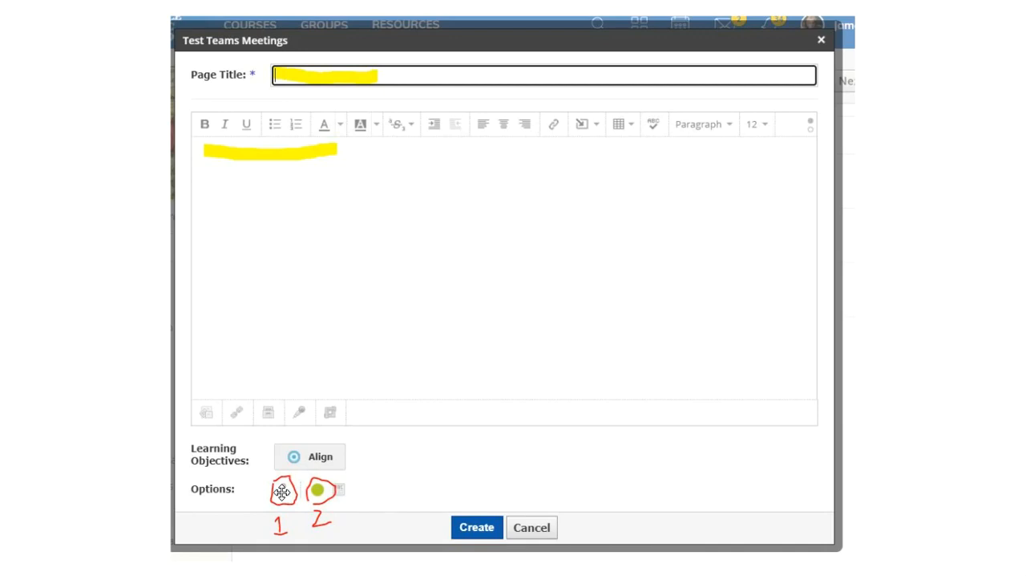
mouse_move(173, 151)
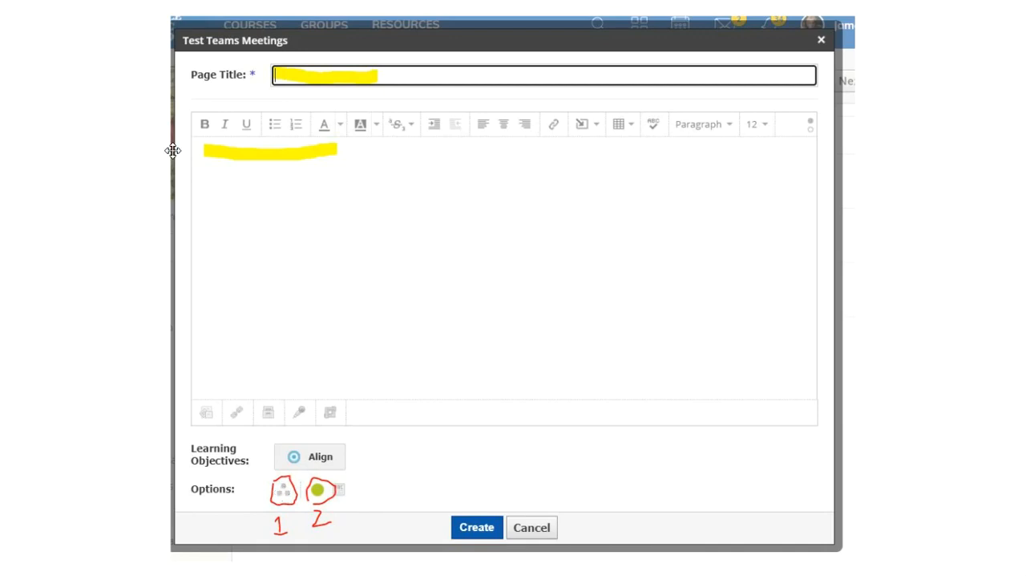
mouse_move(283, 158)
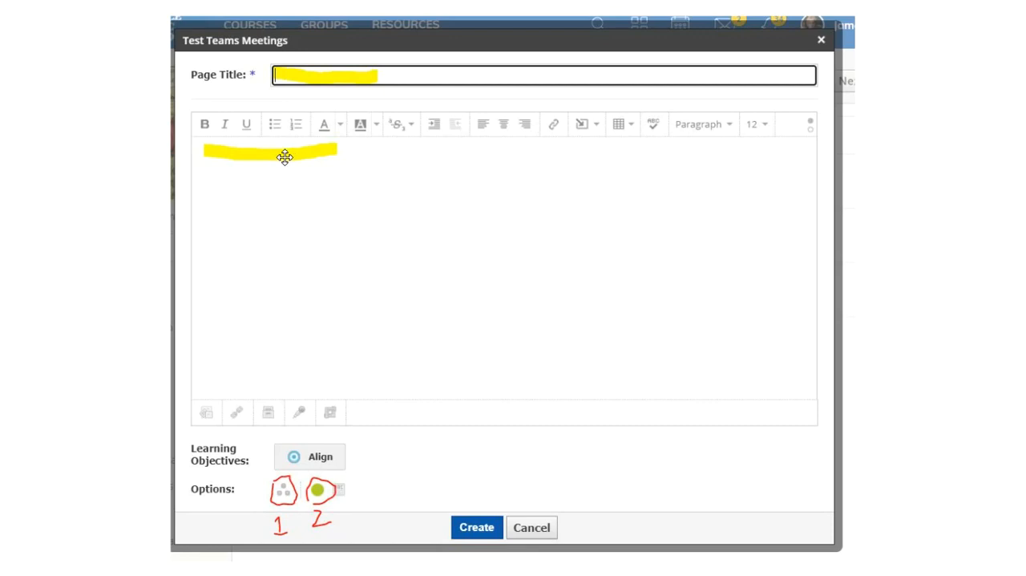
mouse_move(238, 507)
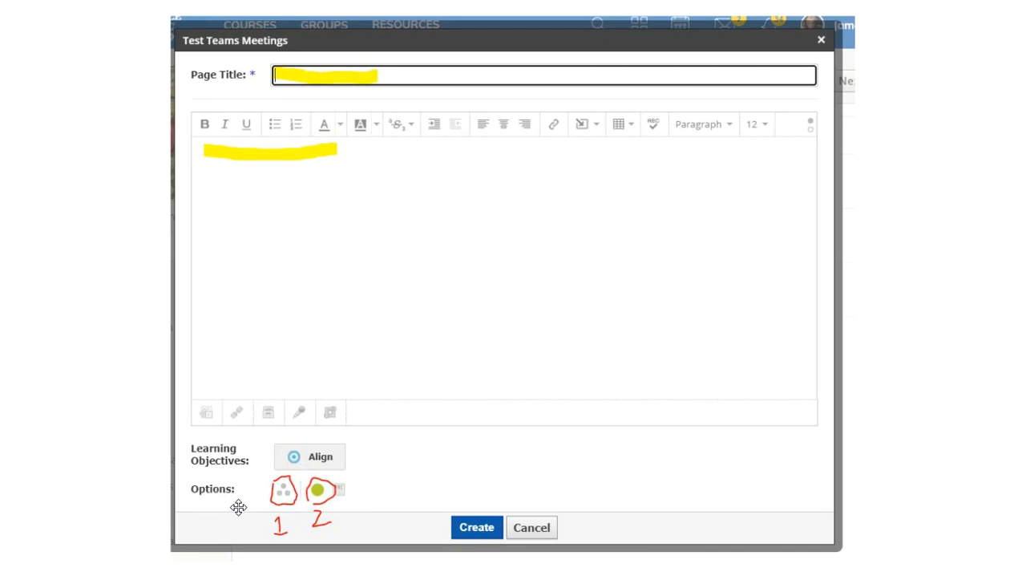
mouse_move(283, 494)
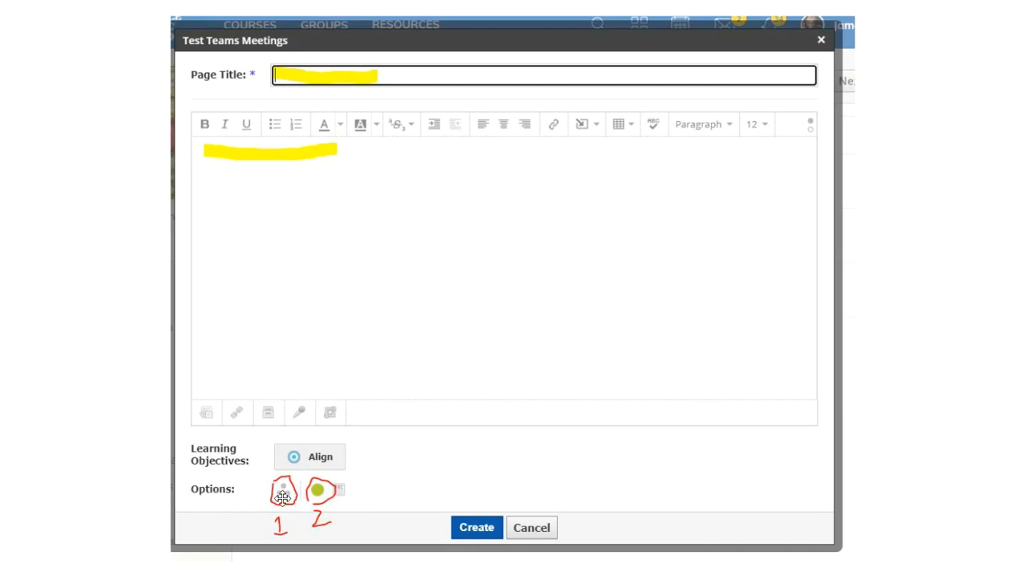
mouse_move(292, 183)
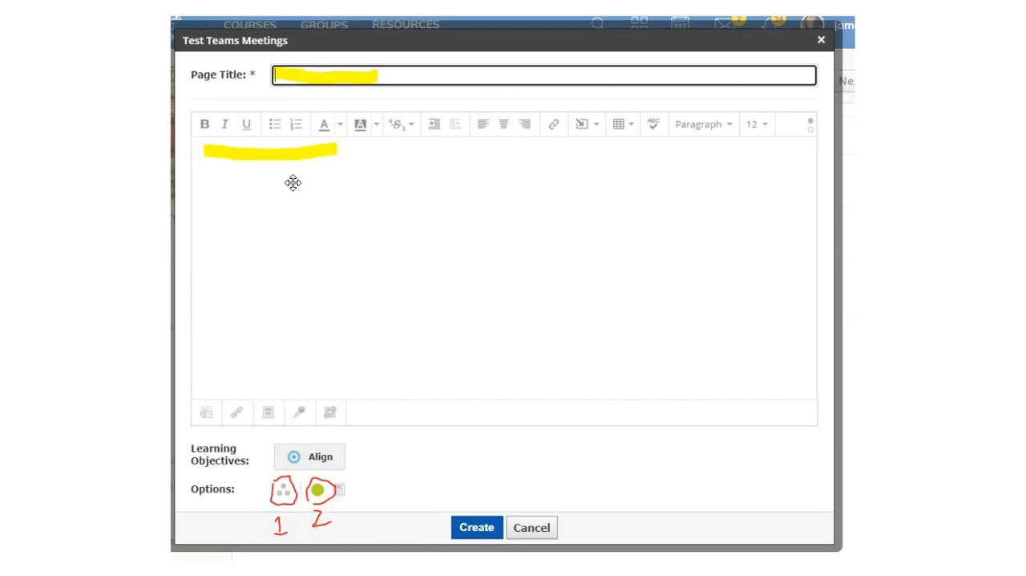
mouse_move(291, 337)
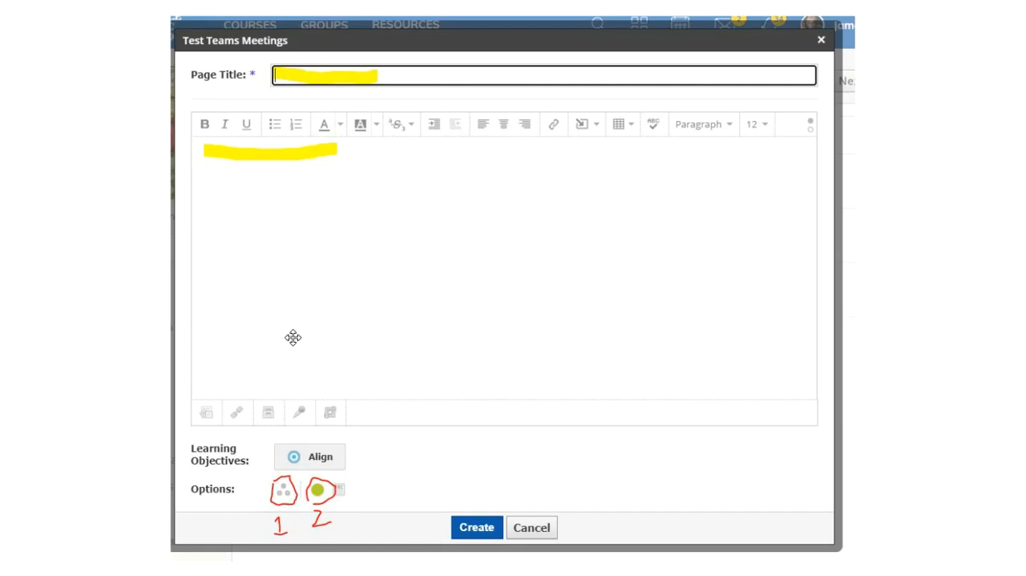
mouse_move(271, 240)
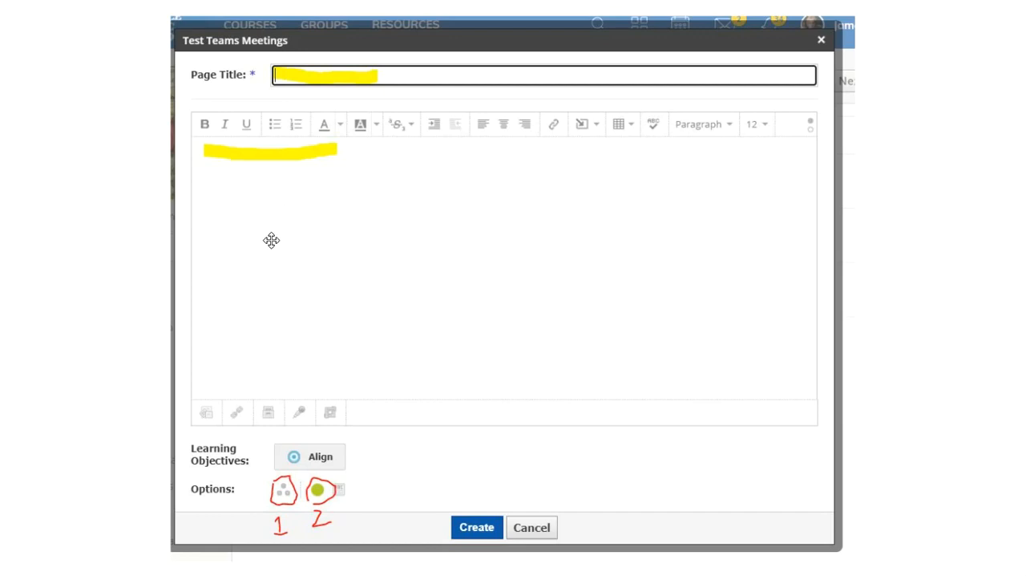
mouse_move(263, 286)
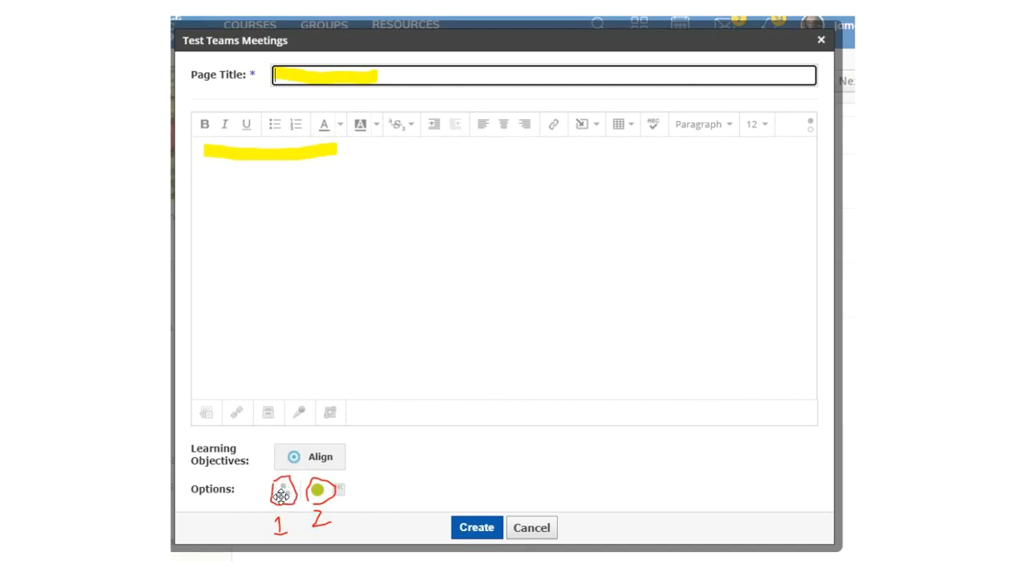
mouse_move(292, 478)
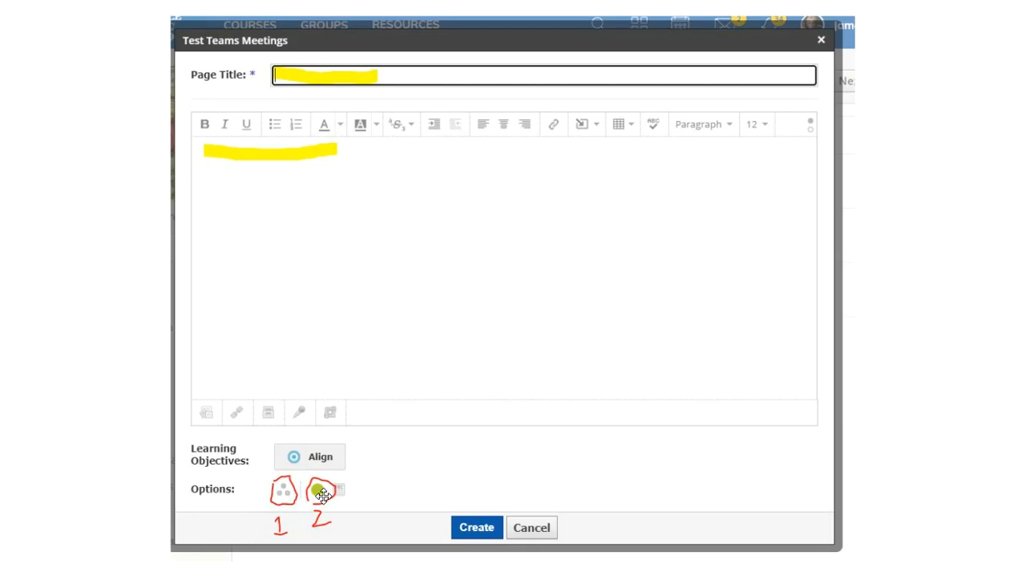
left_click(319, 491)
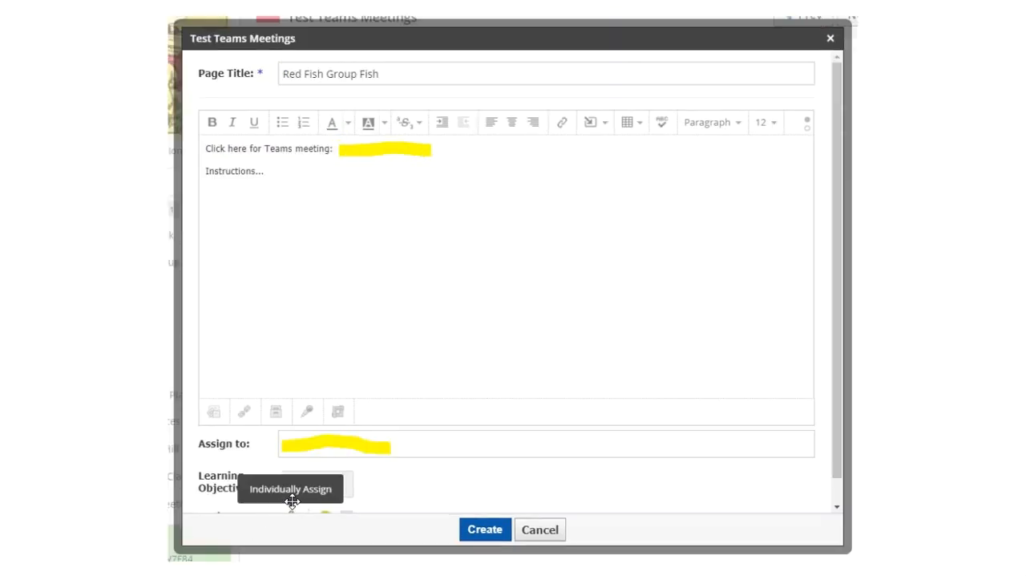
mouse_move(423, 442)
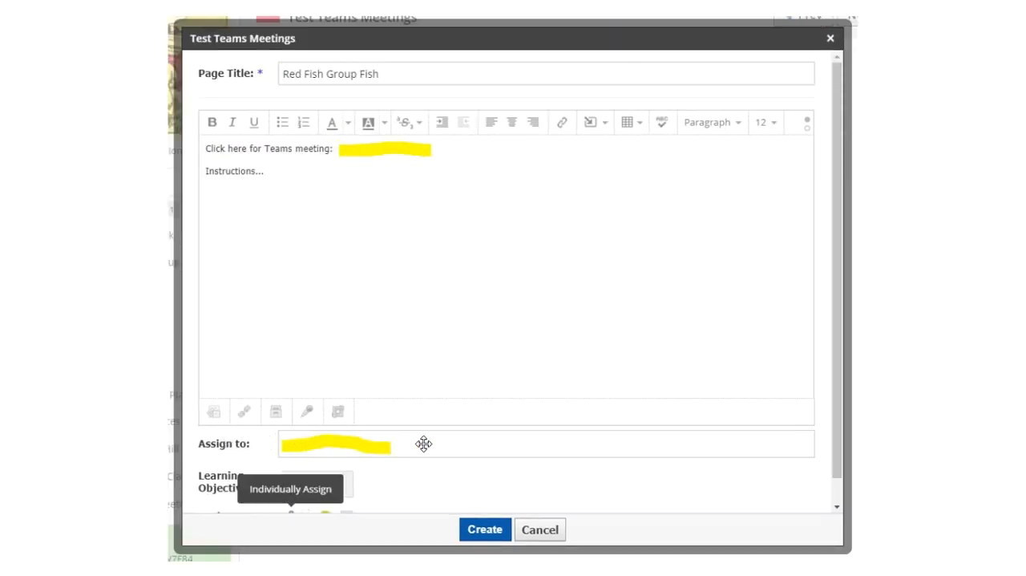
mouse_move(333, 446)
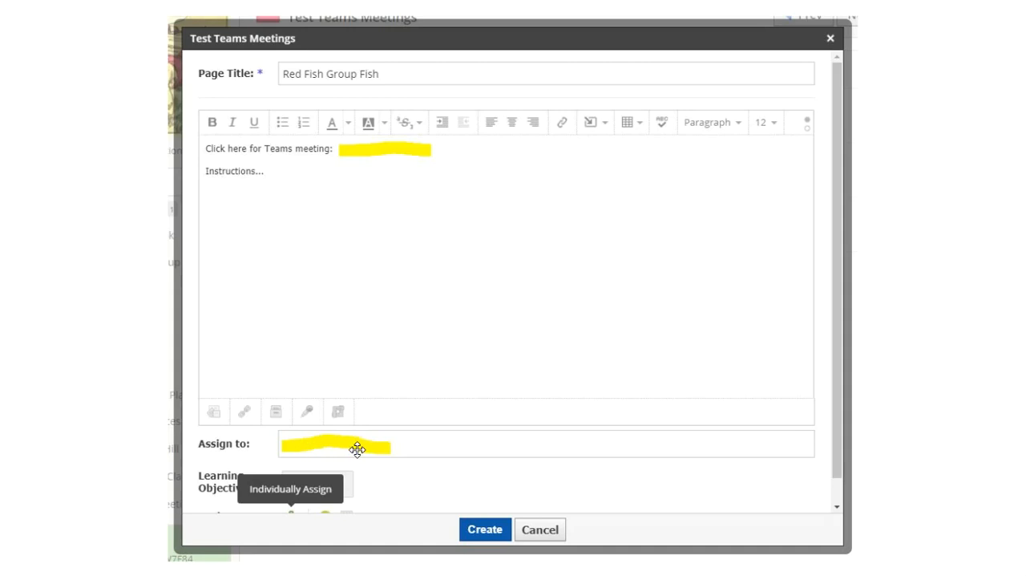
mouse_move(425, 449)
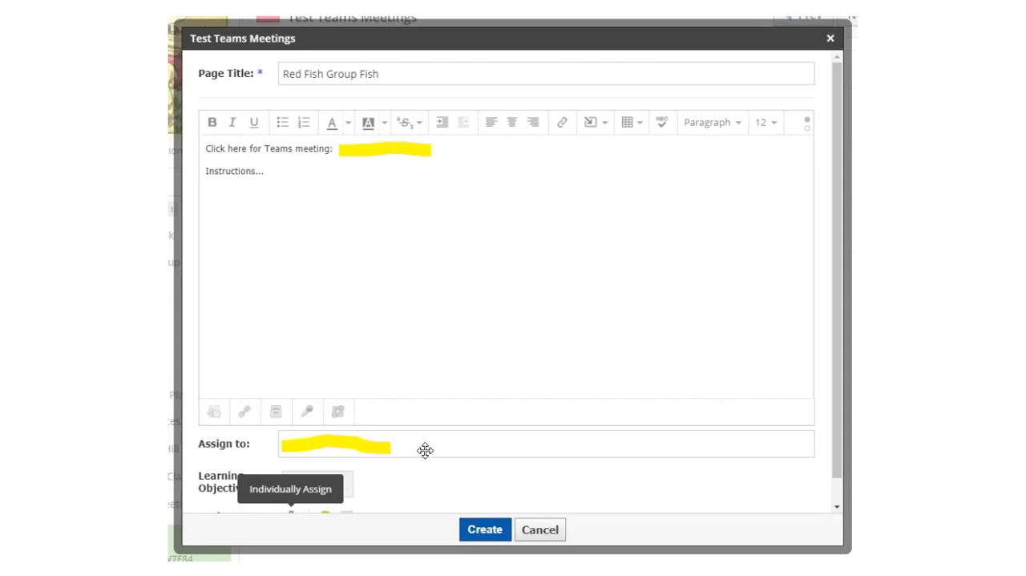
mouse_move(422, 449)
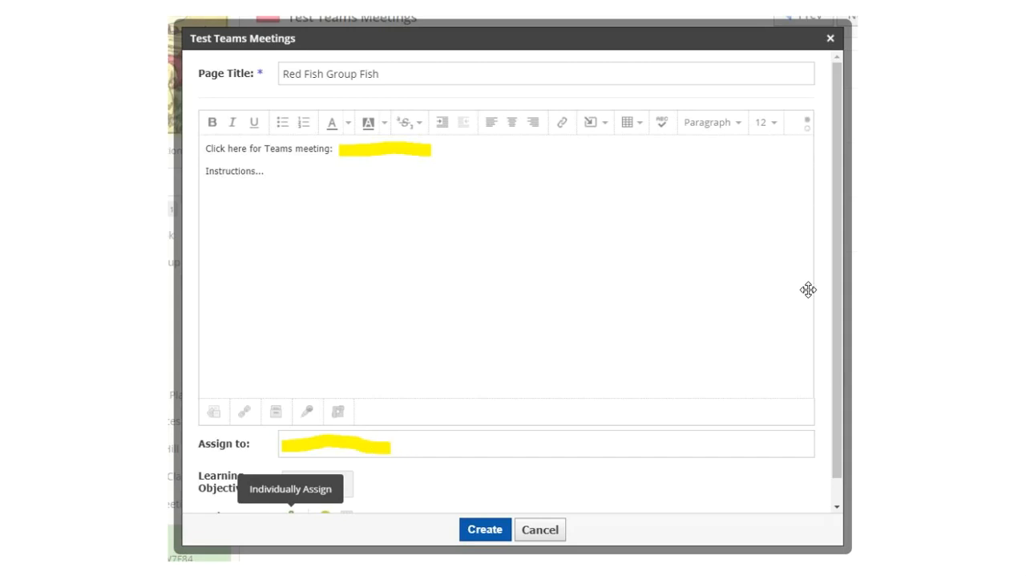
mouse_move(953, 166)
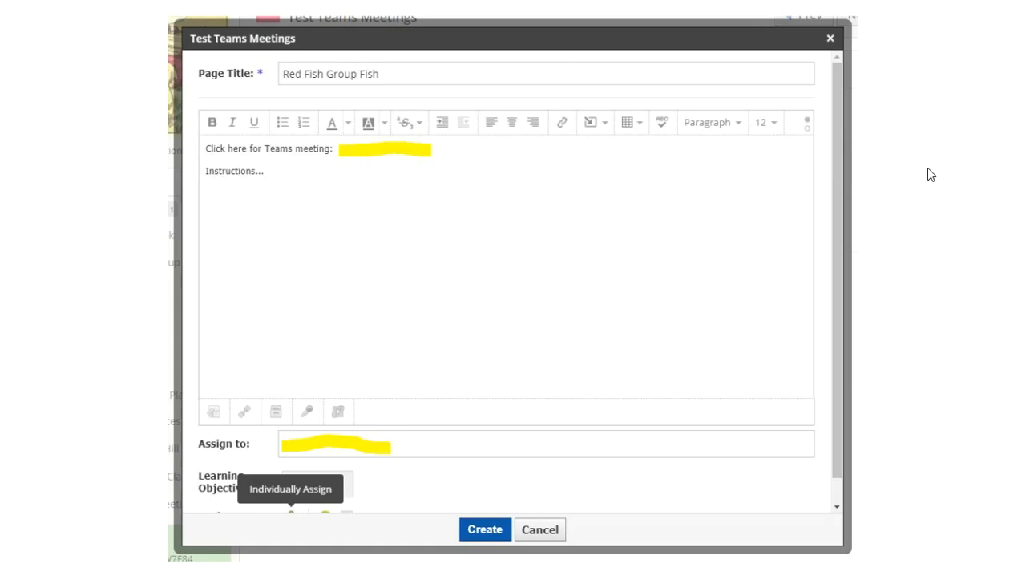
mouse_move(481, 452)
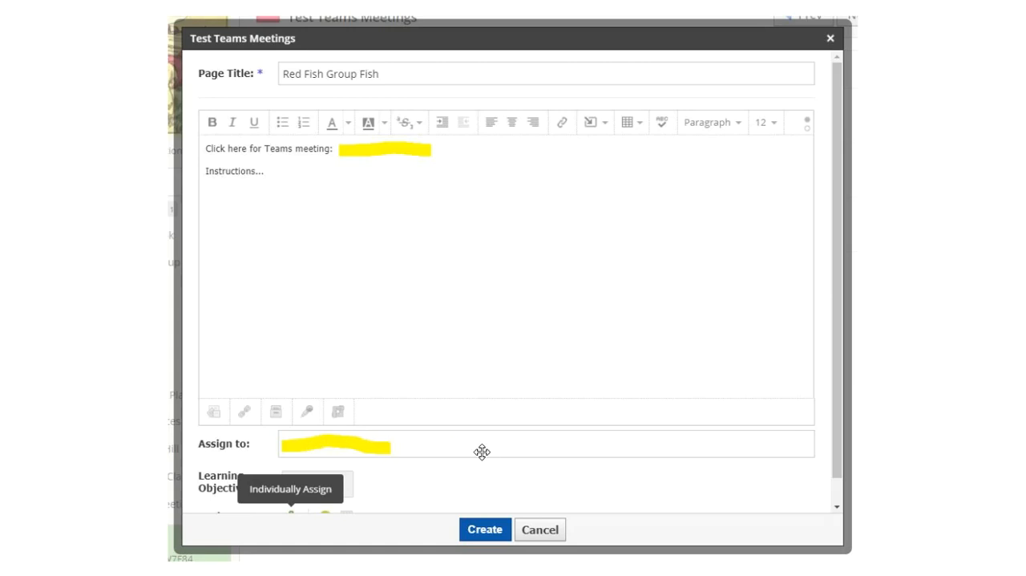
mouse_move(231, 186)
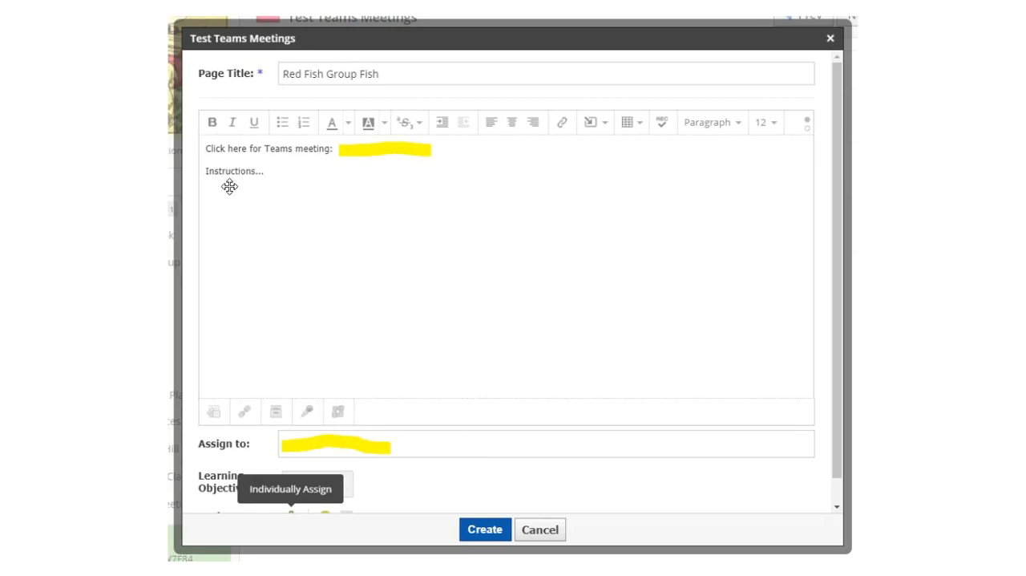
mouse_move(284, 33)
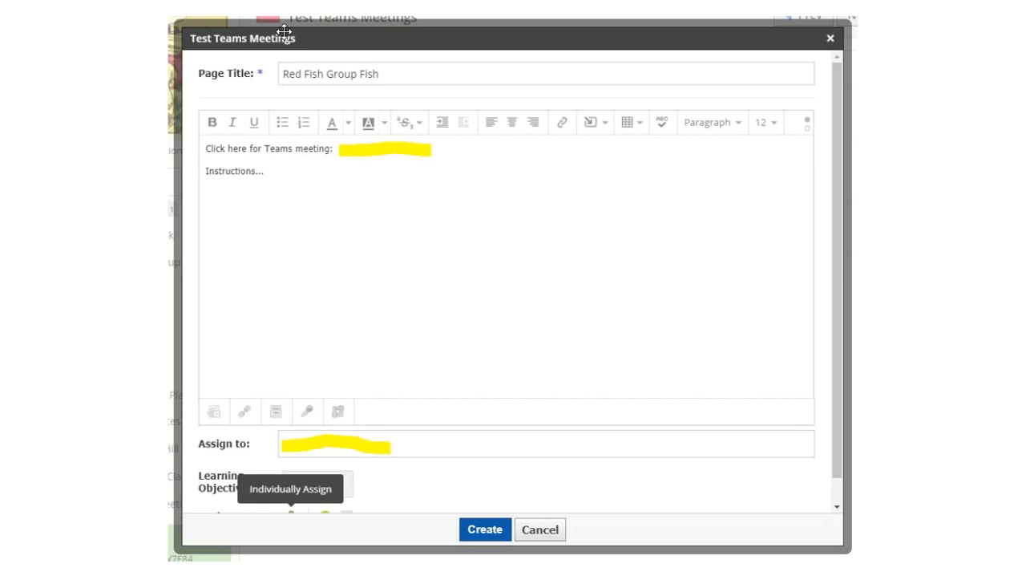
mouse_move(458, 191)
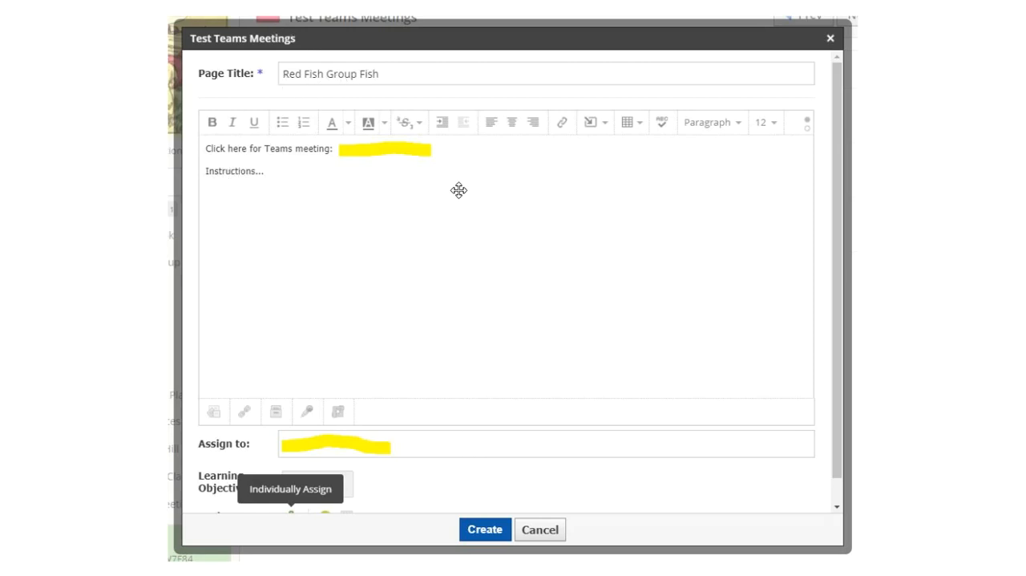
mouse_move(385, 148)
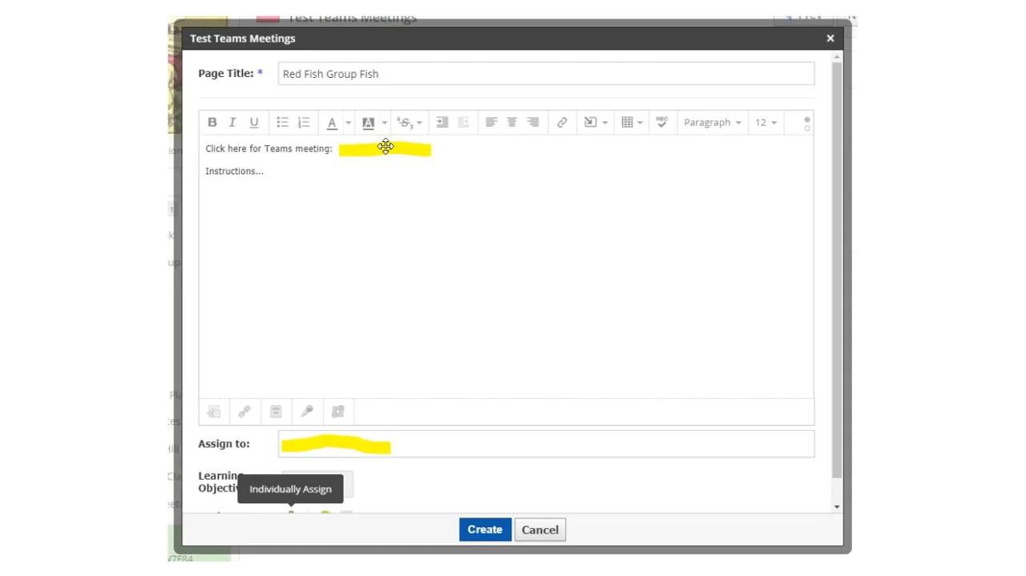
mouse_move(397, 149)
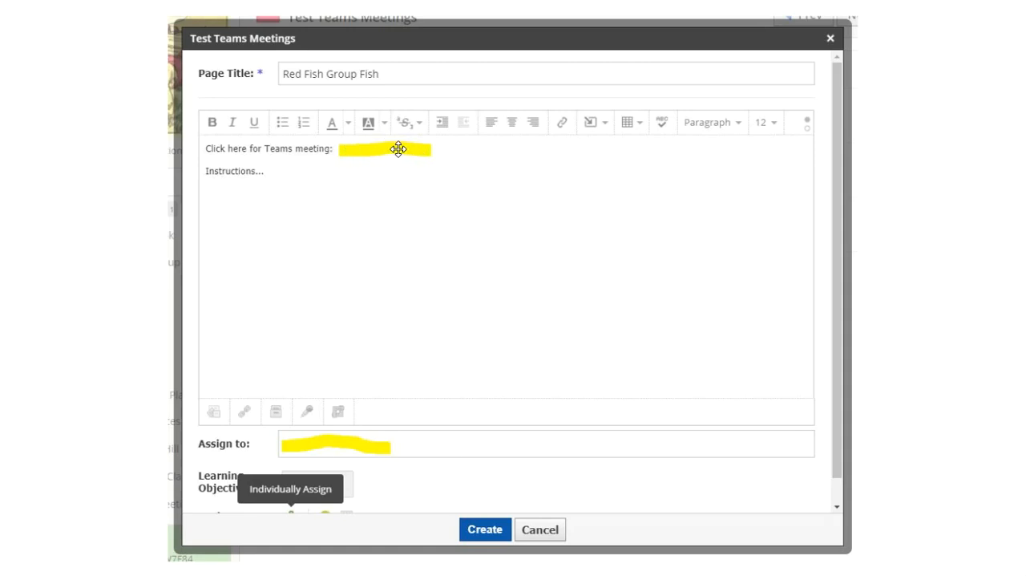
mouse_move(449, 550)
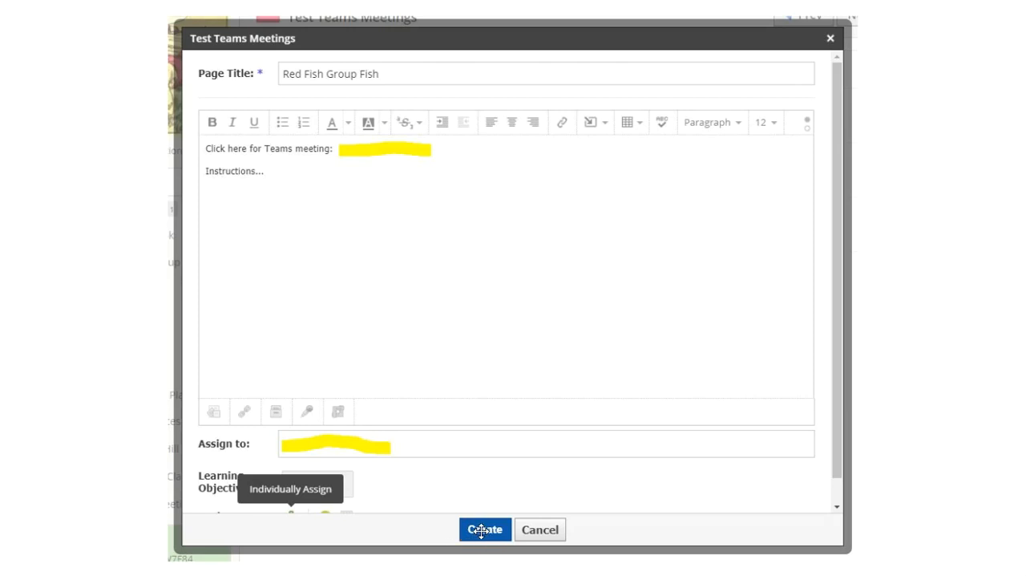
Step: Save the group page so the folder lists Group A, Group B and Group C
left_click(484, 529)
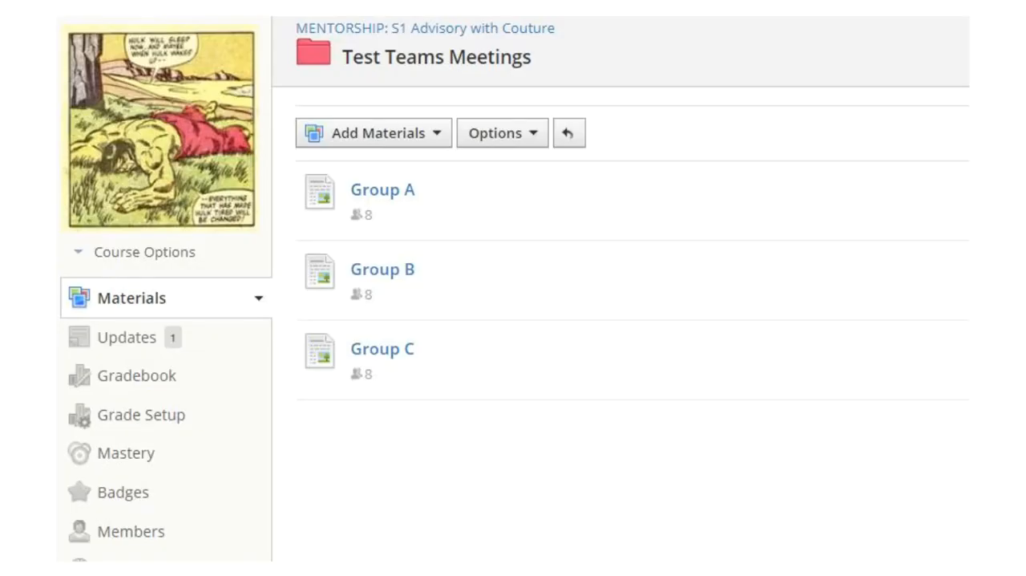
mouse_move(536, 219)
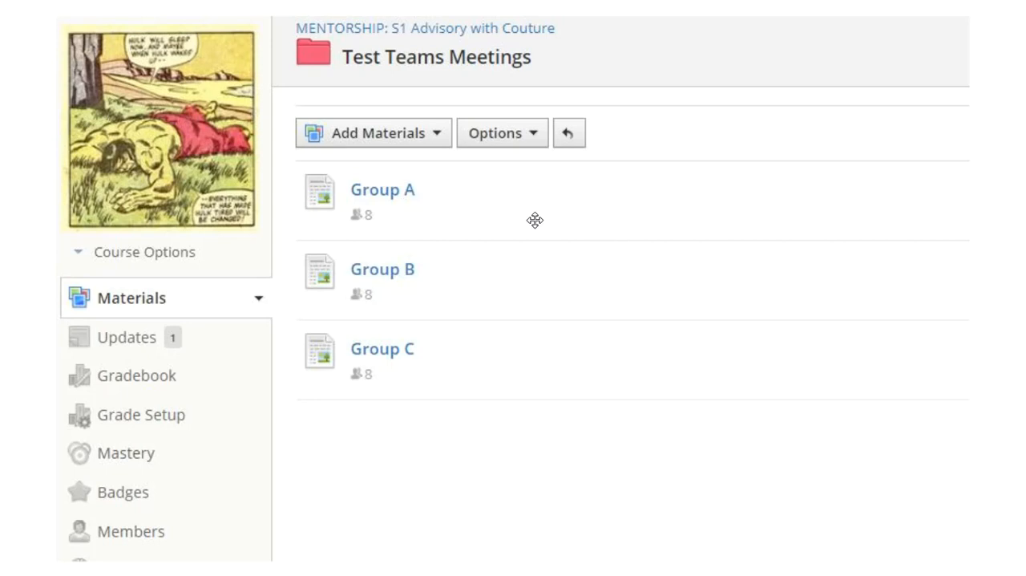
mouse_move(596, 342)
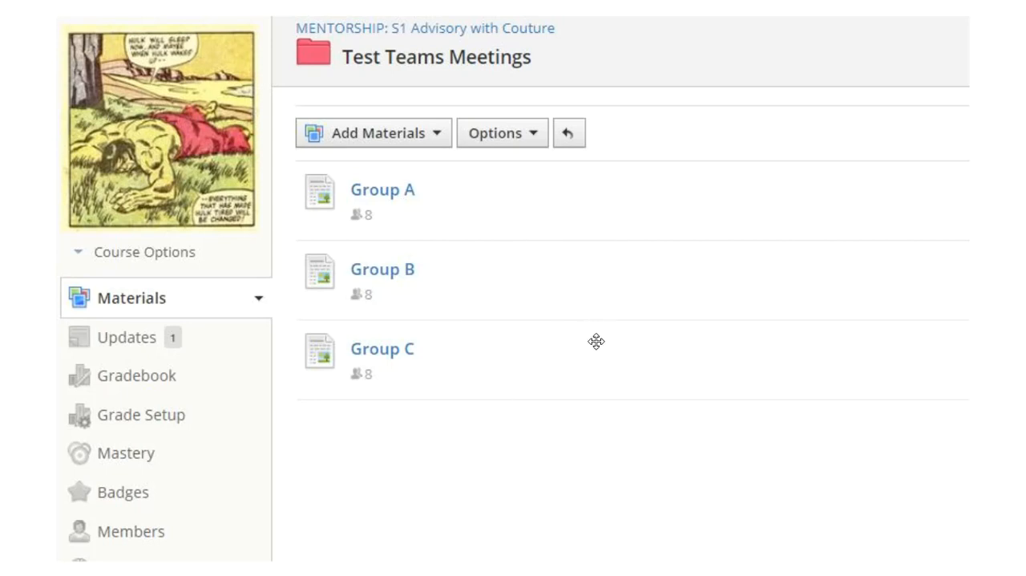
mouse_move(385, 369)
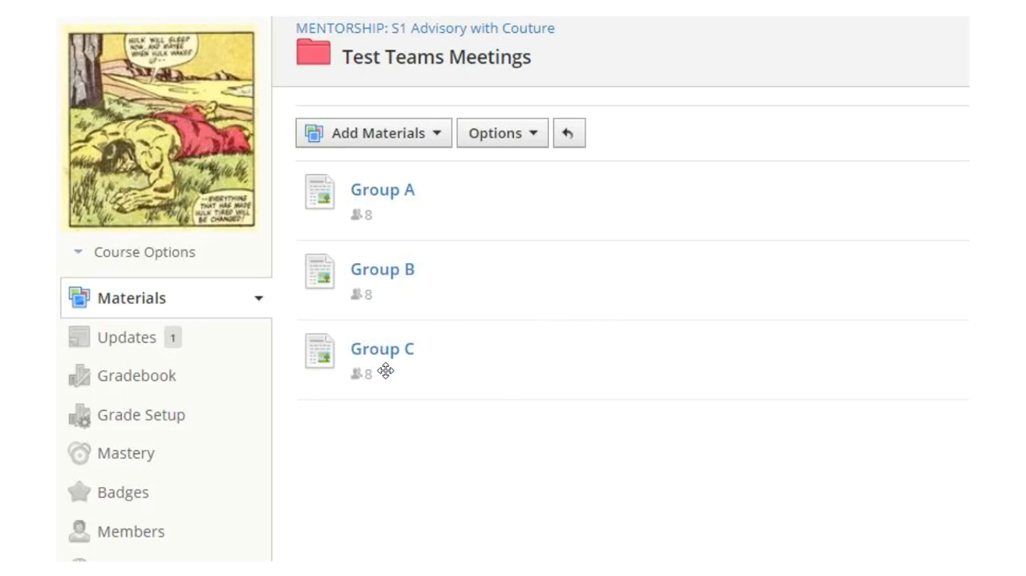
mouse_move(372, 373)
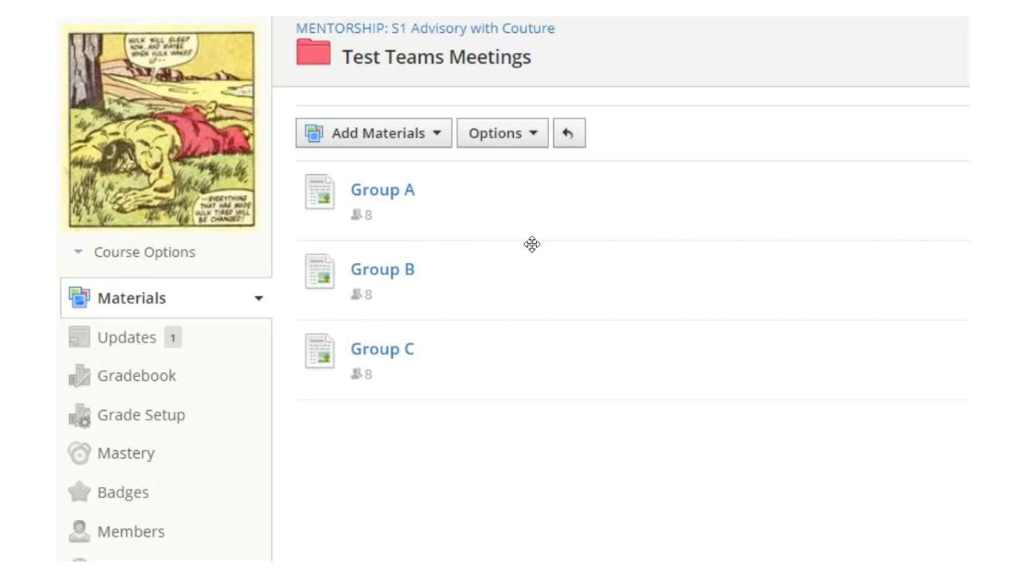
mouse_move(592, 314)
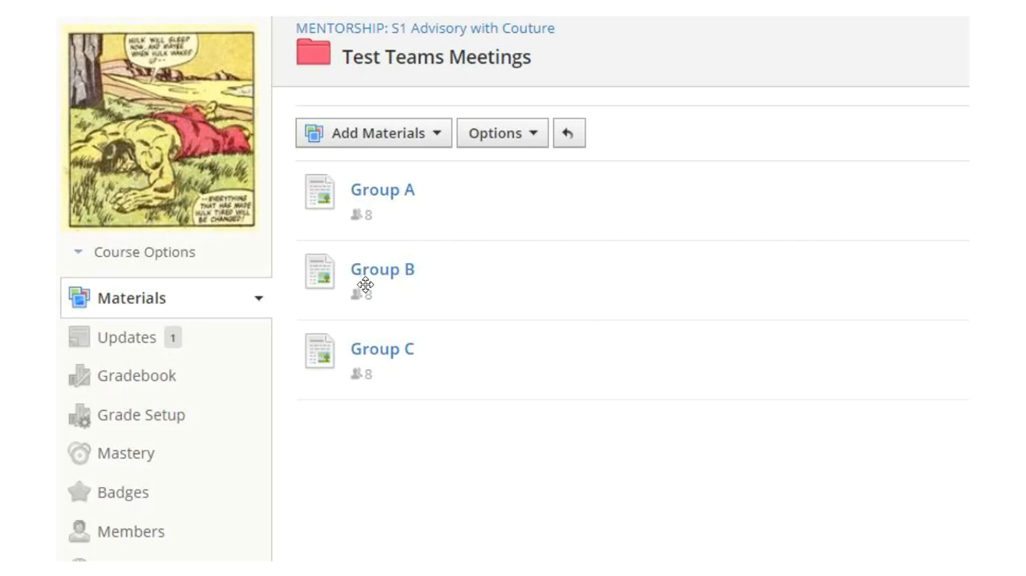
mouse_move(532, 361)
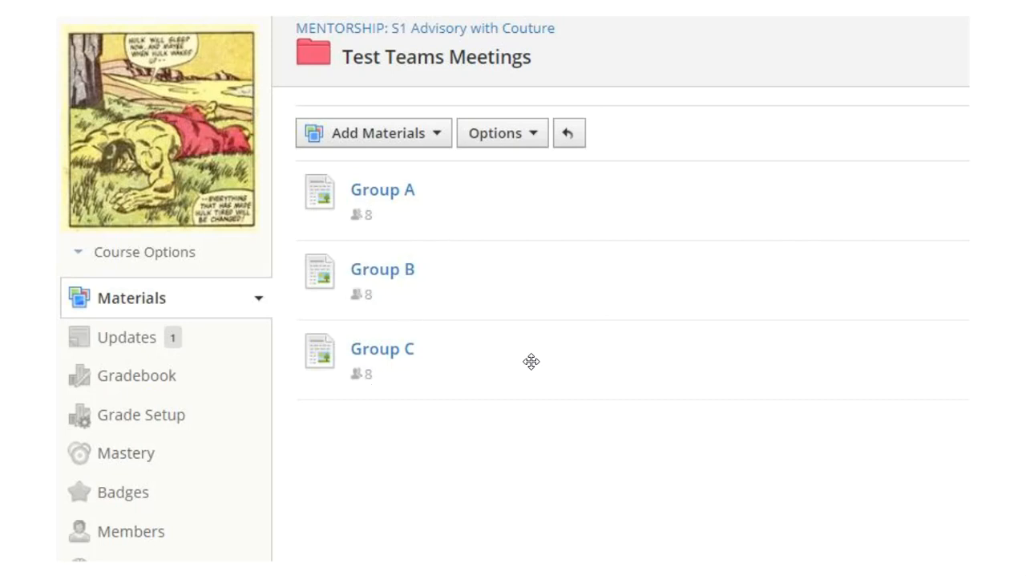
mouse_move(593, 301)
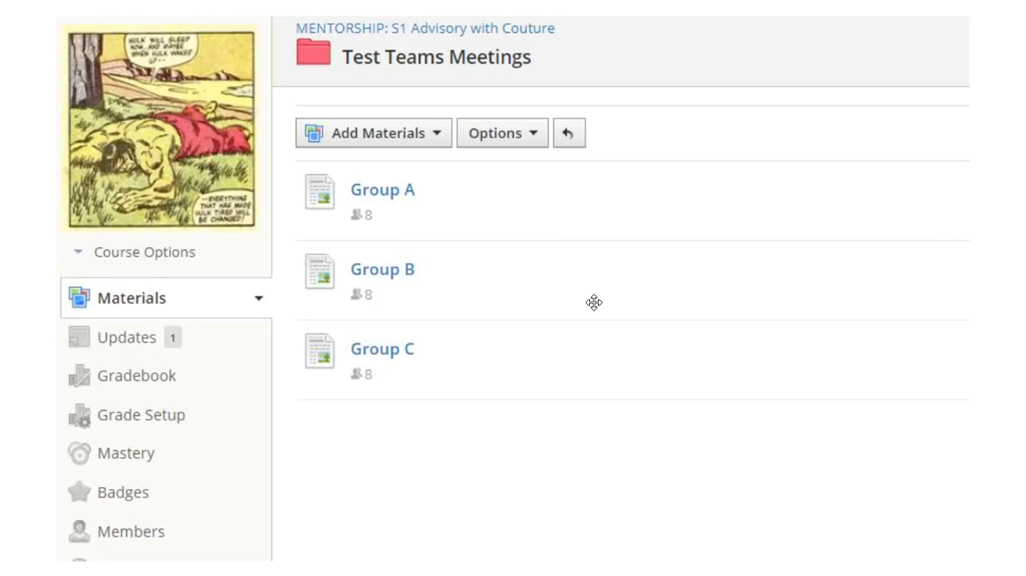
mouse_move(594, 238)
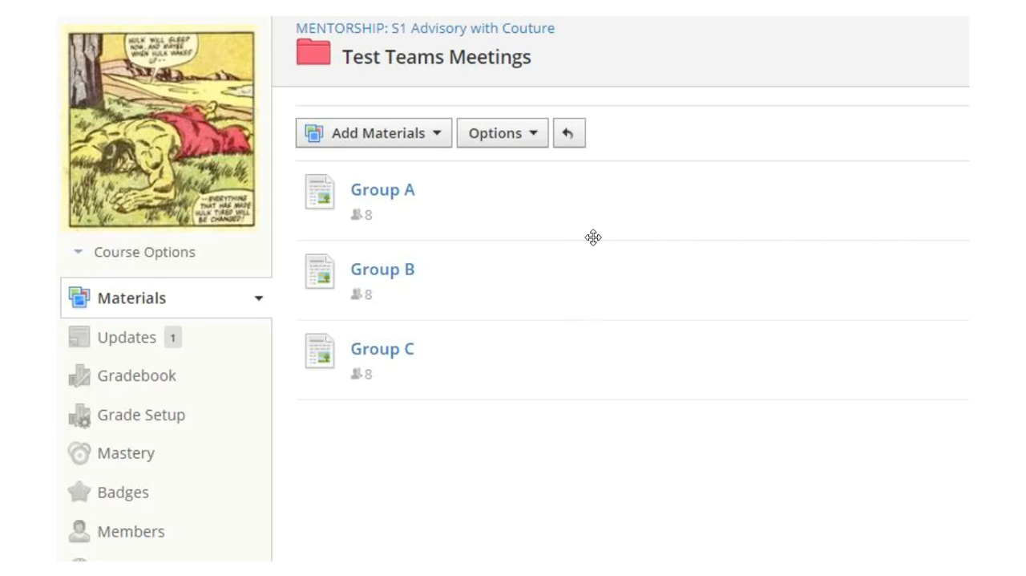
mouse_move(420, 233)
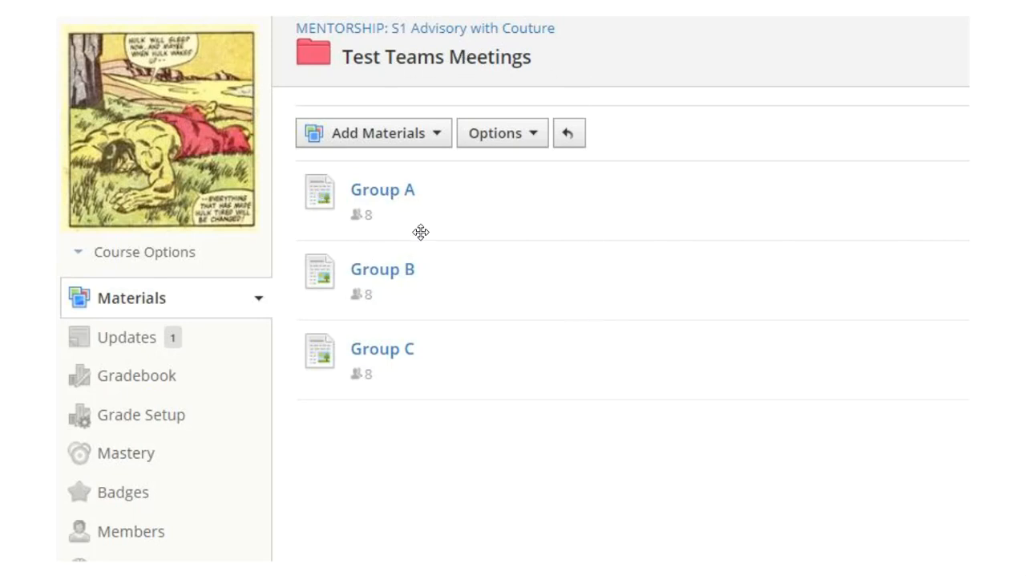
mouse_move(408, 189)
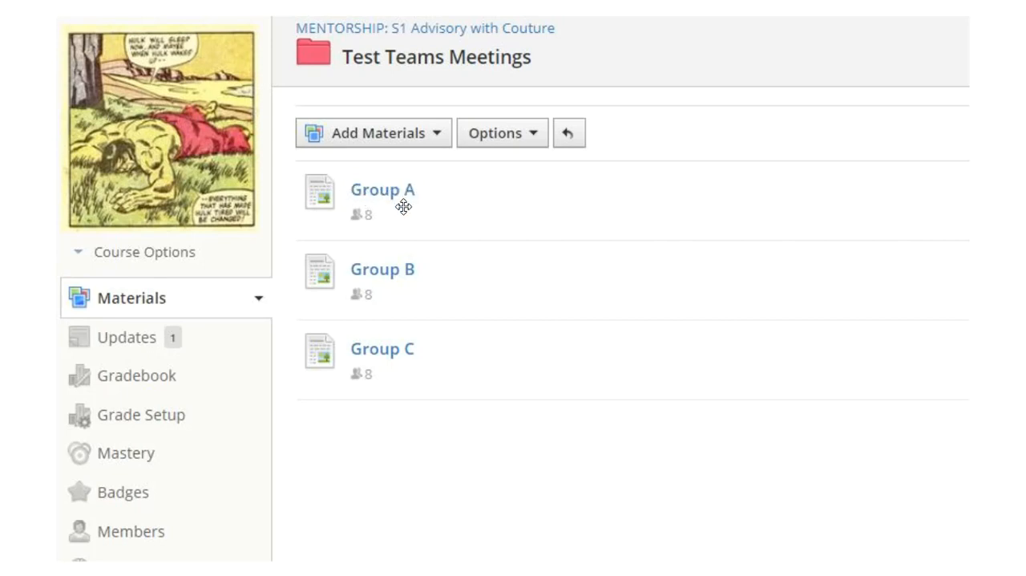
mouse_move(417, 274)
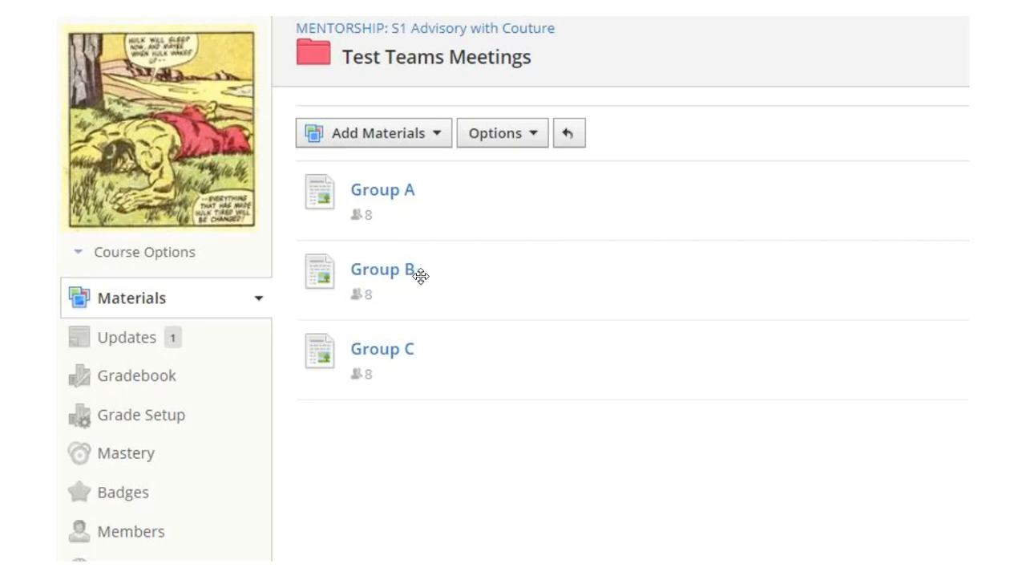
mouse_move(414, 276)
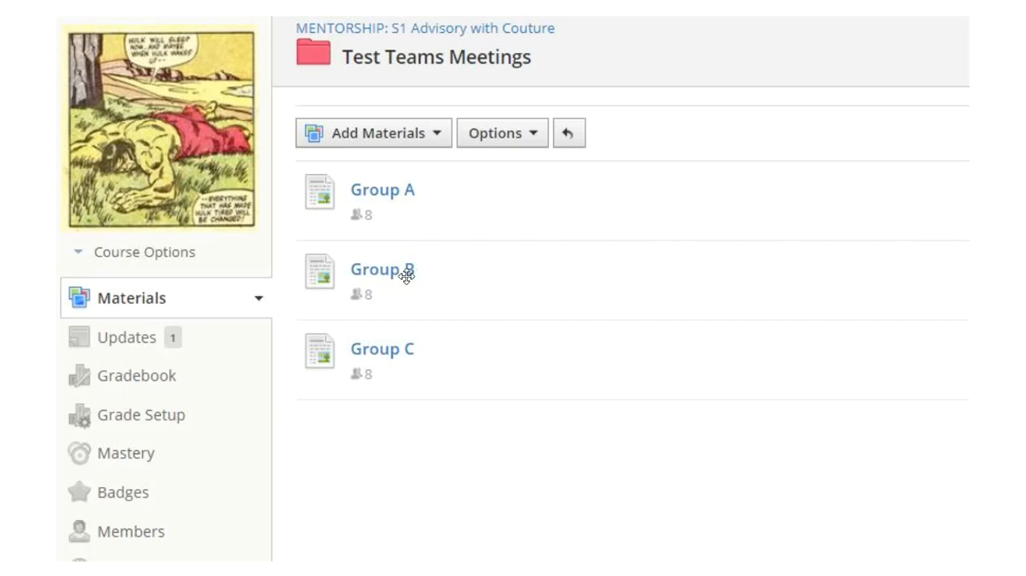
mouse_move(516, 285)
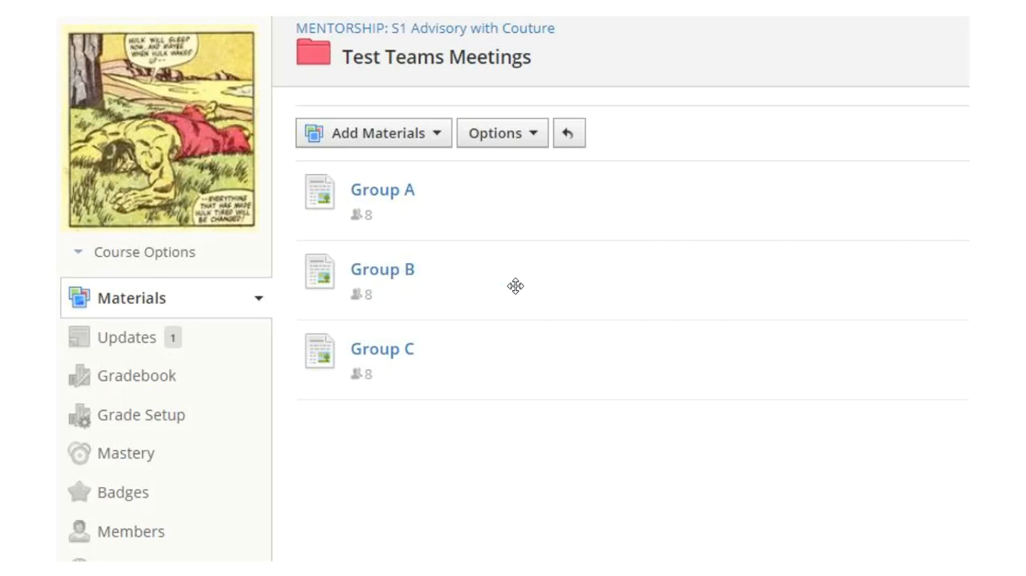
mouse_move(500, 340)
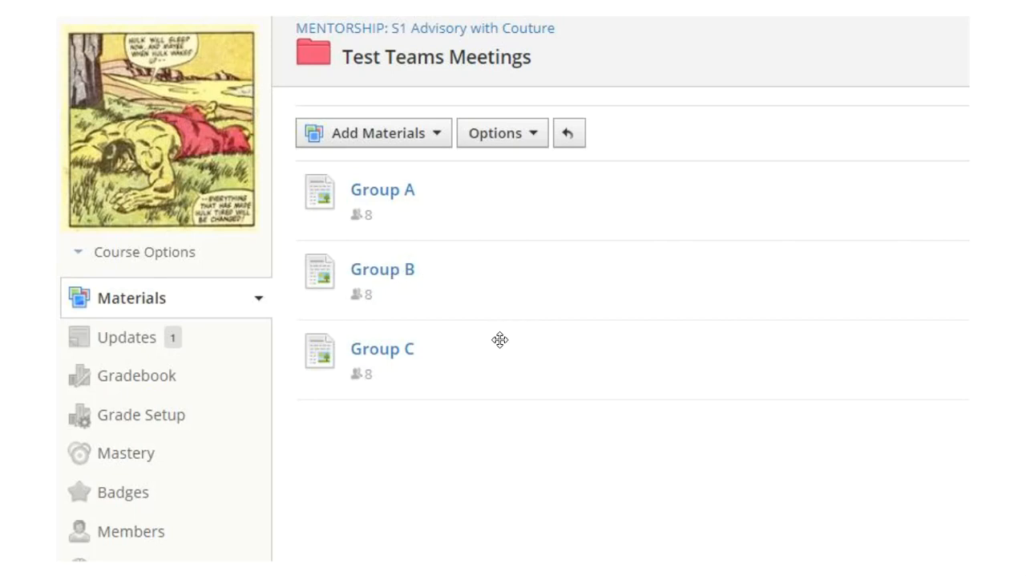
mouse_move(427, 295)
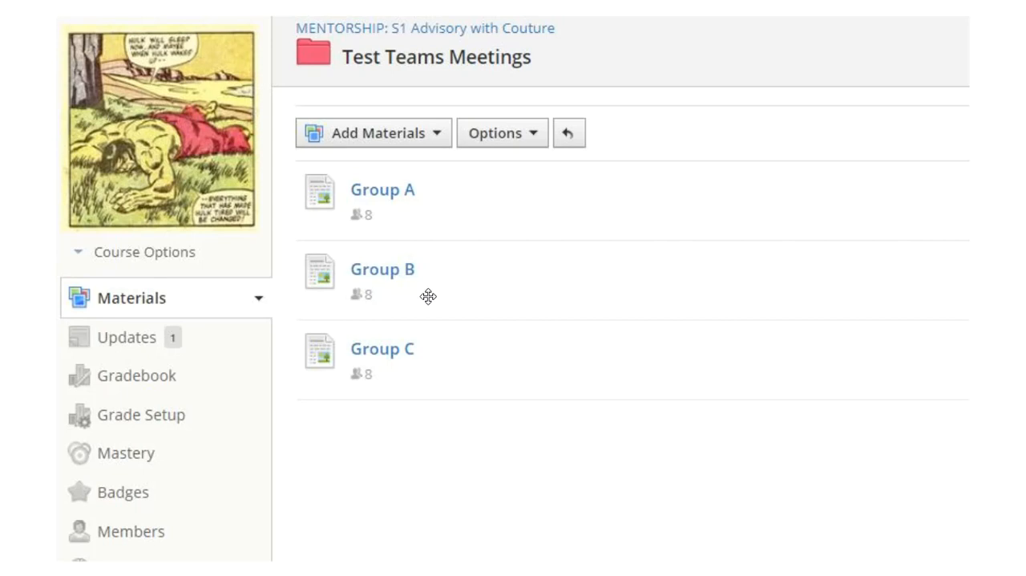
mouse_move(417, 226)
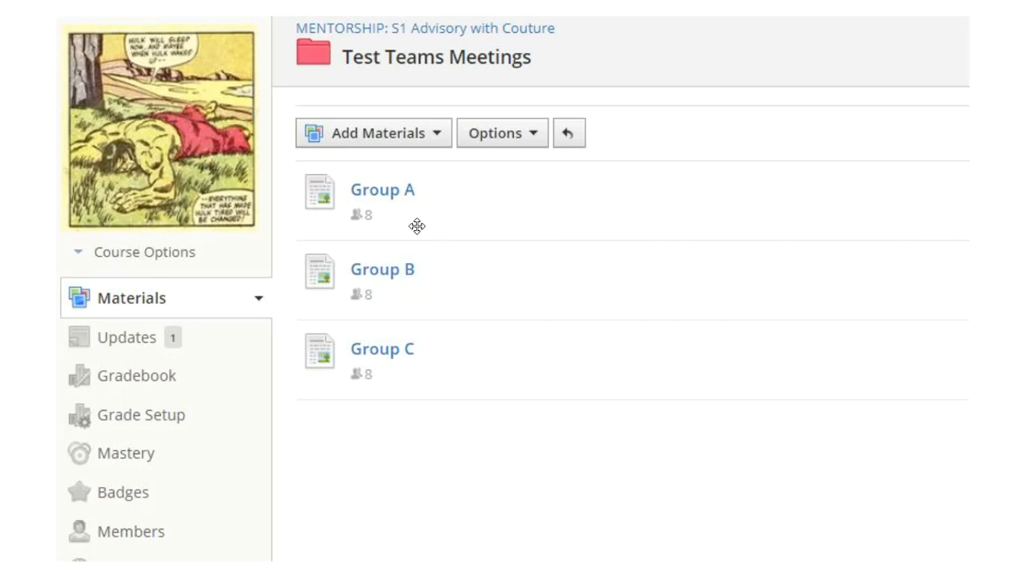
mouse_move(513, 313)
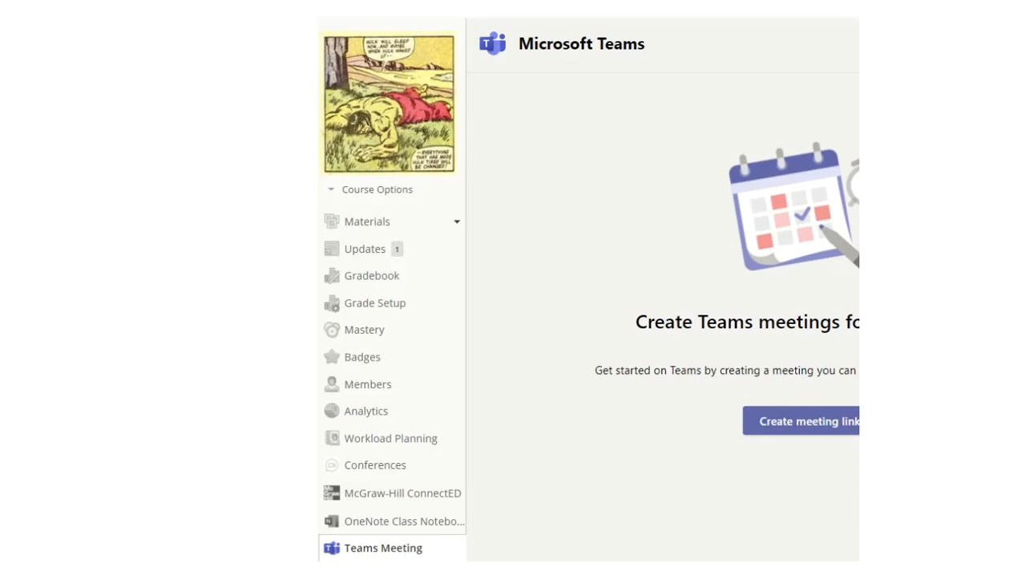
mouse_move(382, 545)
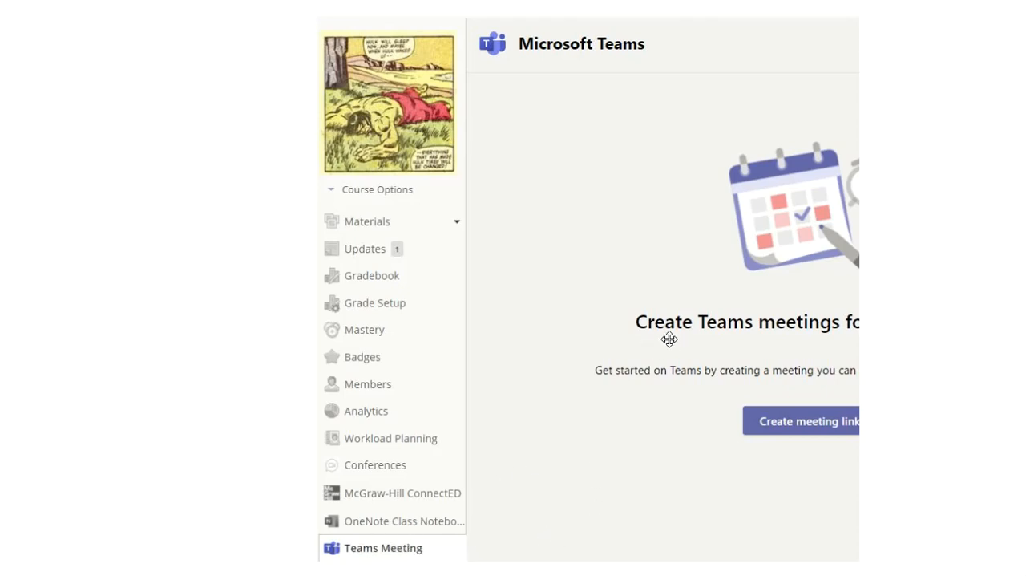
mouse_move(409, 535)
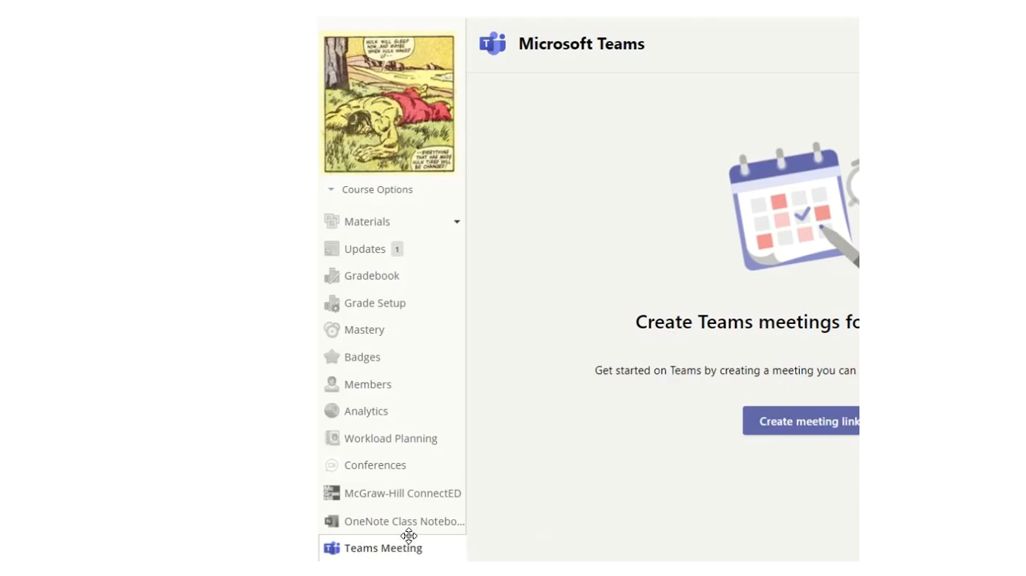
mouse_move(491, 535)
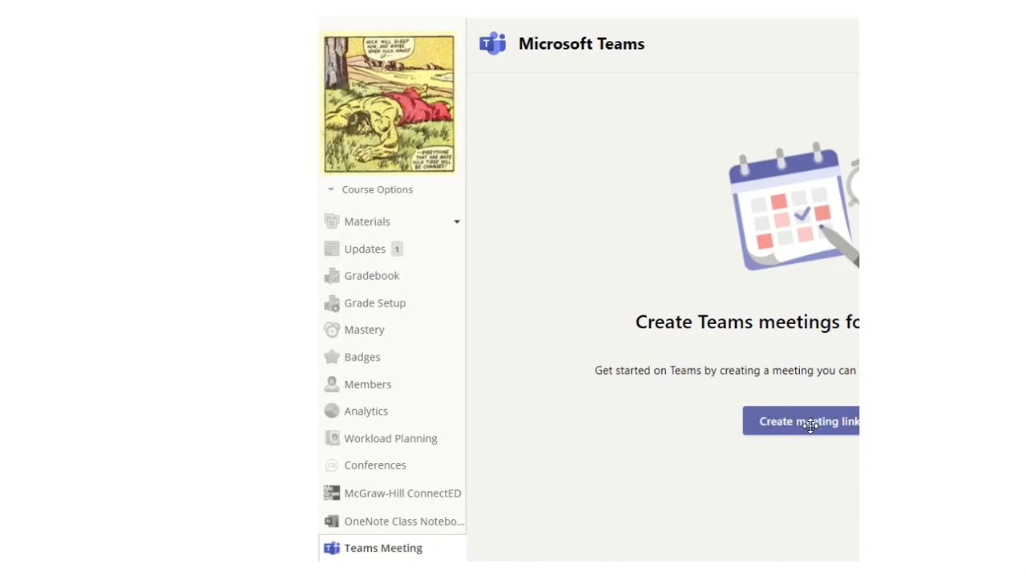
Step: Create a Teams meeting titled 'Teams Test Pre-assigned pages' for Sep 11, 2020, 1:00–2:00 PM
left_click(808, 420)
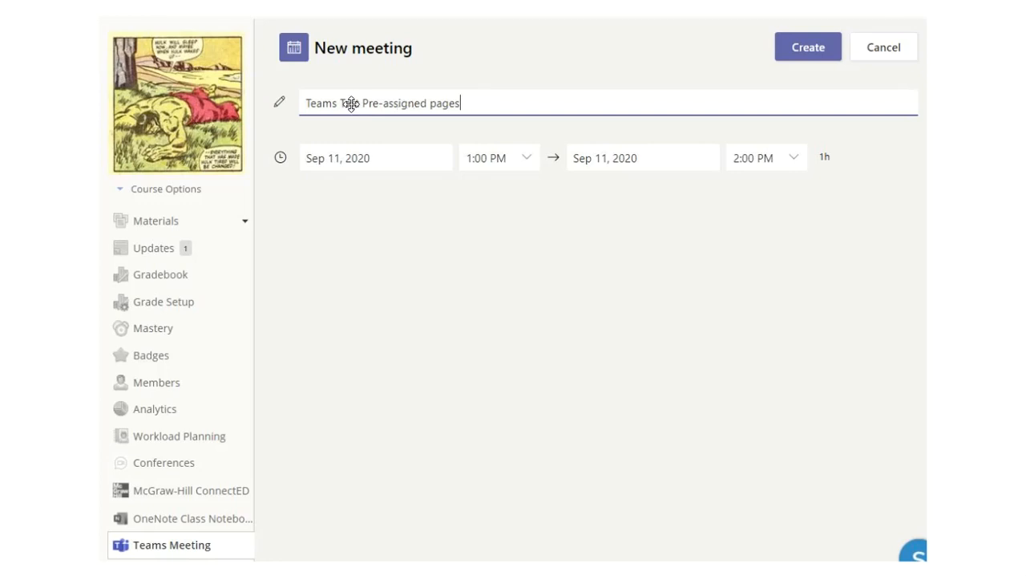
type("Test")
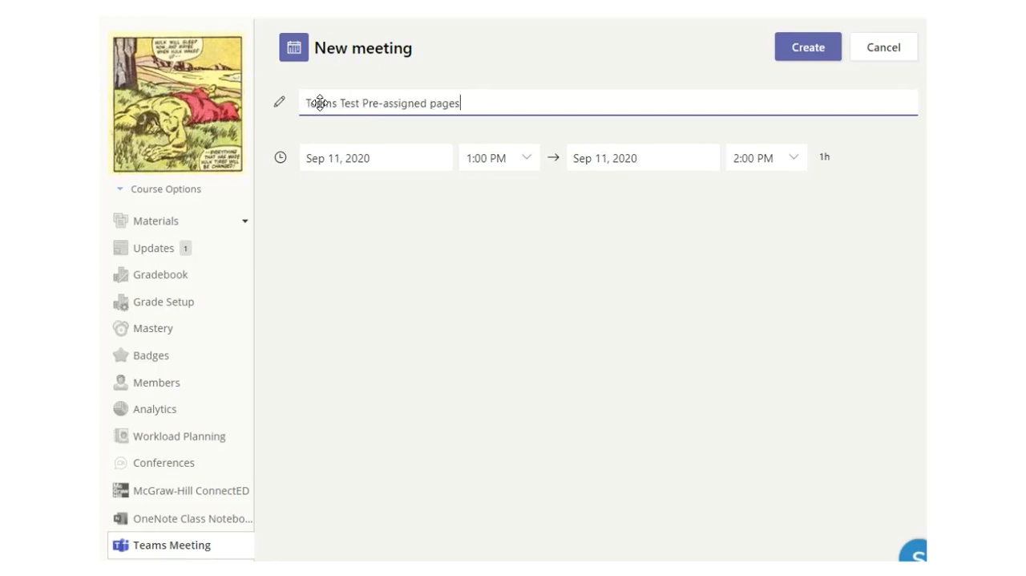
mouse_move(571, 106)
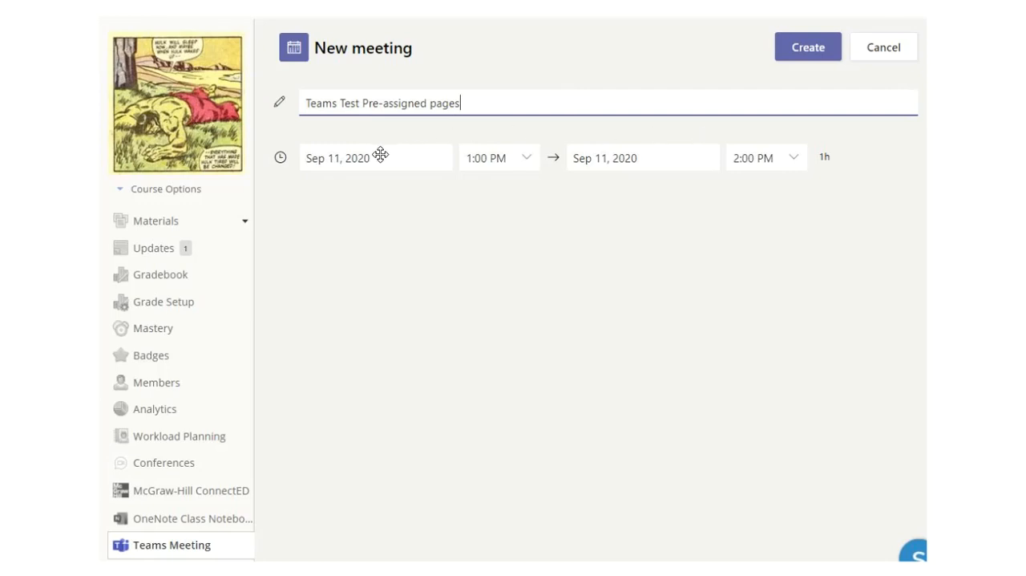
mouse_move(407, 165)
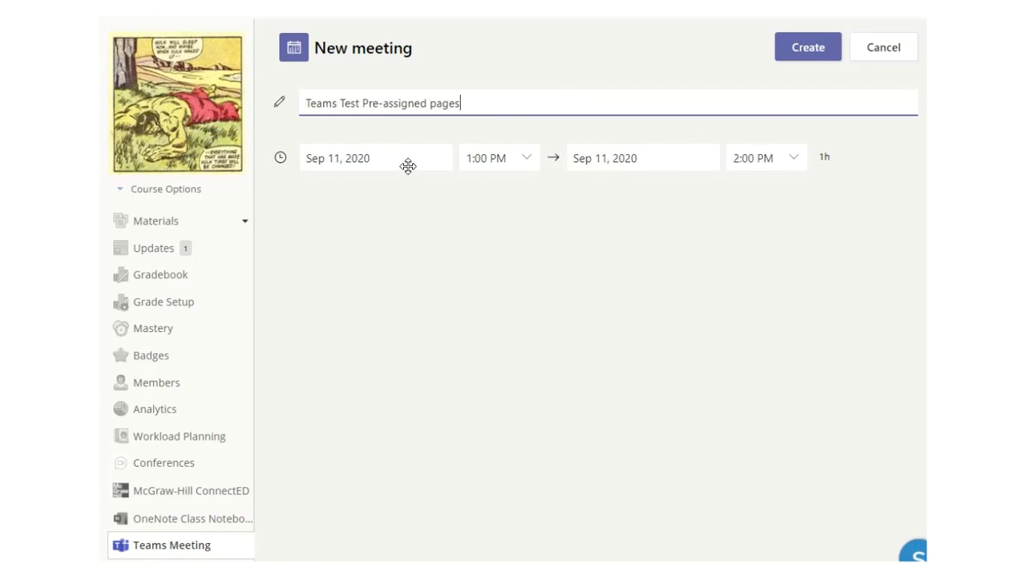
mouse_move(879, 157)
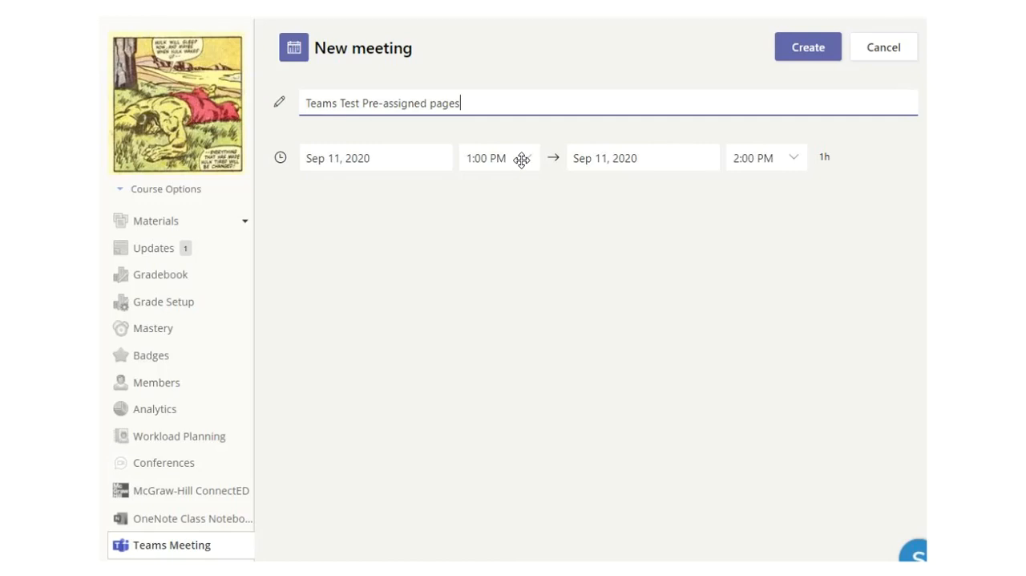
mouse_move(794, 56)
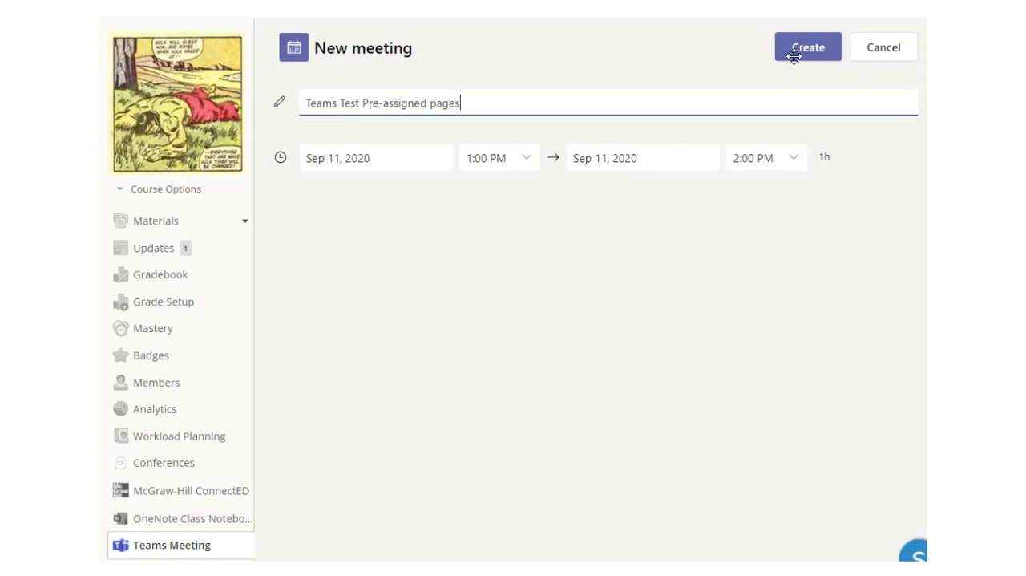
left_click(809, 46)
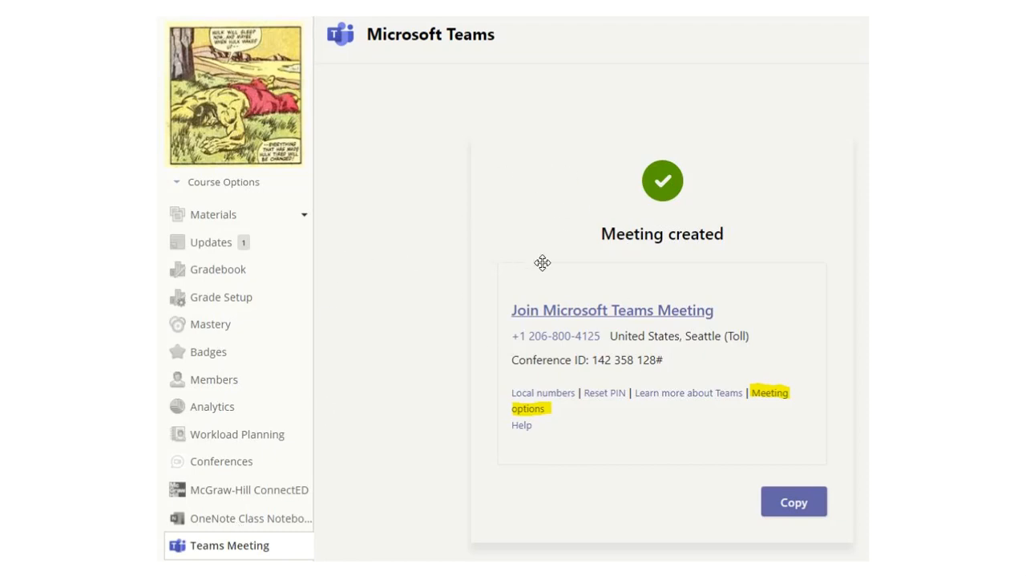
mouse_move(469, 371)
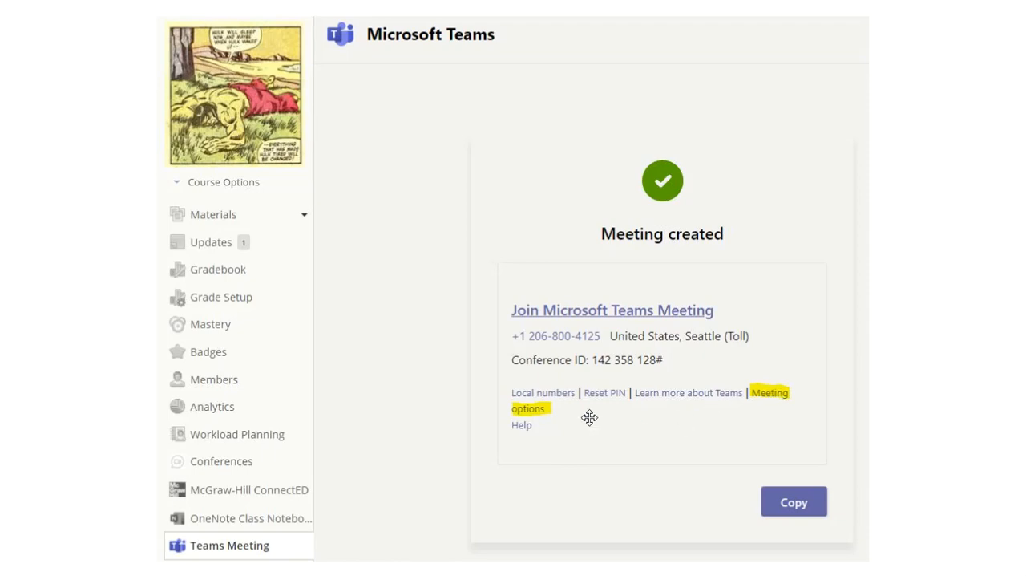
mouse_move(773, 402)
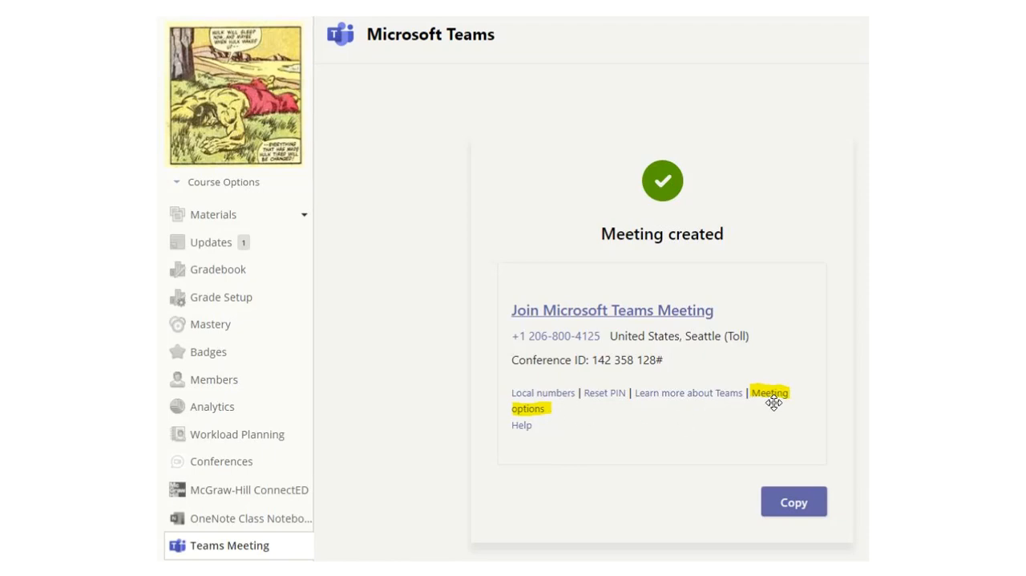
mouse_move(771, 397)
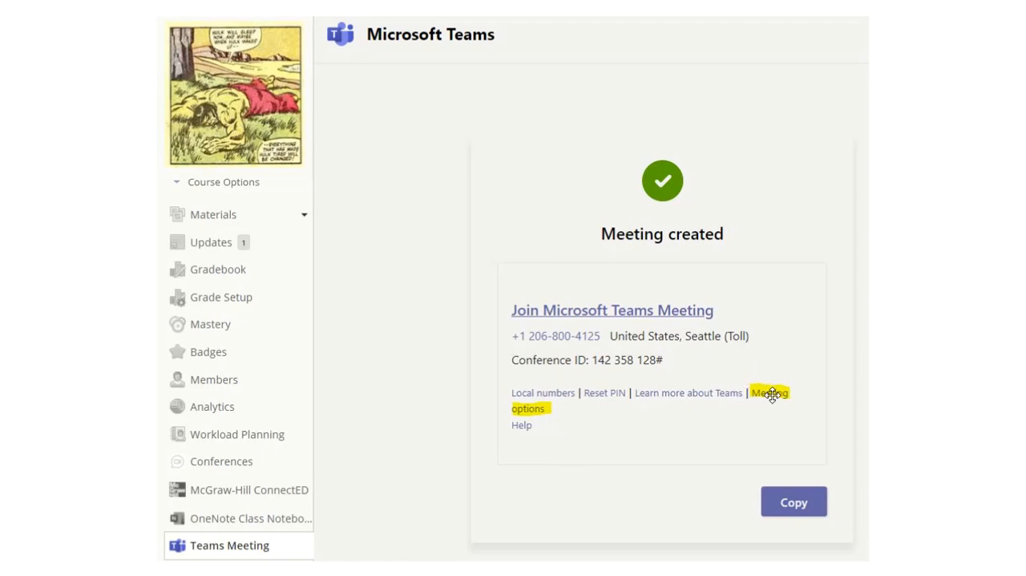
mouse_move(773, 395)
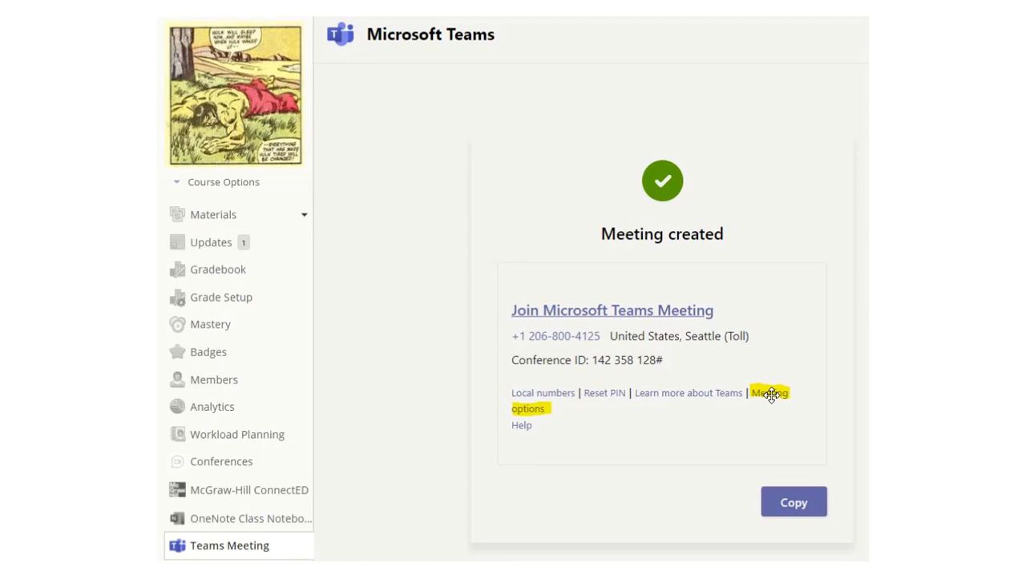
mouse_move(577, 370)
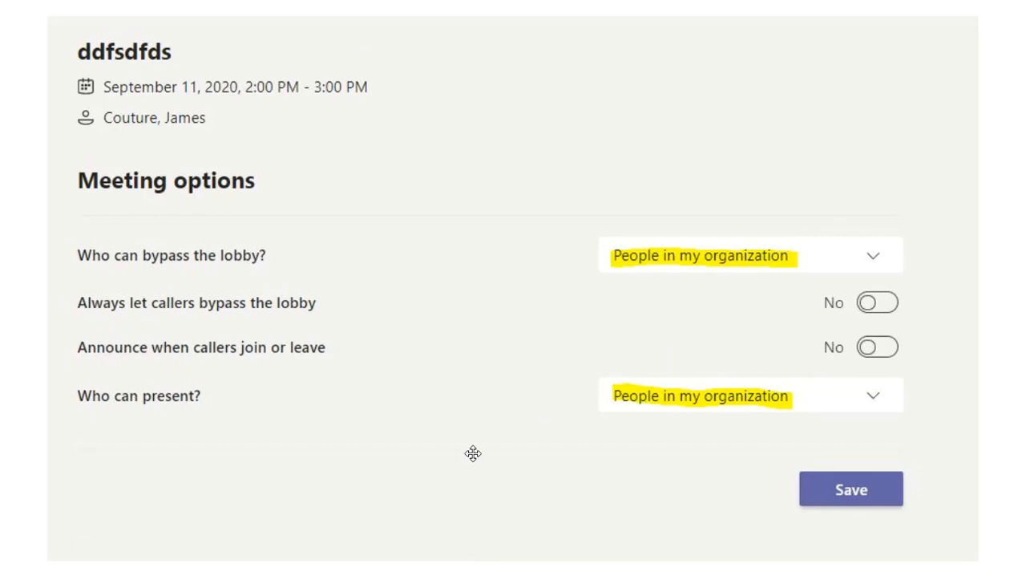
mouse_move(686, 263)
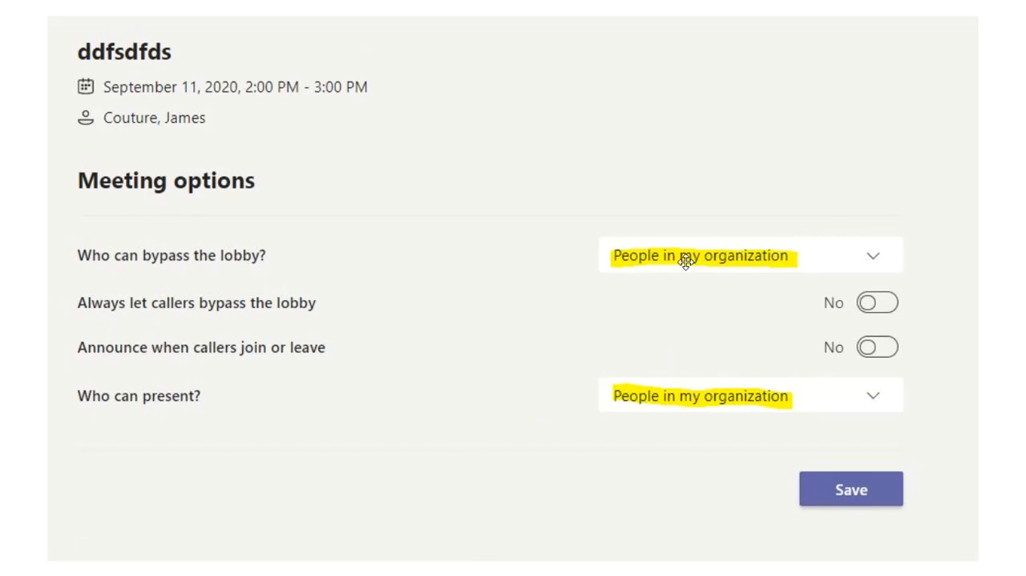
mouse_move(712, 409)
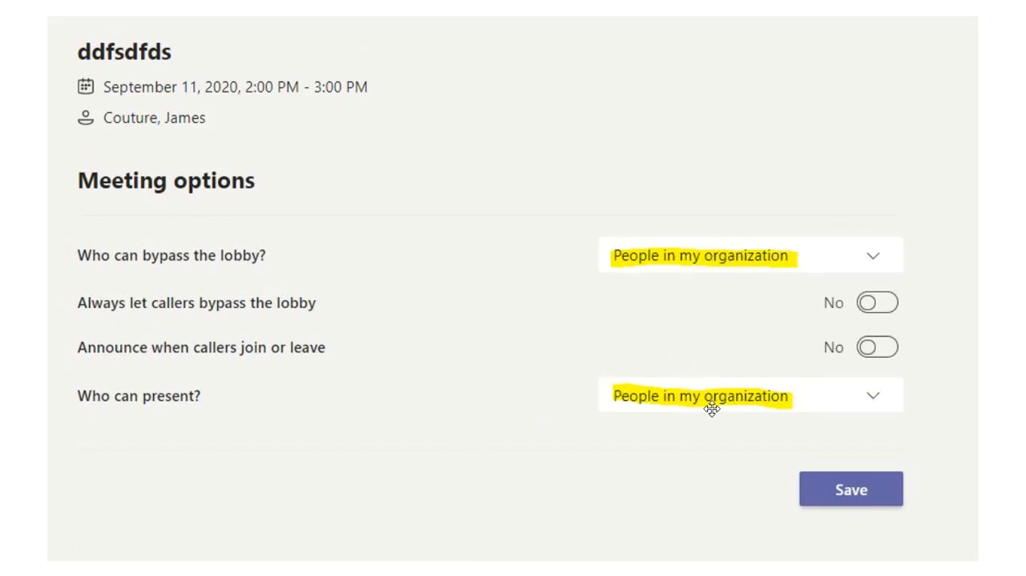
mouse_move(728, 398)
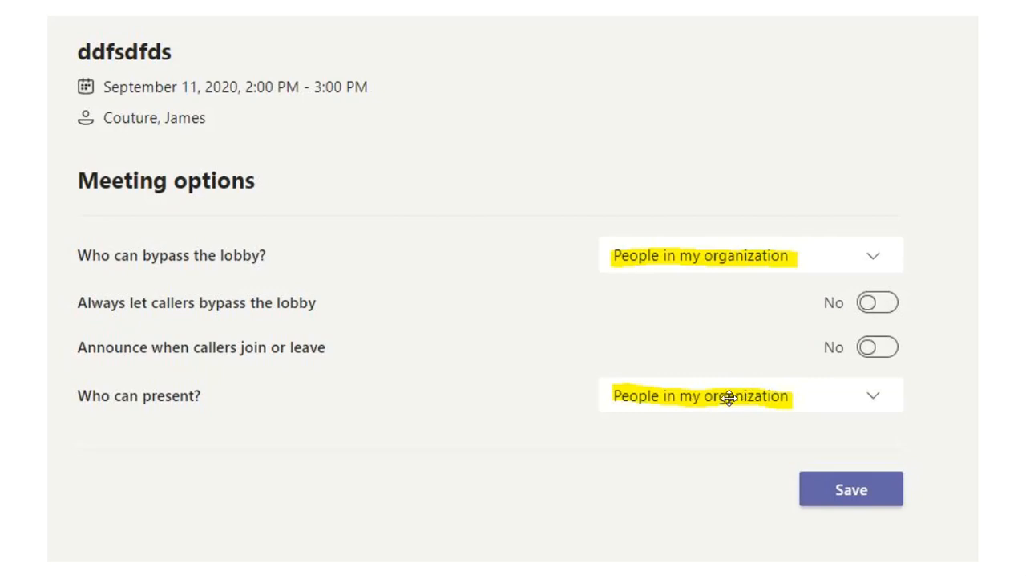
mouse_move(722, 260)
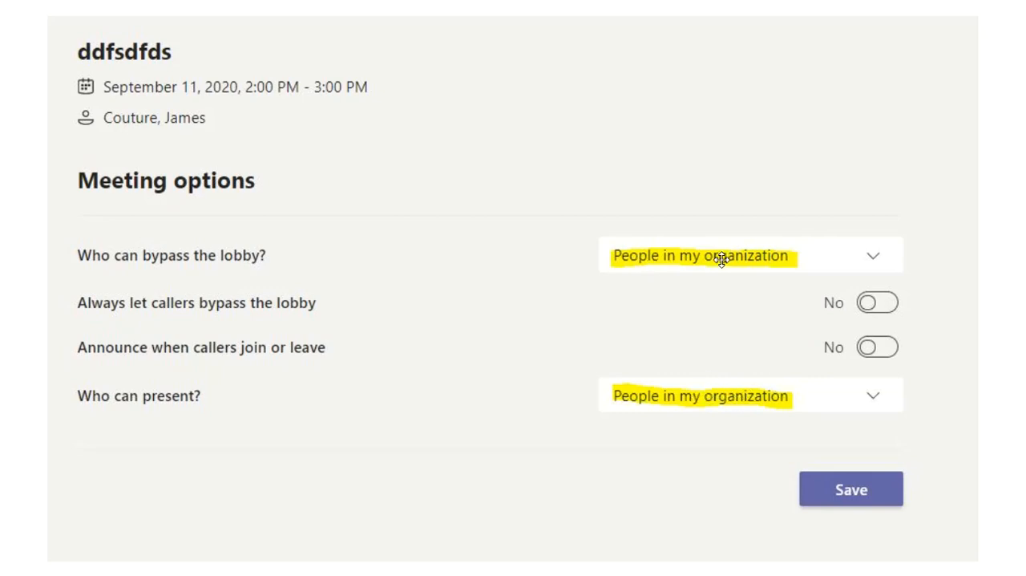
mouse_move(675, 244)
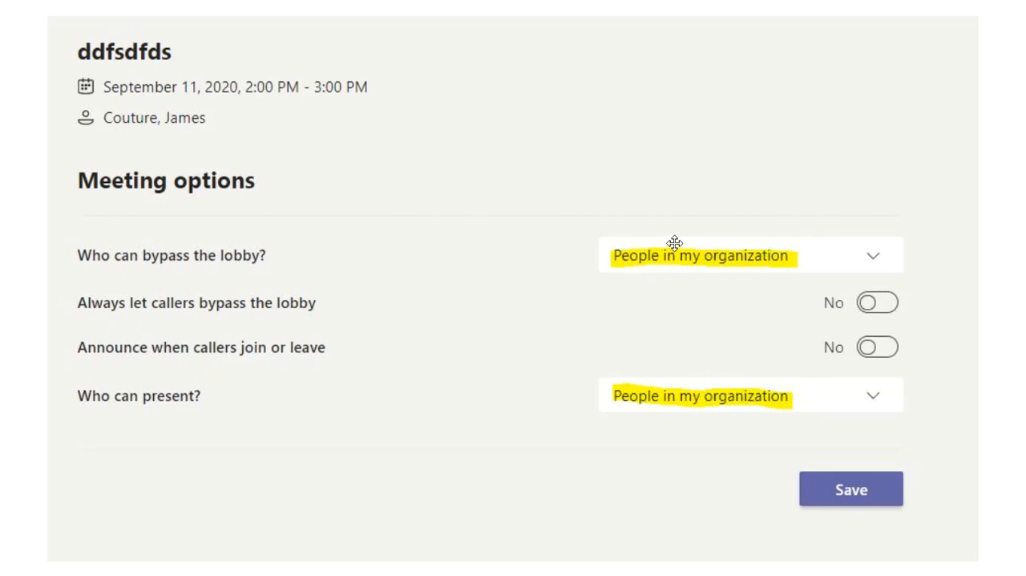
mouse_move(704, 256)
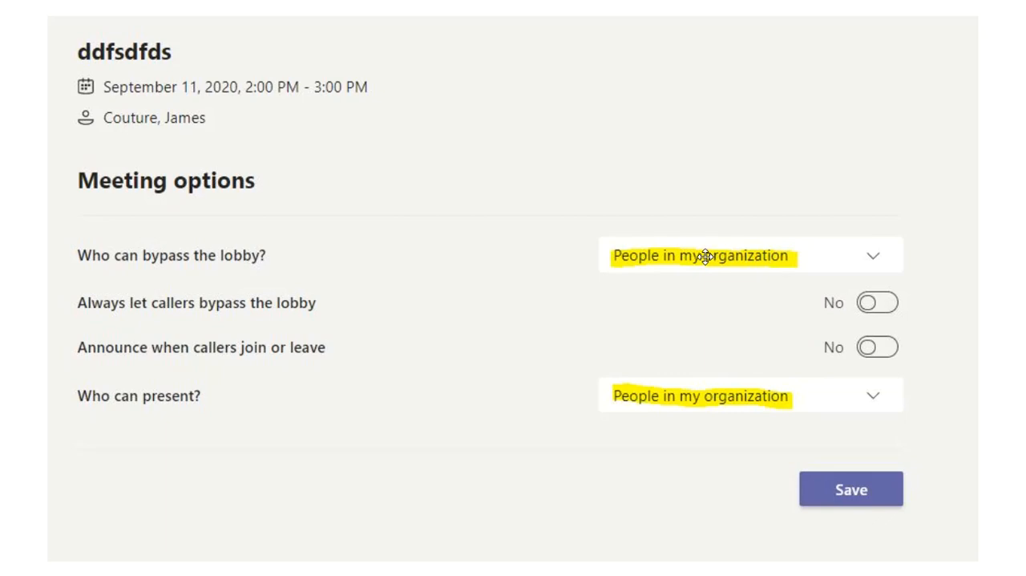
mouse_move(719, 259)
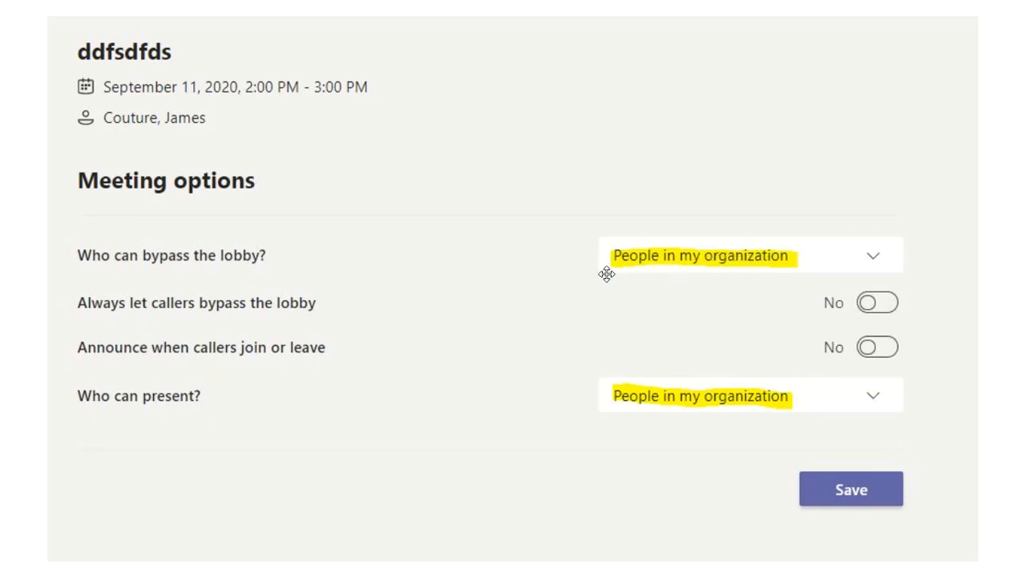
mouse_move(150, 417)
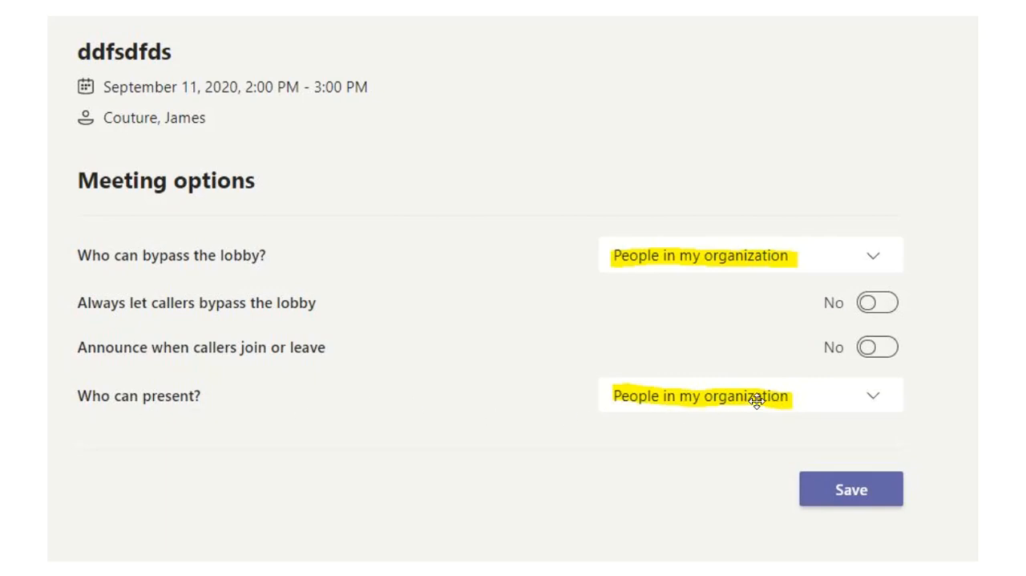
mouse_move(760, 401)
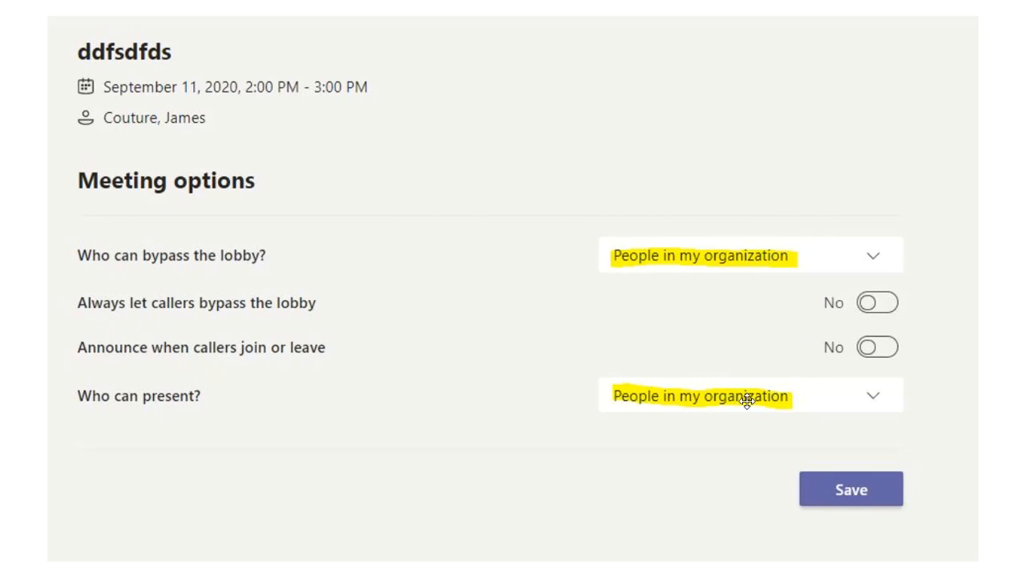
mouse_move(788, 401)
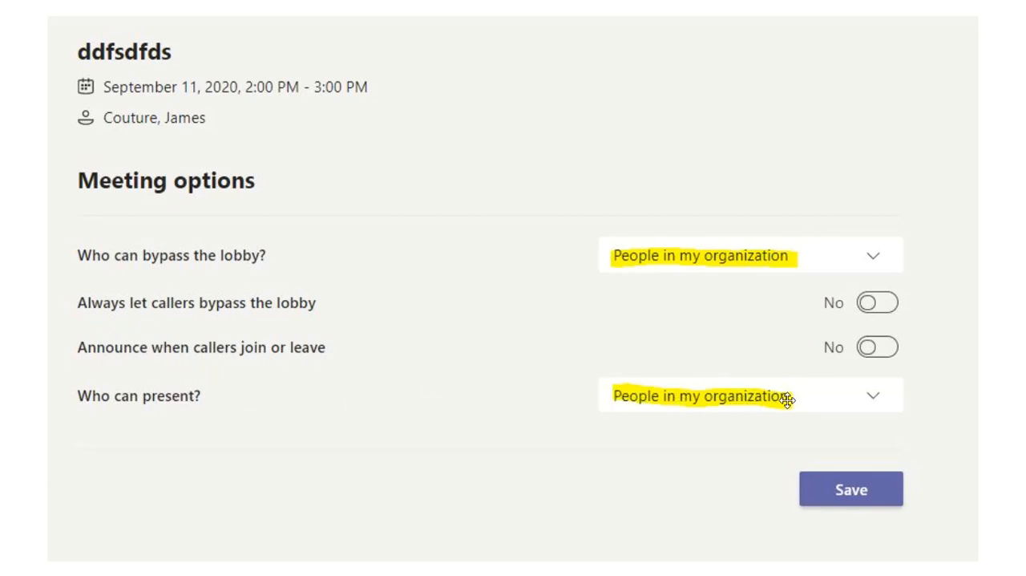
mouse_move(762, 404)
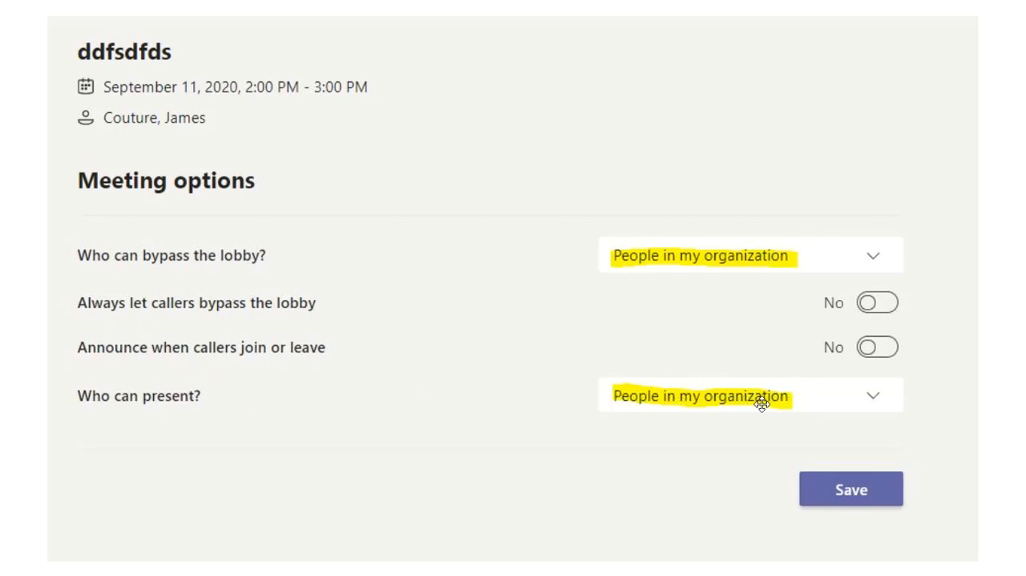
mouse_move(490, 305)
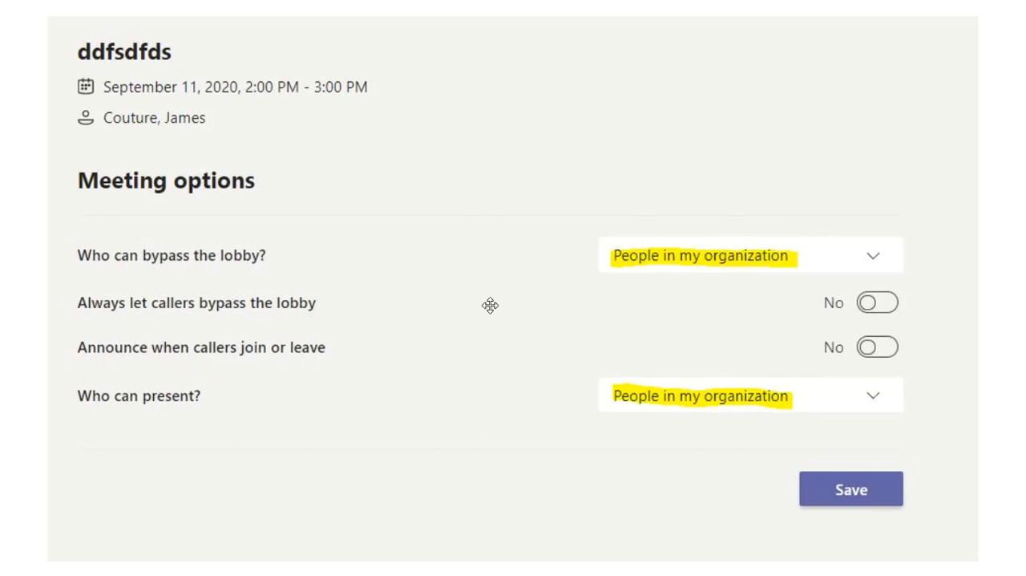
left_click(850, 488)
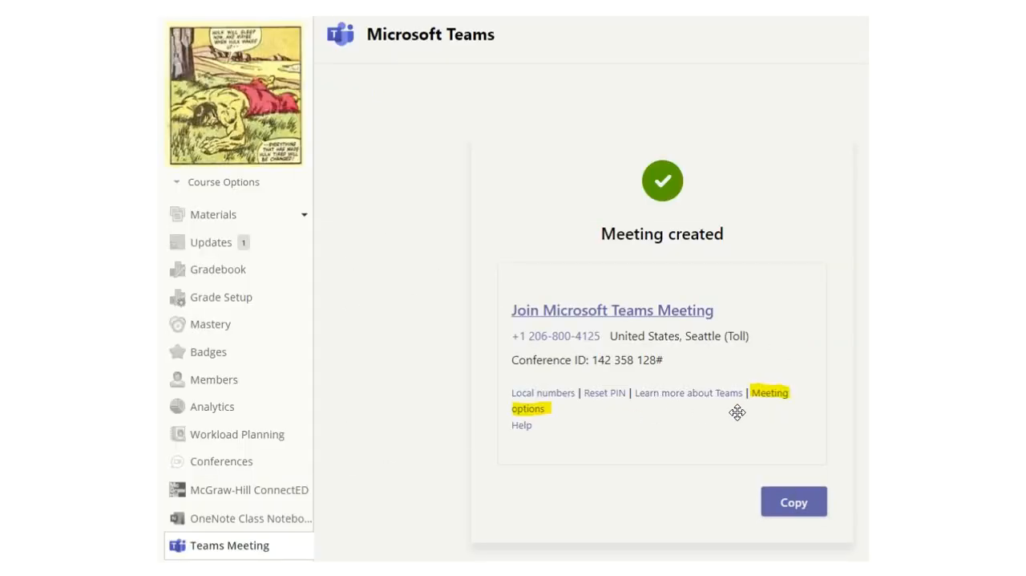
mouse_move(777, 394)
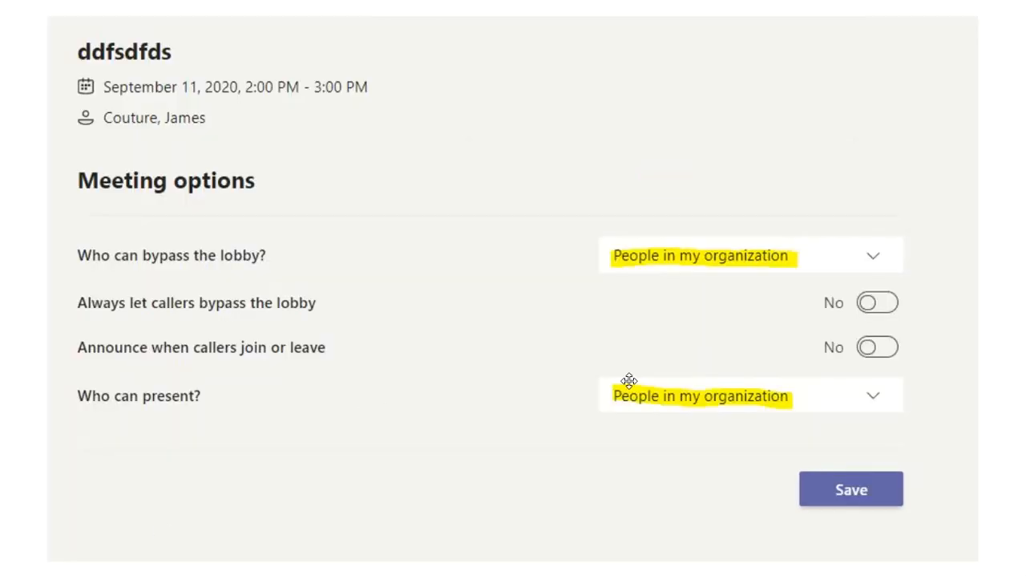
mouse_move(385, 298)
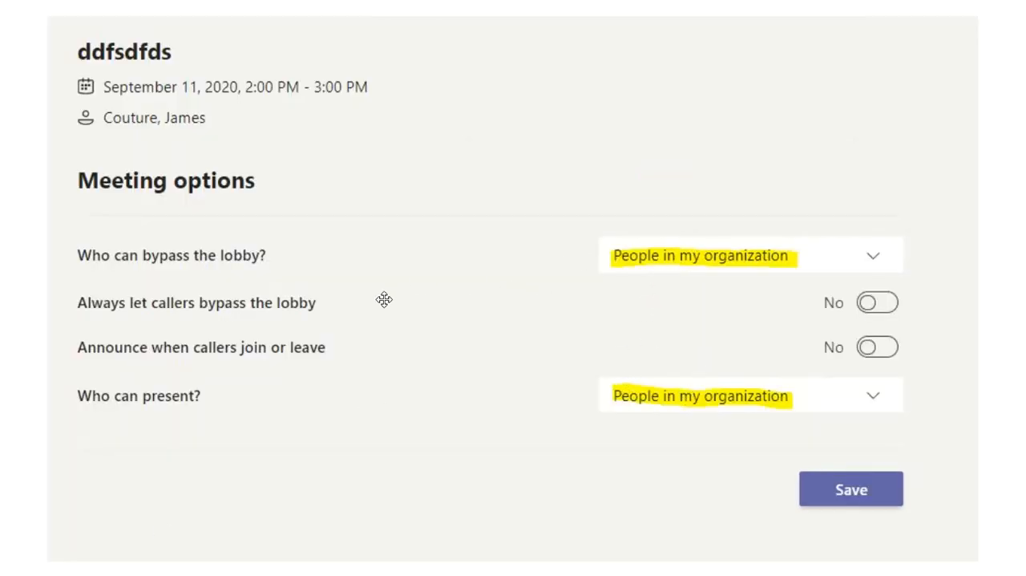
left_click(850, 488)
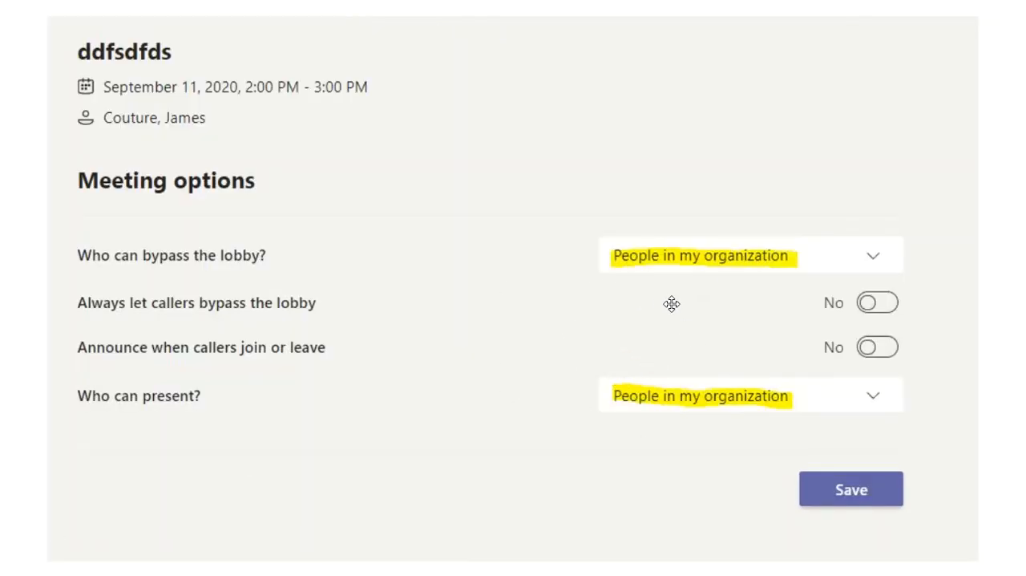
mouse_move(635, 446)
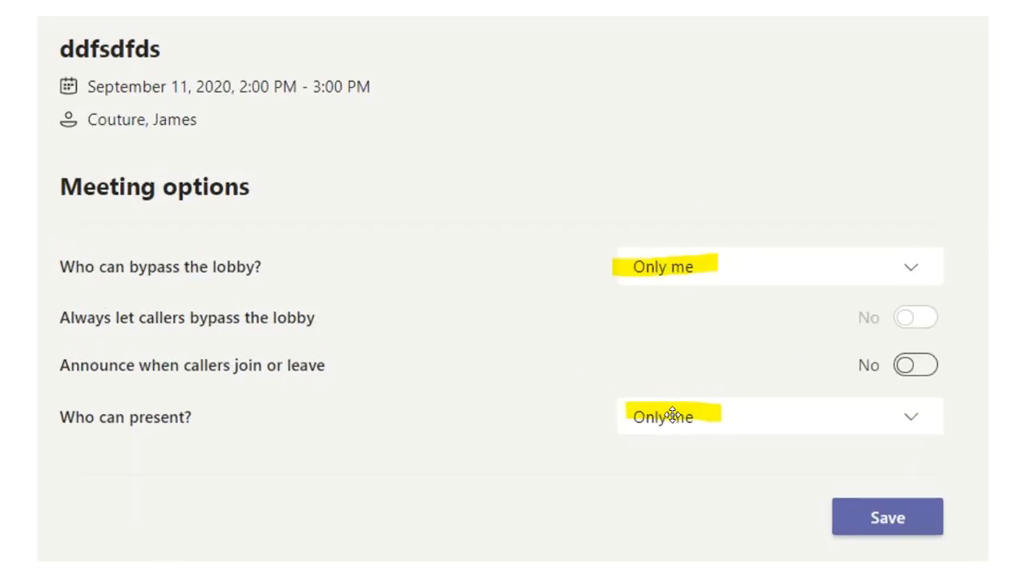
mouse_move(464, 343)
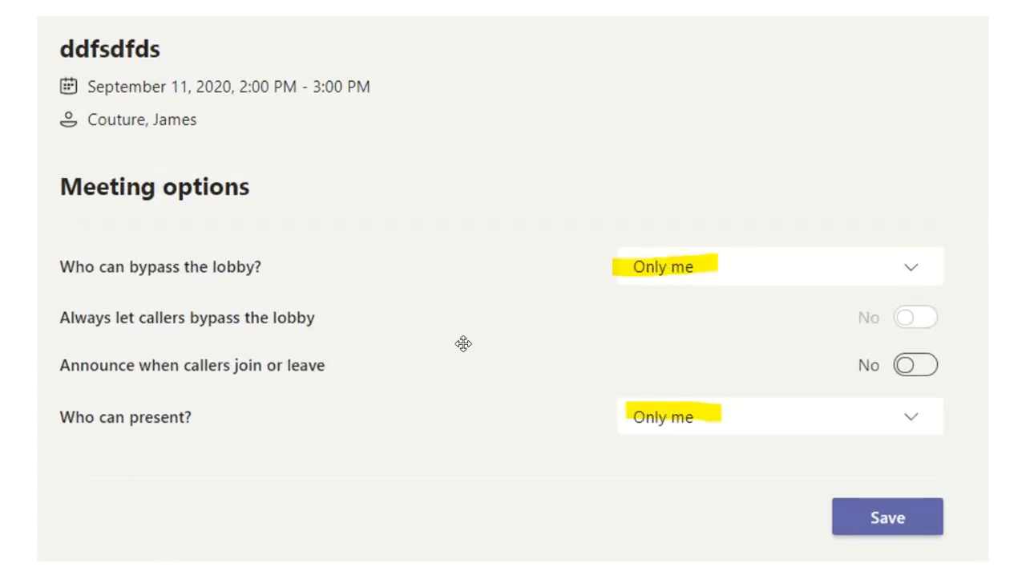
mouse_move(625, 401)
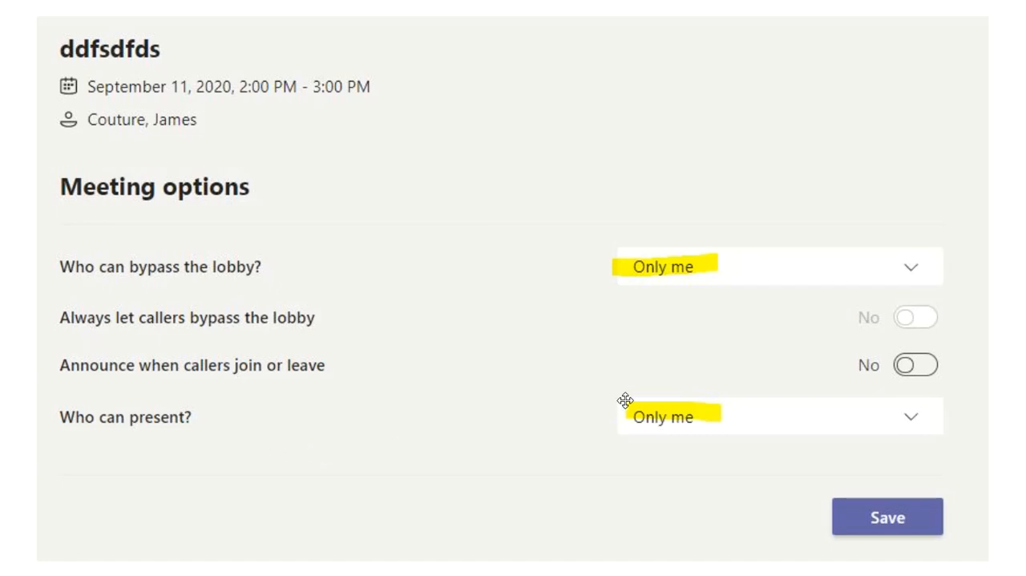
mouse_move(698, 272)
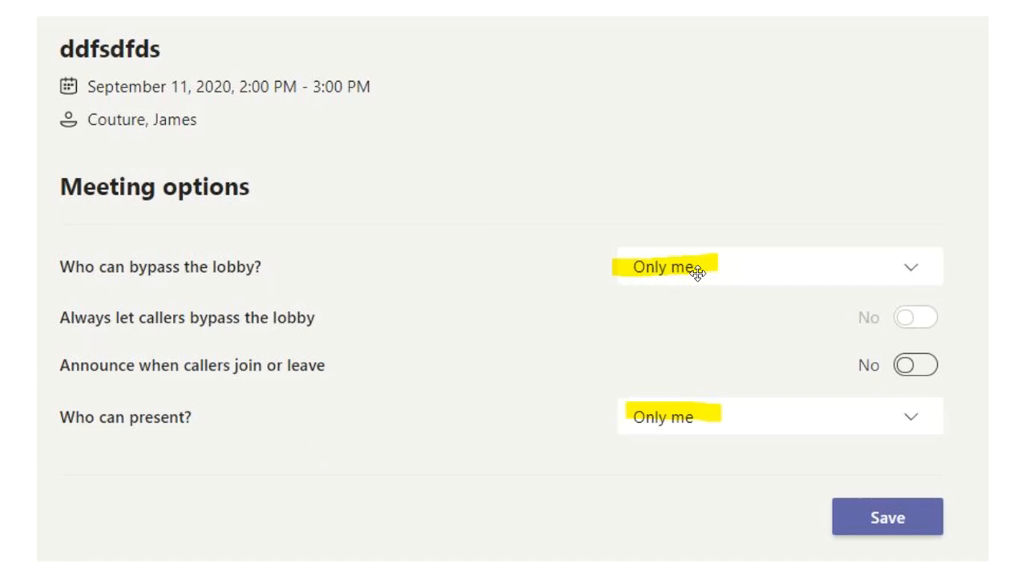
mouse_move(722, 419)
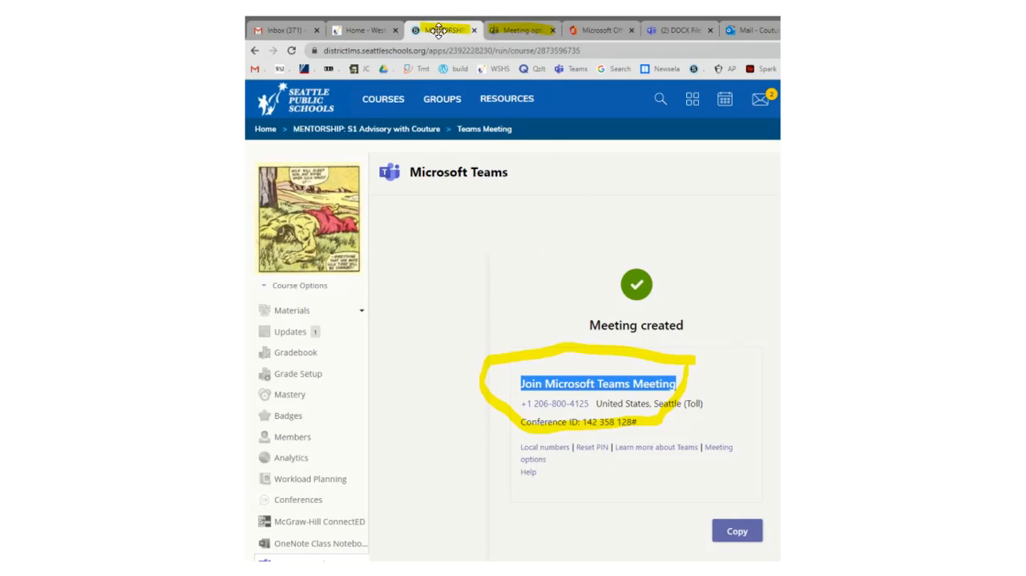
mouse_move(725, 447)
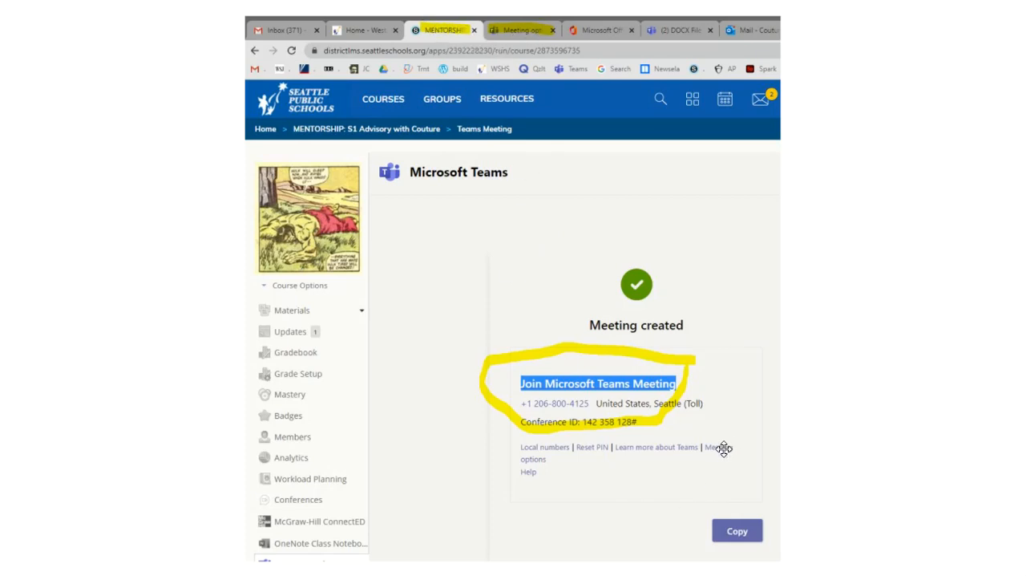
mouse_move(513, 31)
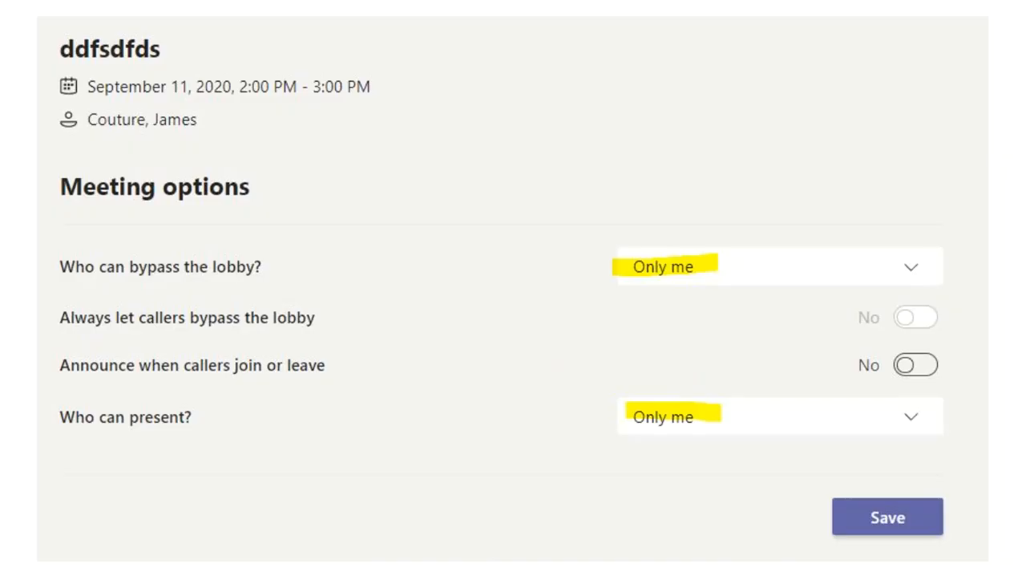
Step: Switch back to the Schoology tab showing the Meeting created confirmation and join link
left_click(443, 29)
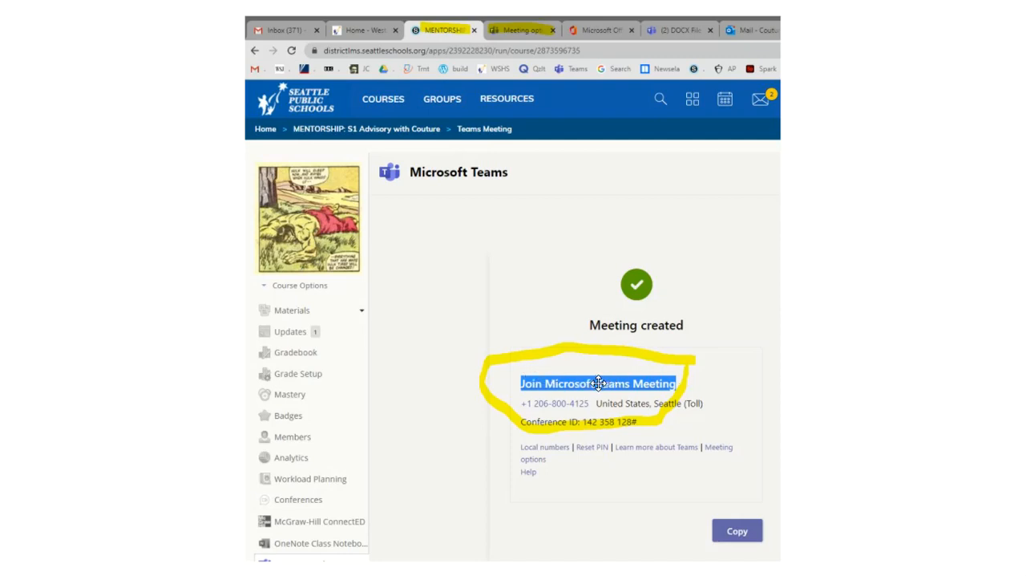
mouse_move(654, 380)
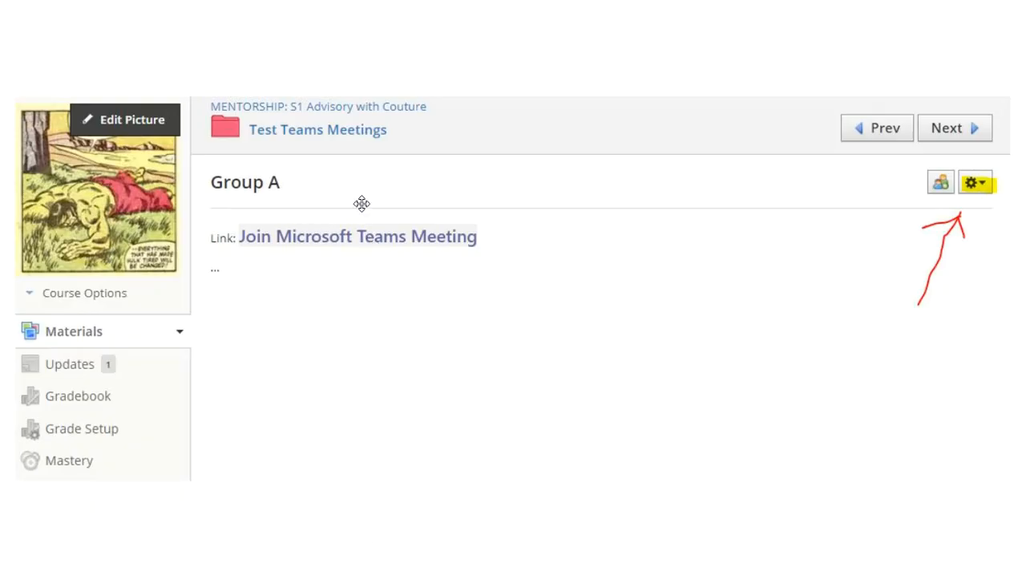
mouse_move(276, 189)
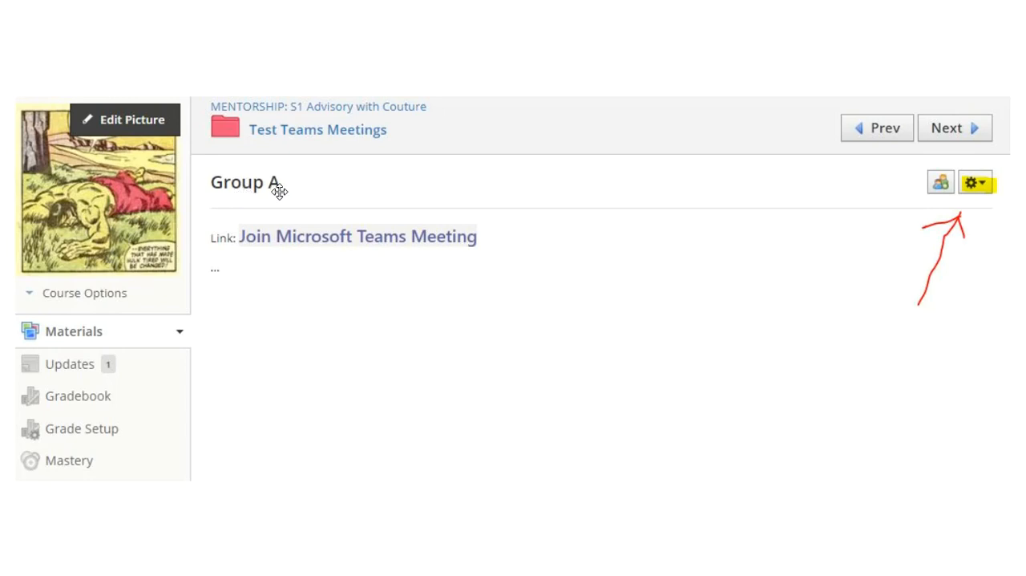
mouse_move(867, 208)
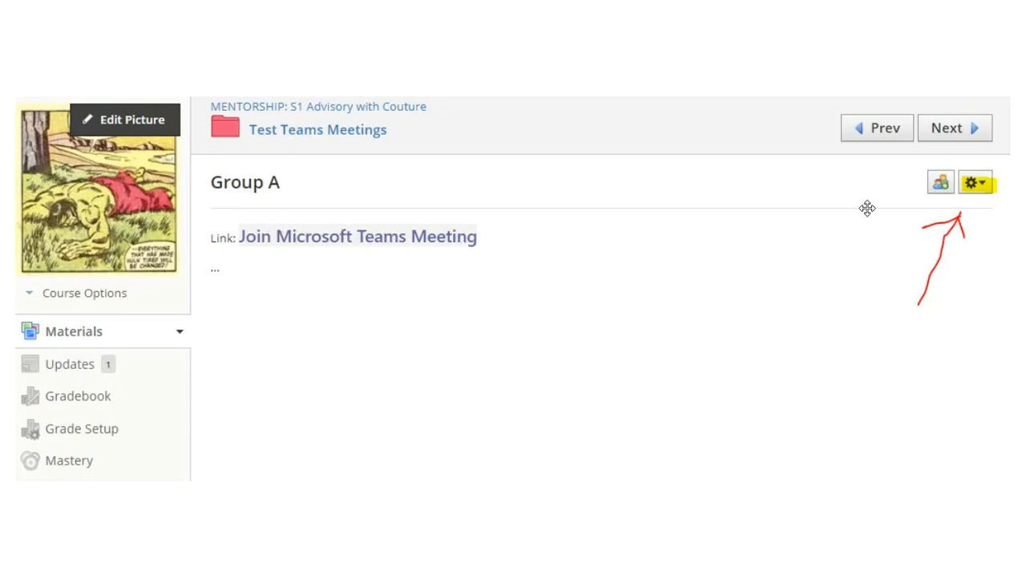
mouse_move(972, 180)
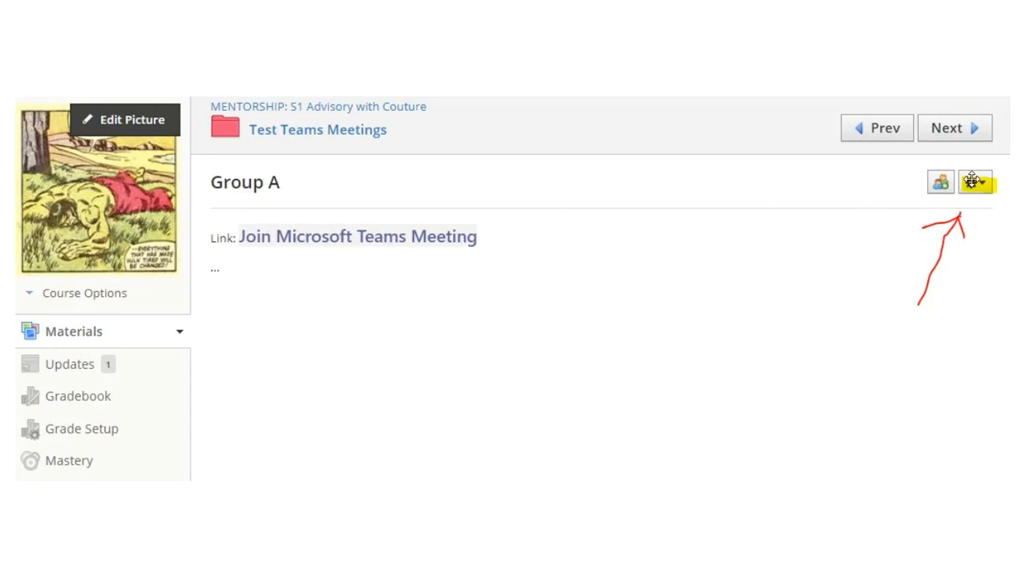
mouse_move(985, 205)
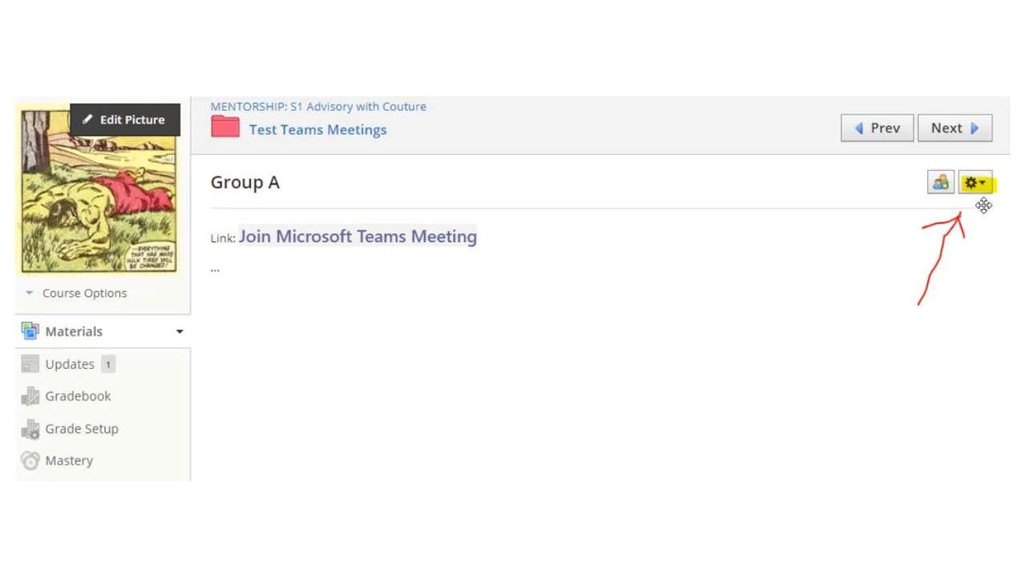
mouse_move(459, 250)
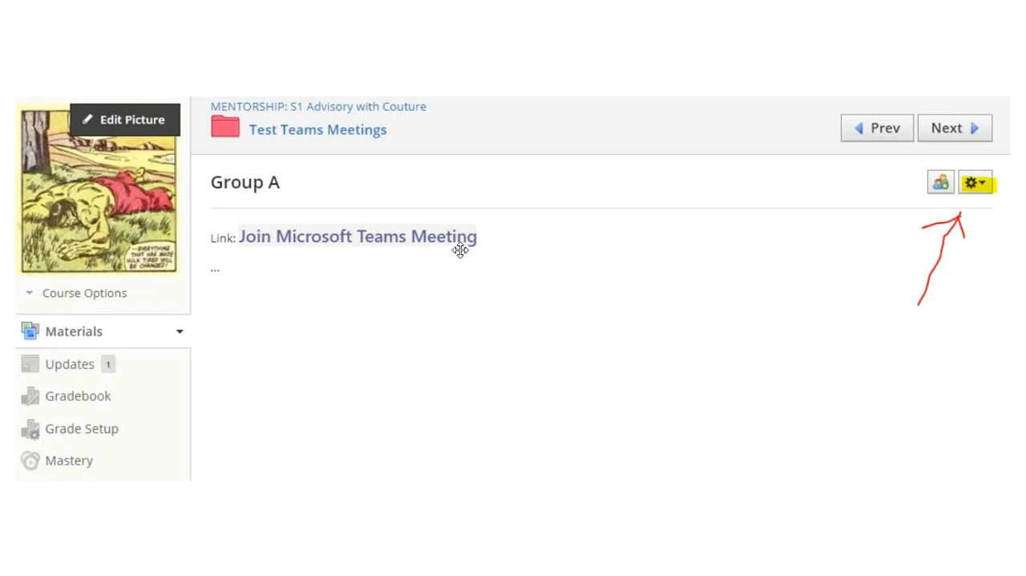
mouse_move(414, 244)
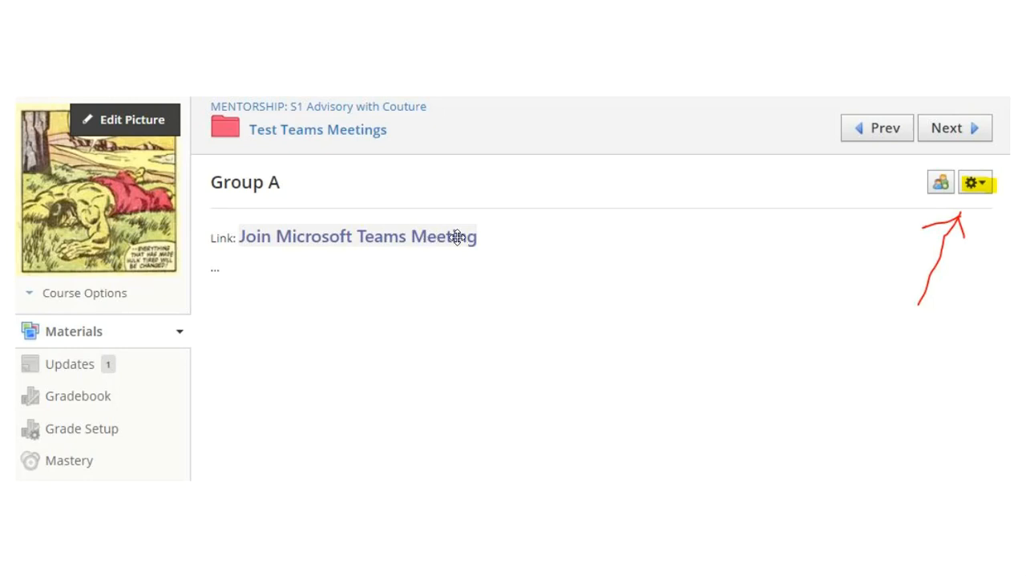
mouse_move(888, 561)
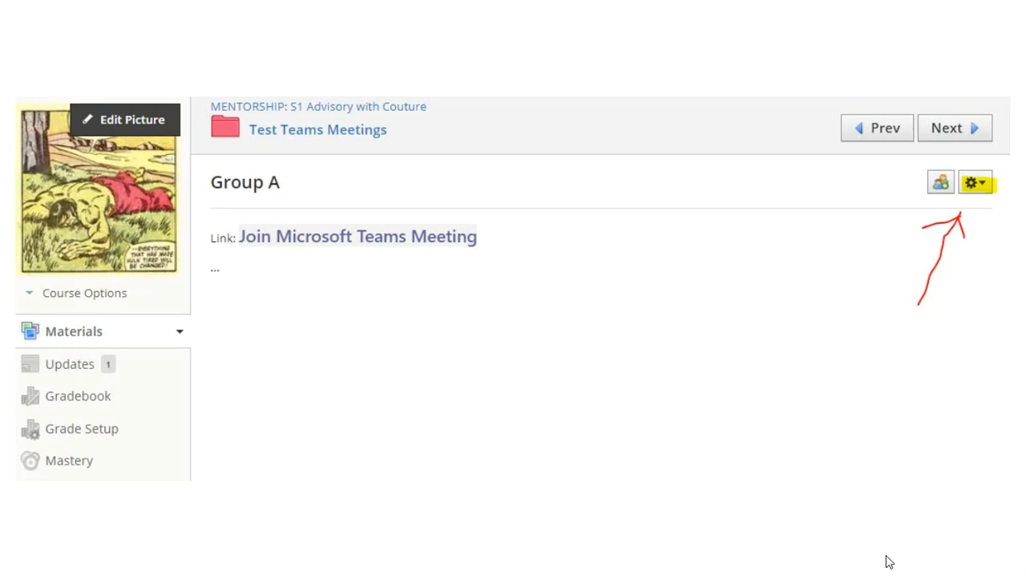
mouse_move(218, 177)
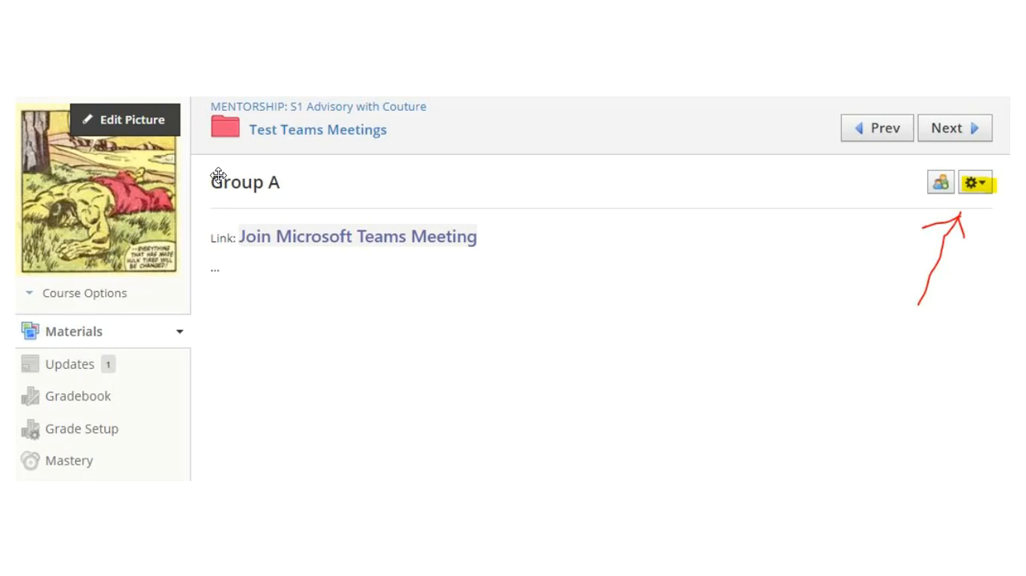
mouse_move(330, 263)
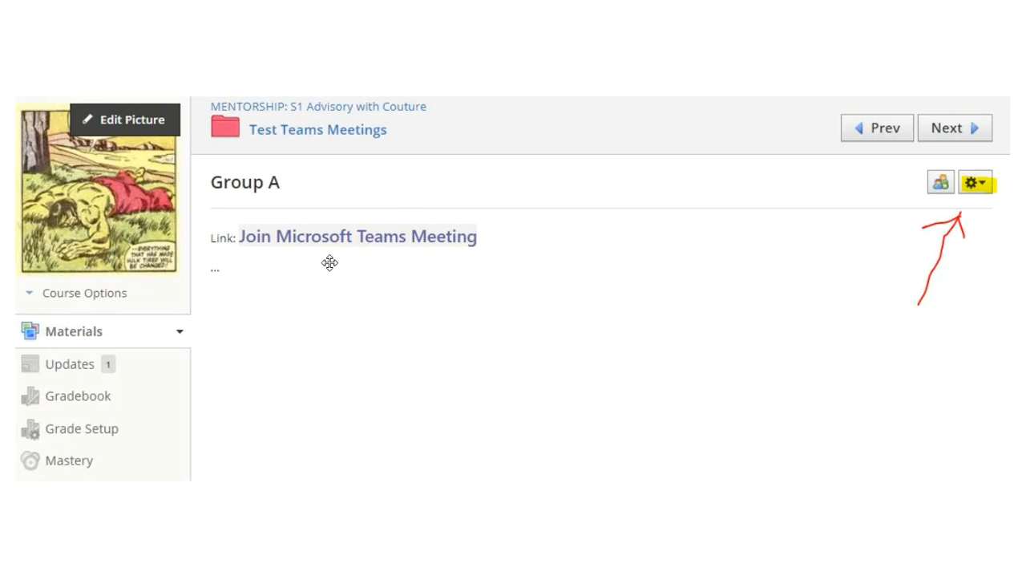
mouse_move(629, 319)
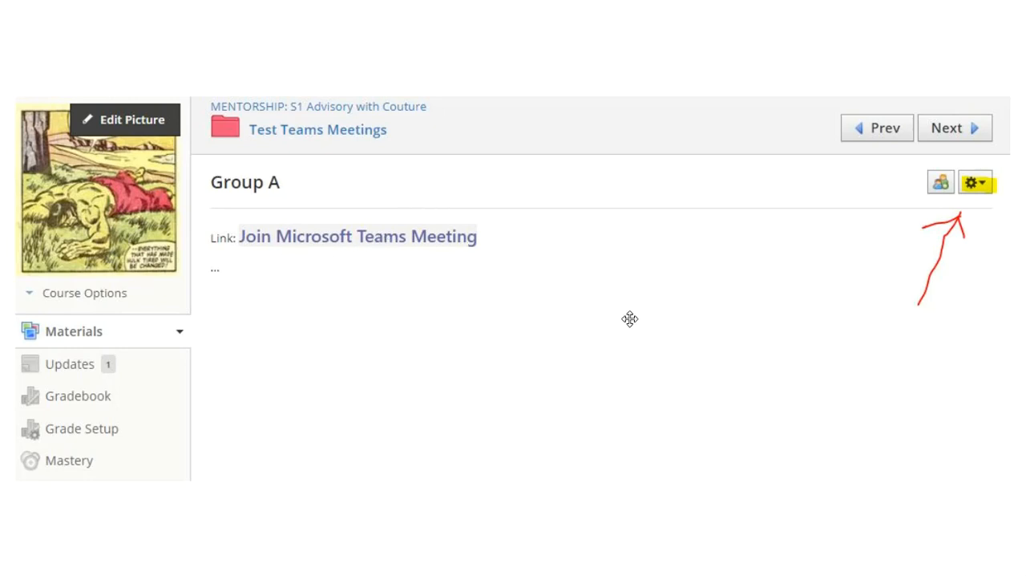
mouse_move(551, 289)
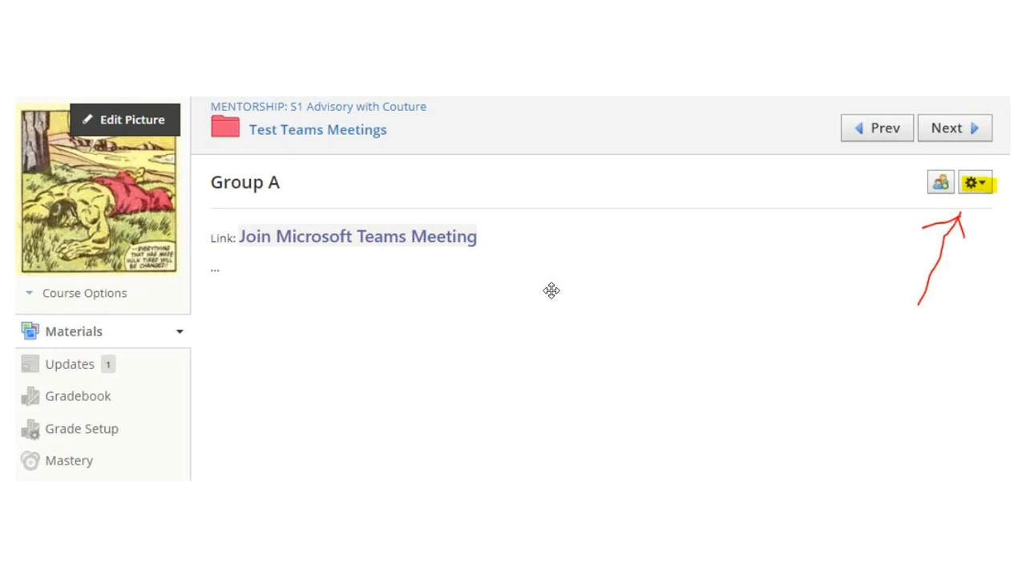
mouse_move(484, 247)
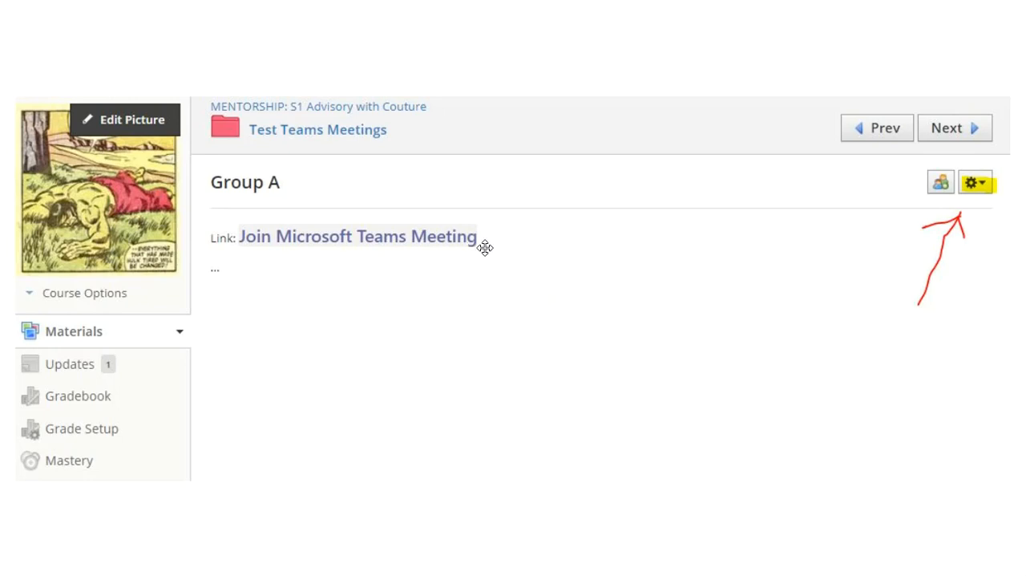
mouse_move(244, 430)
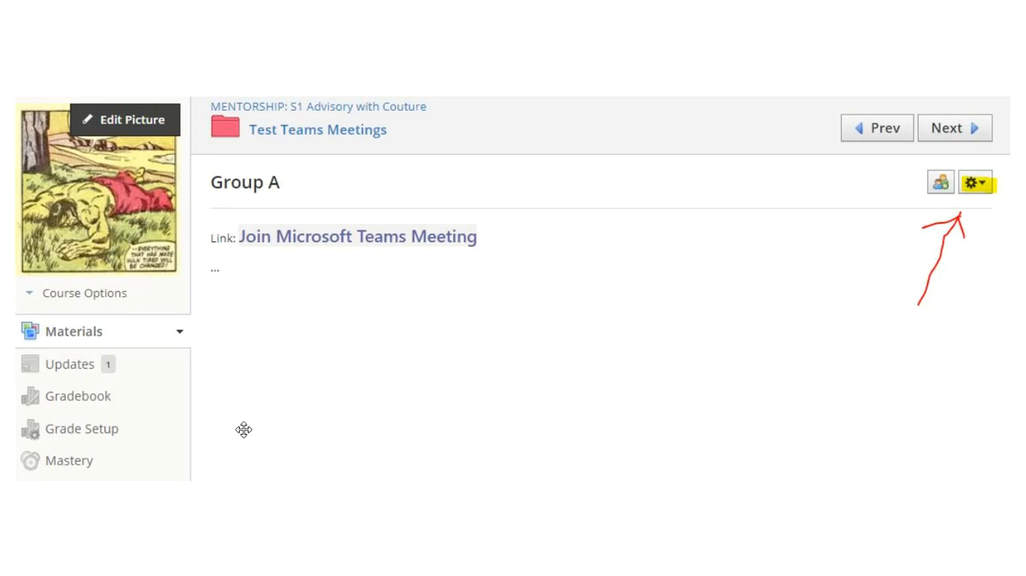
mouse_move(11, 459)
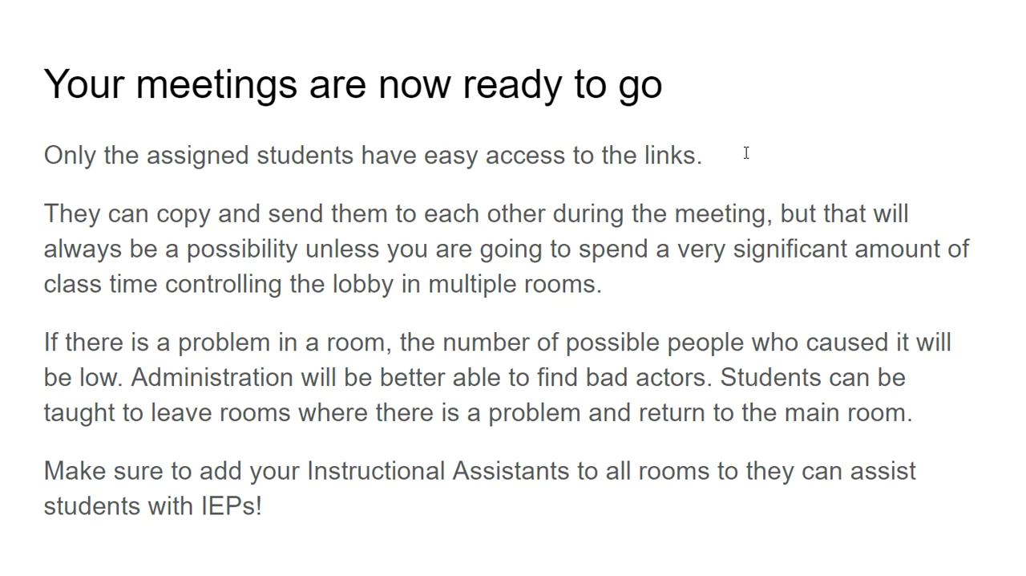
mouse_move(462, 359)
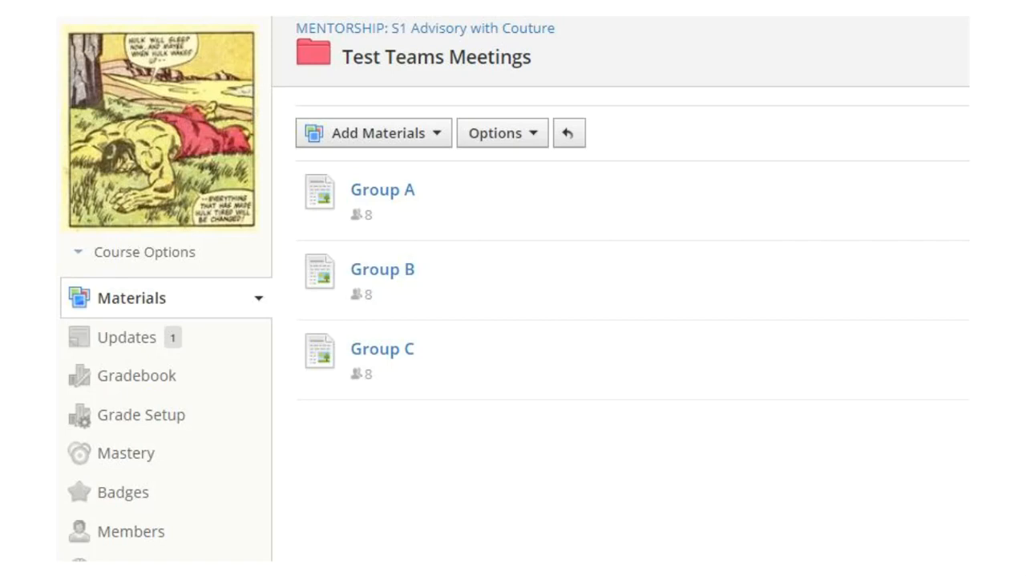
mouse_move(625, 352)
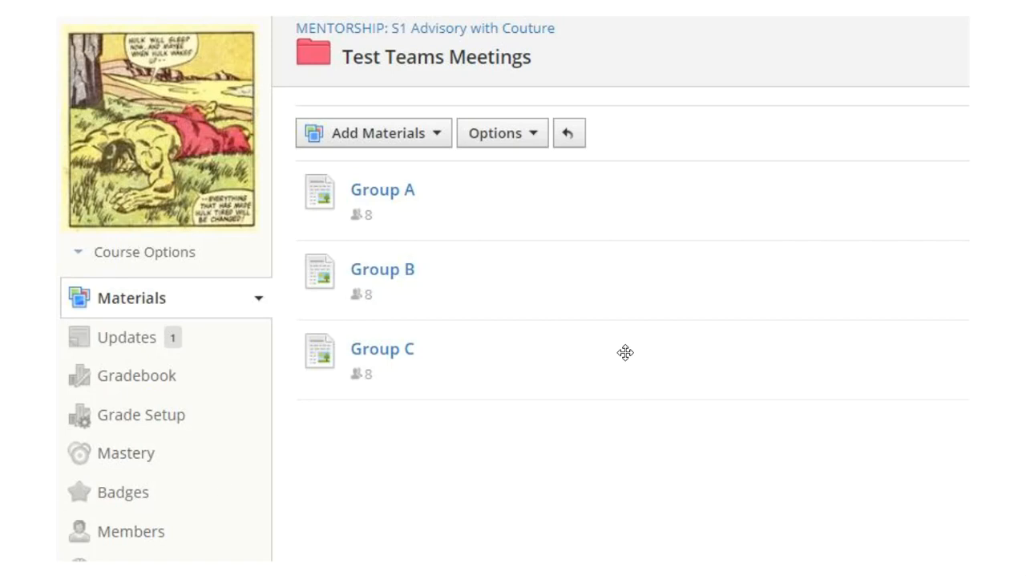
mouse_move(465, 273)
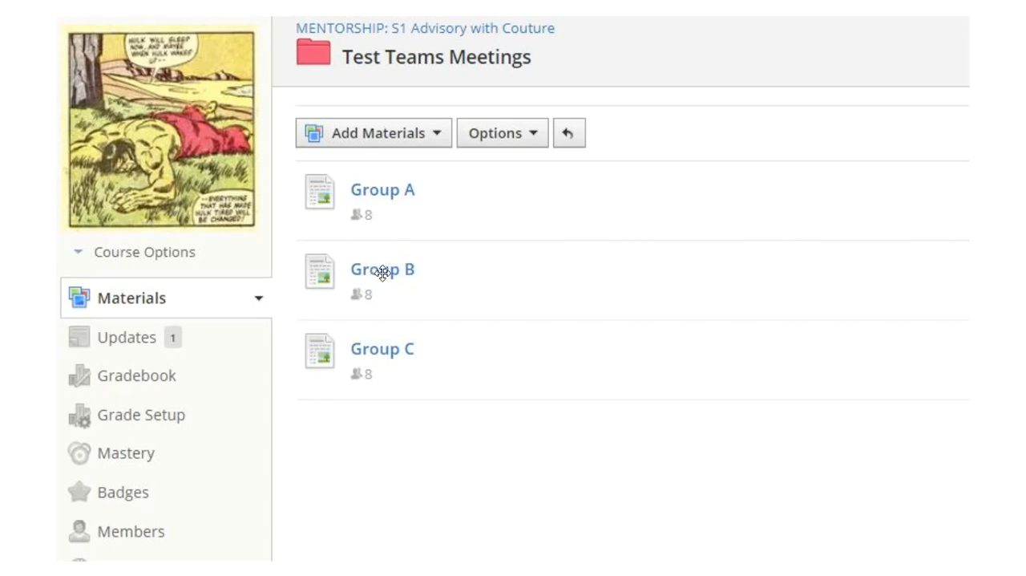
mouse_move(471, 372)
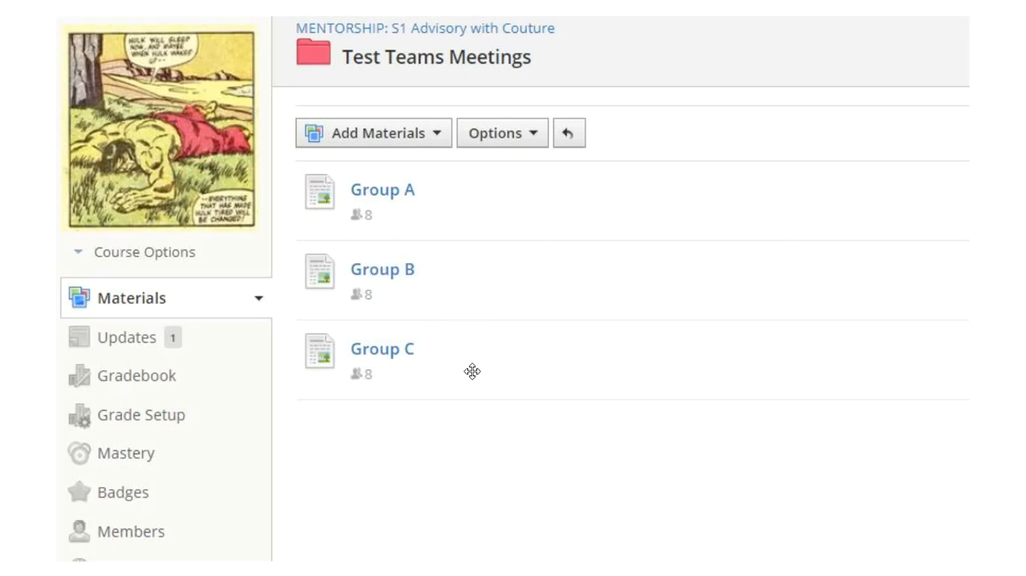
mouse_move(456, 295)
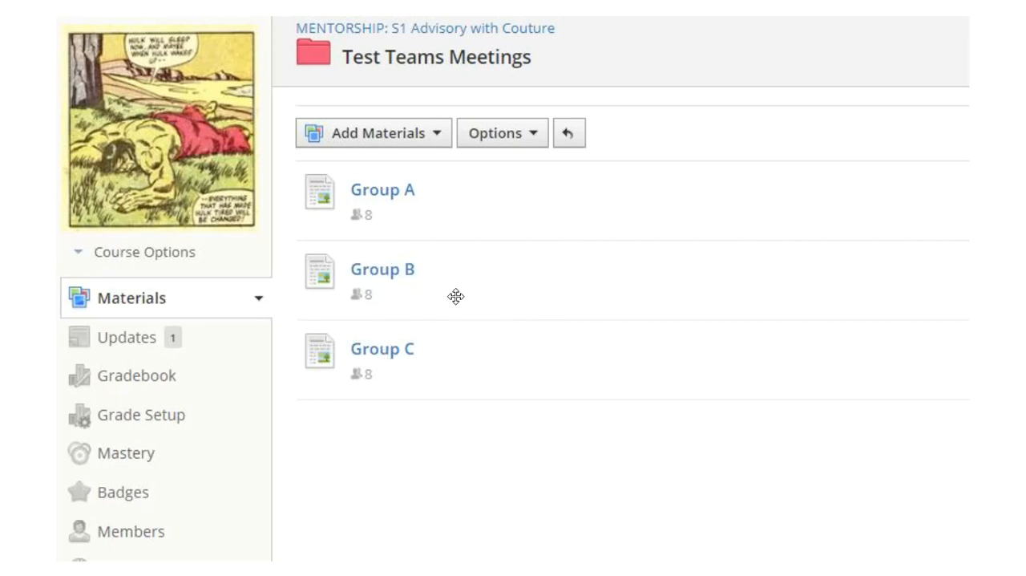
Step: Open the Group A page to show its Join Microsoft Teams Meeting link
left_click(382, 189)
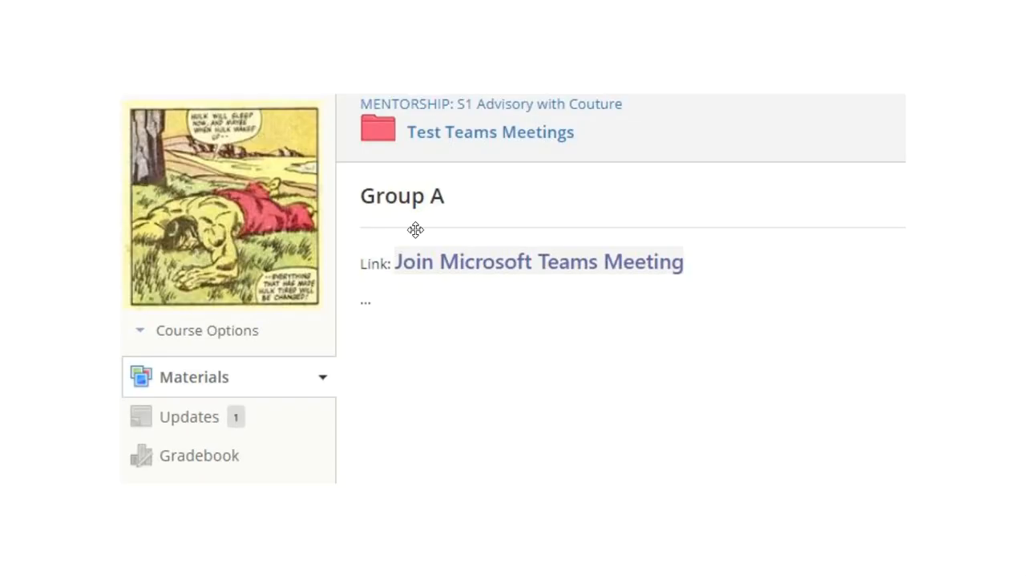
mouse_move(555, 273)
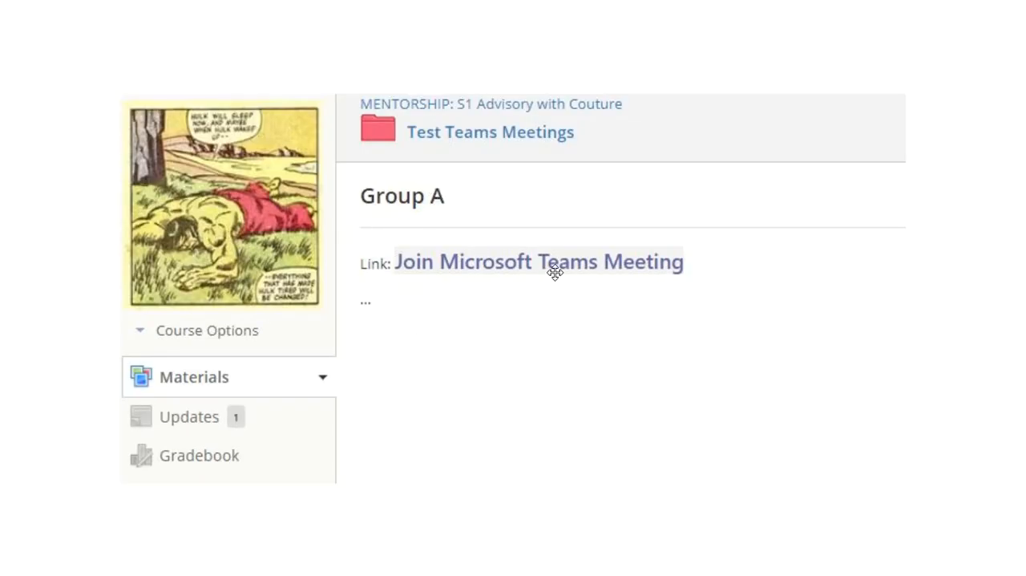
mouse_move(433, 302)
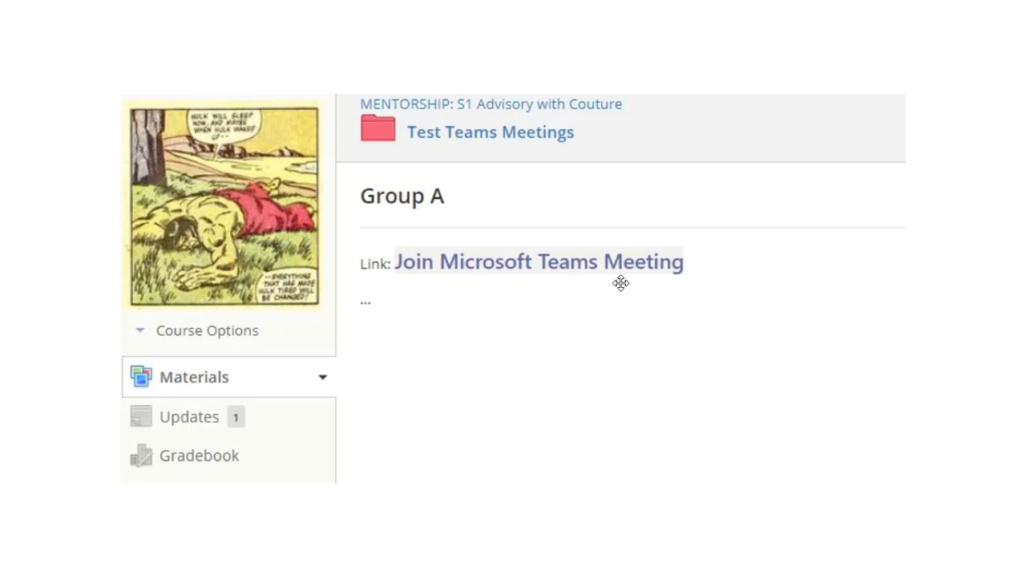
mouse_move(611, 347)
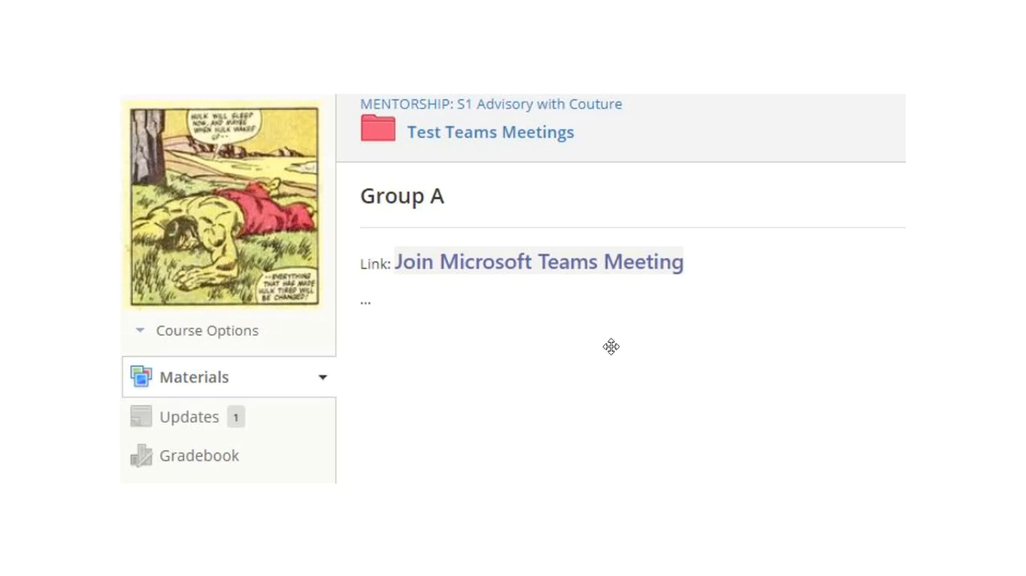
mouse_move(583, 332)
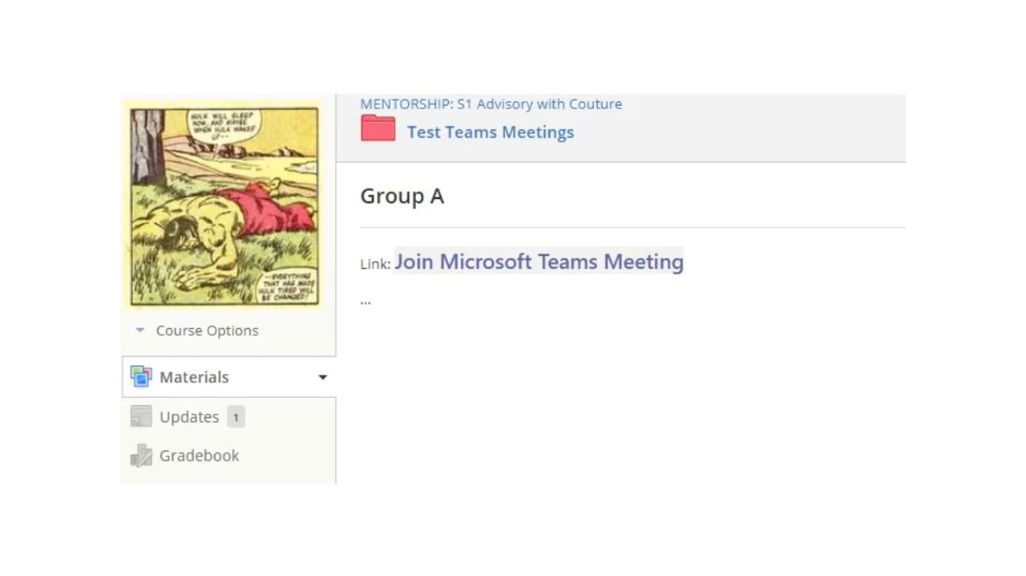
left_click(539, 261)
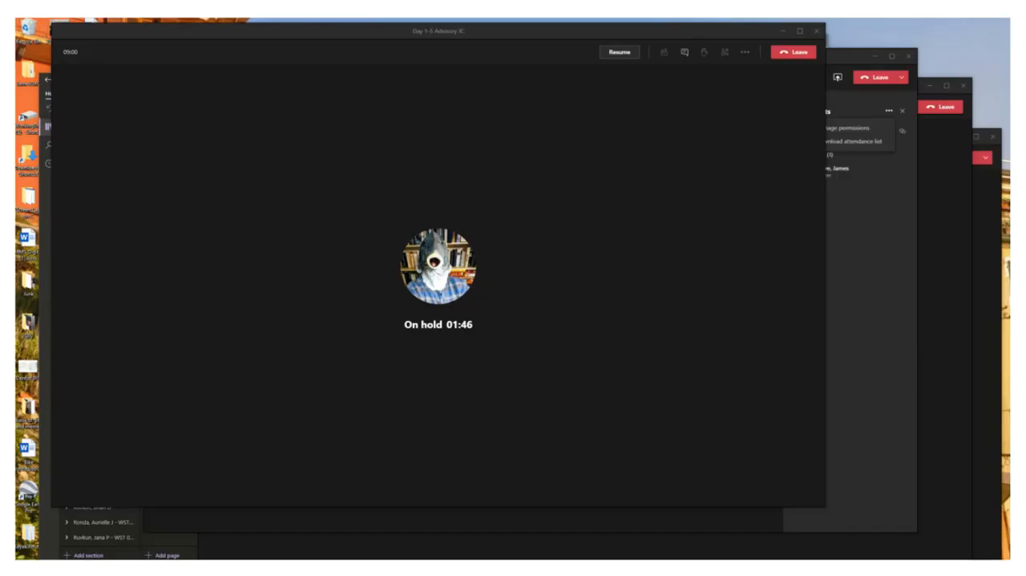
mouse_move(316, 382)
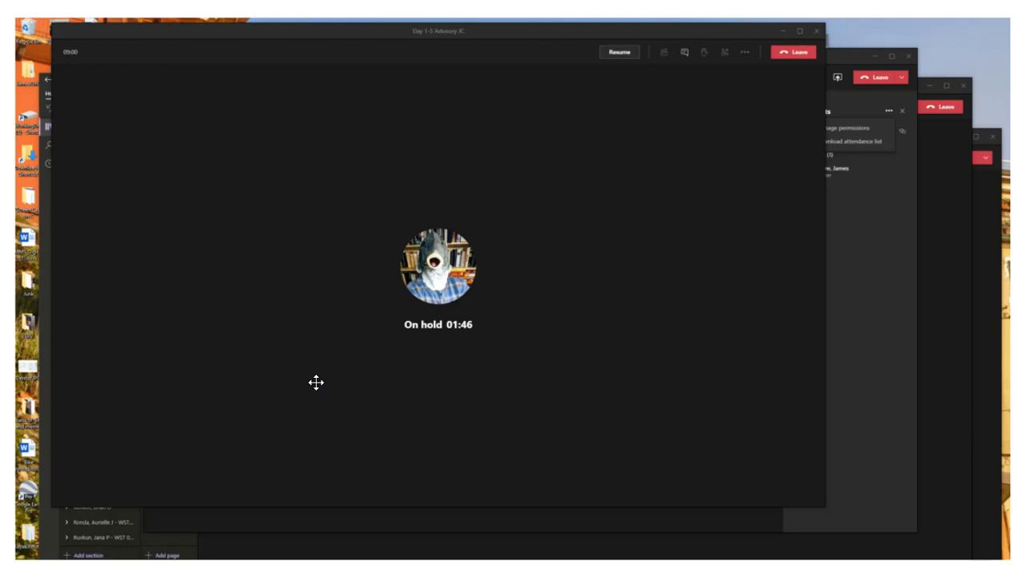
mouse_move(352, 389)
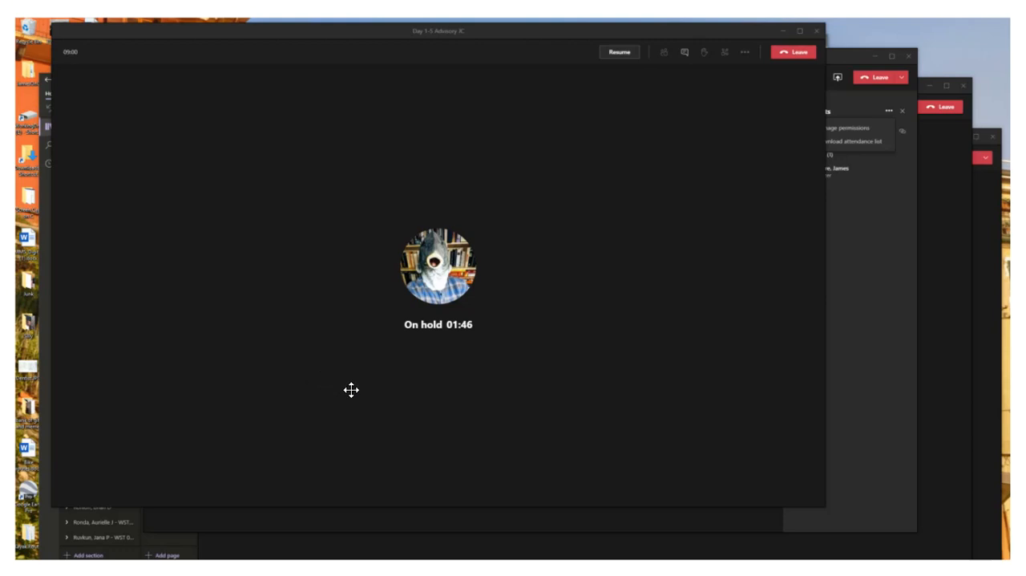
mouse_move(815, 321)
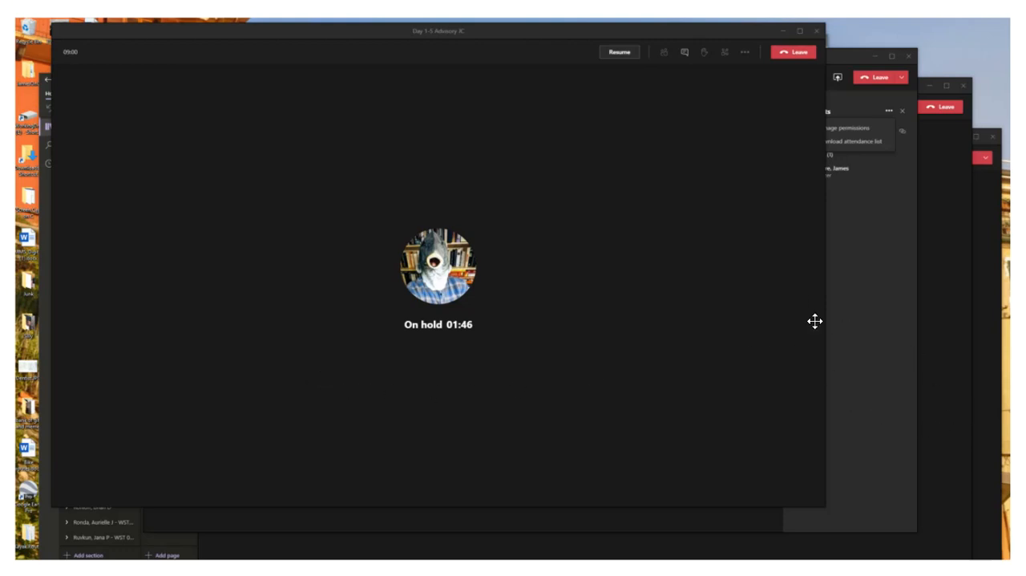
mouse_move(679, 334)
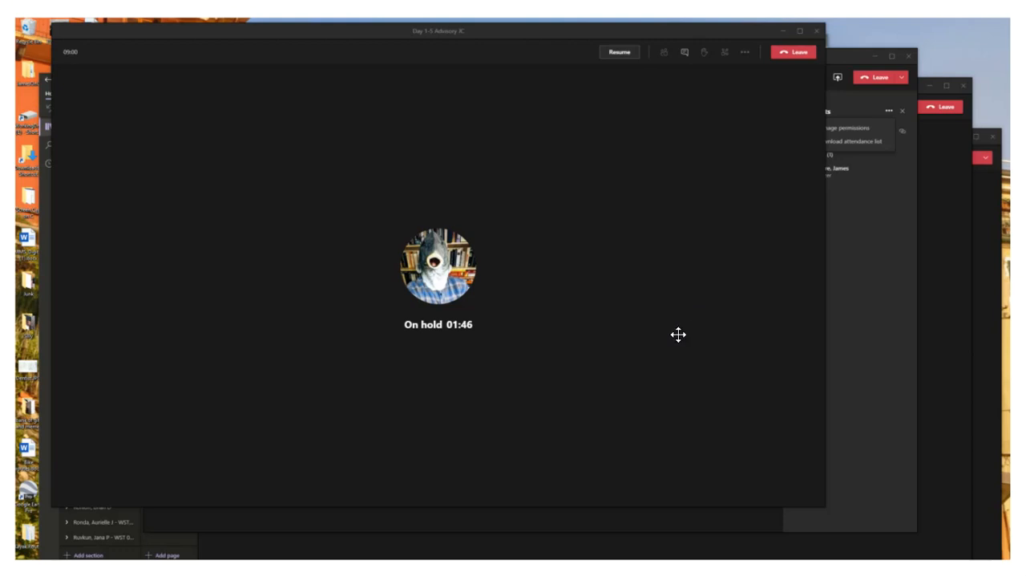
mouse_move(654, 385)
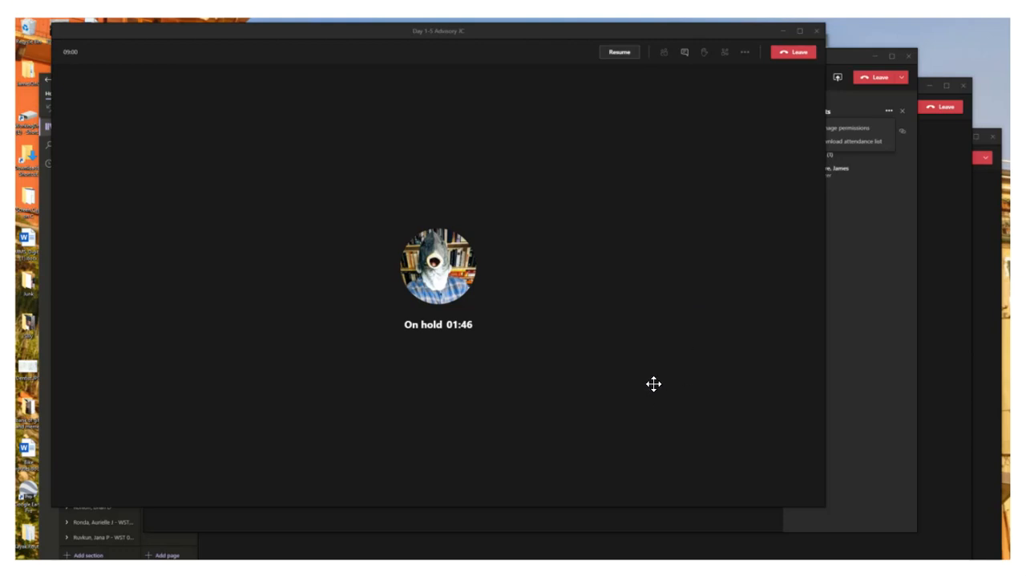
mouse_move(779, 186)
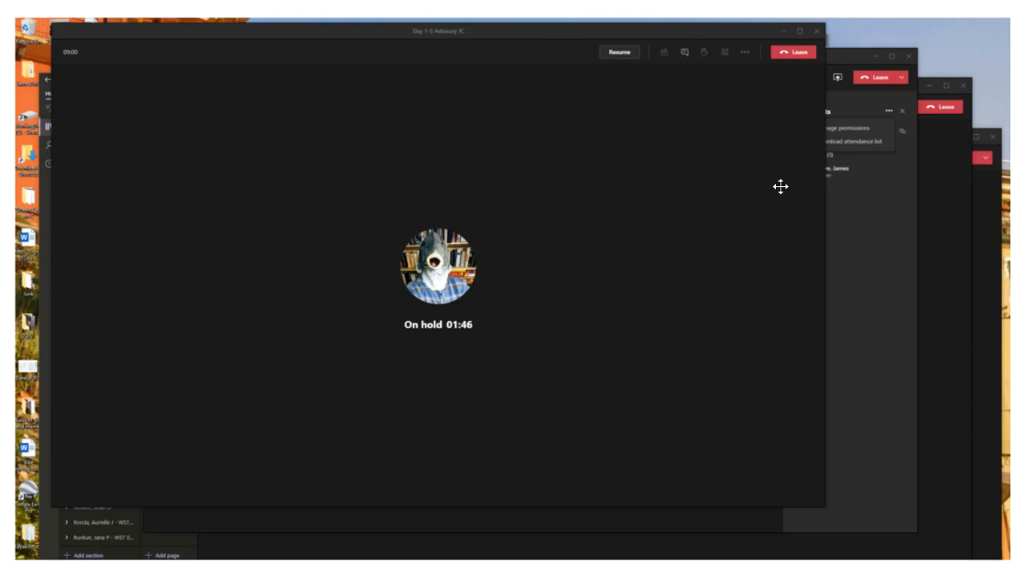
mouse_move(1004, 481)
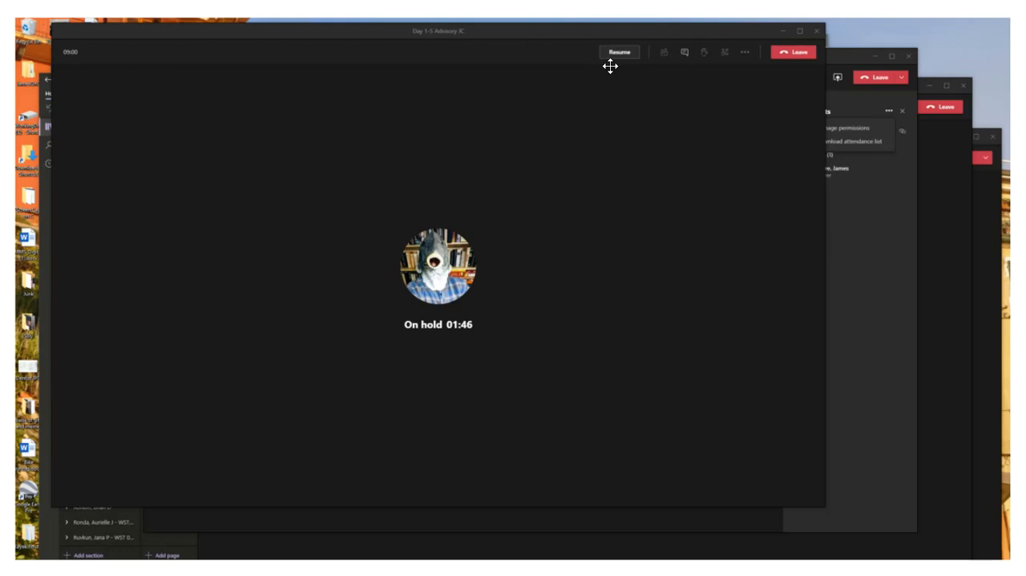
mouse_move(889, 319)
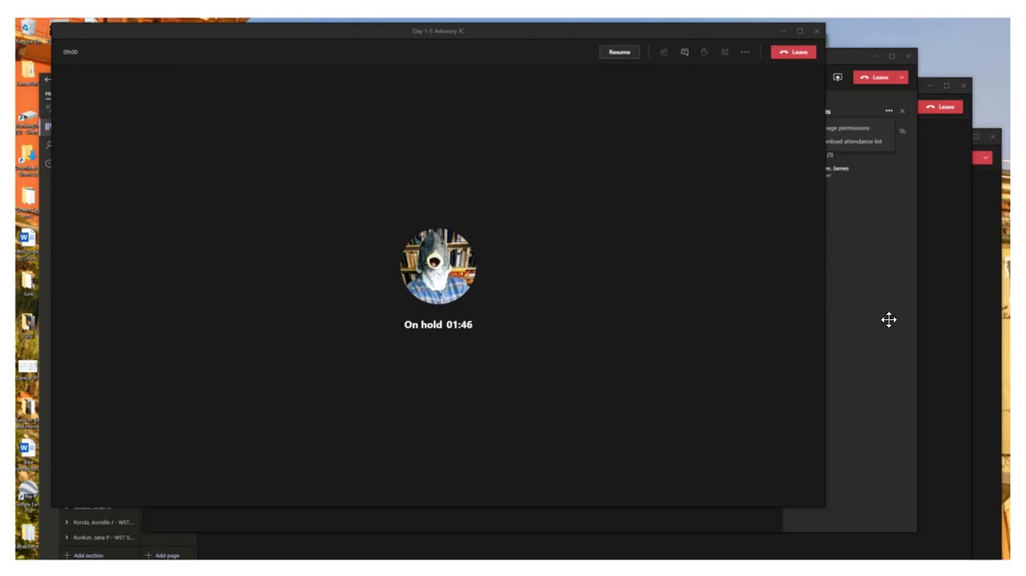
mouse_move(873, 377)
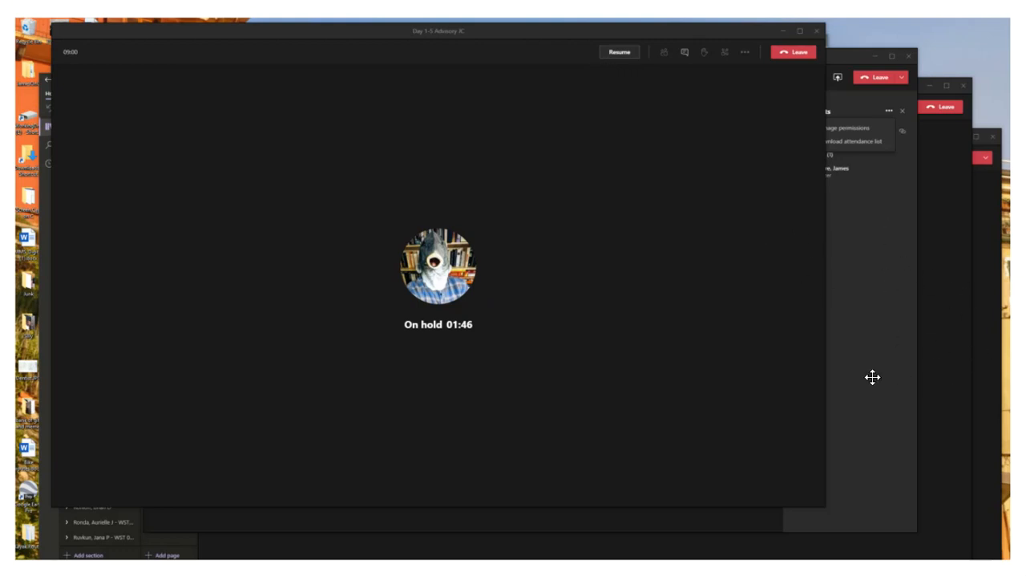
mouse_move(981, 453)
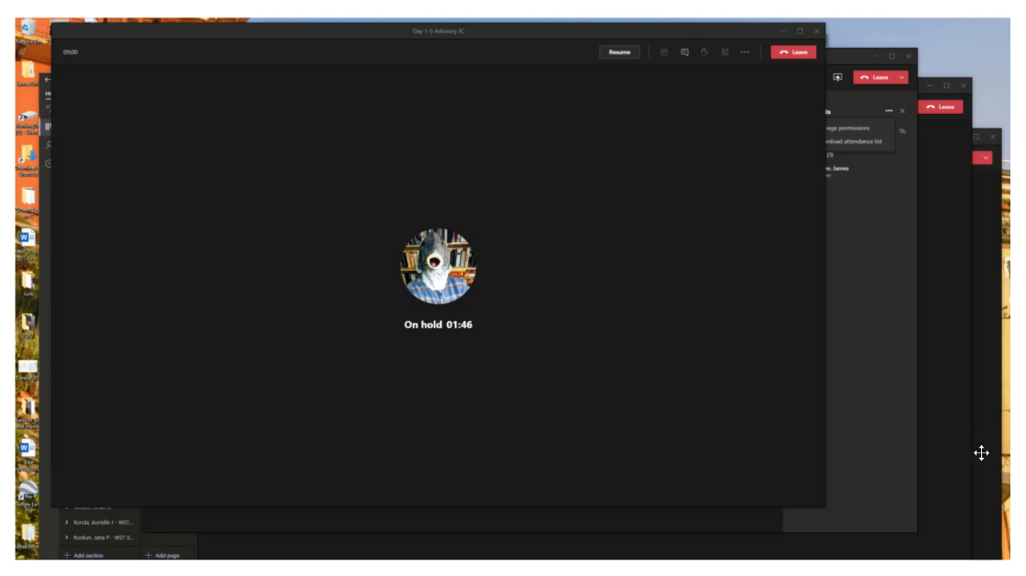
mouse_move(872, 54)
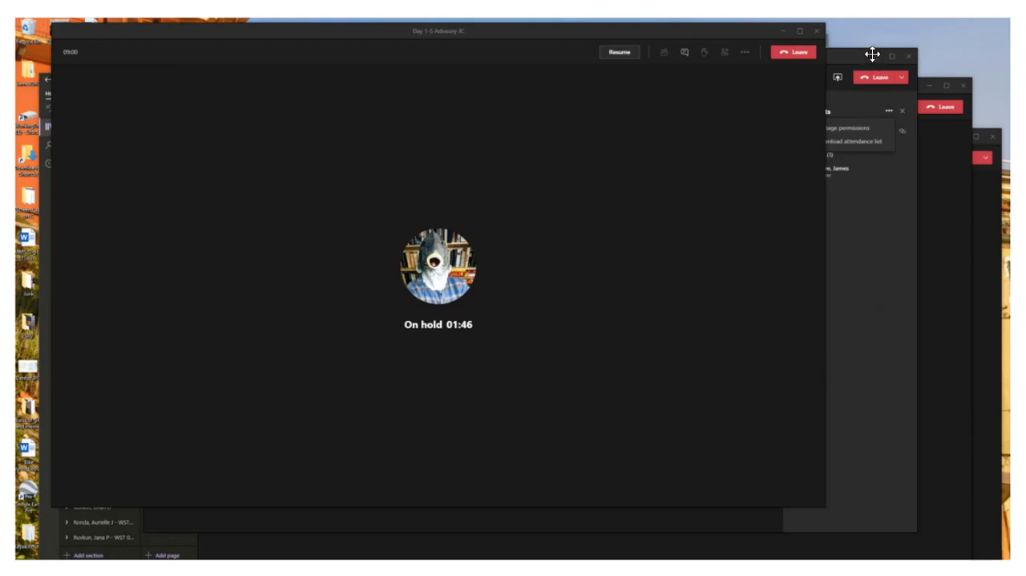
mouse_move(901, 115)
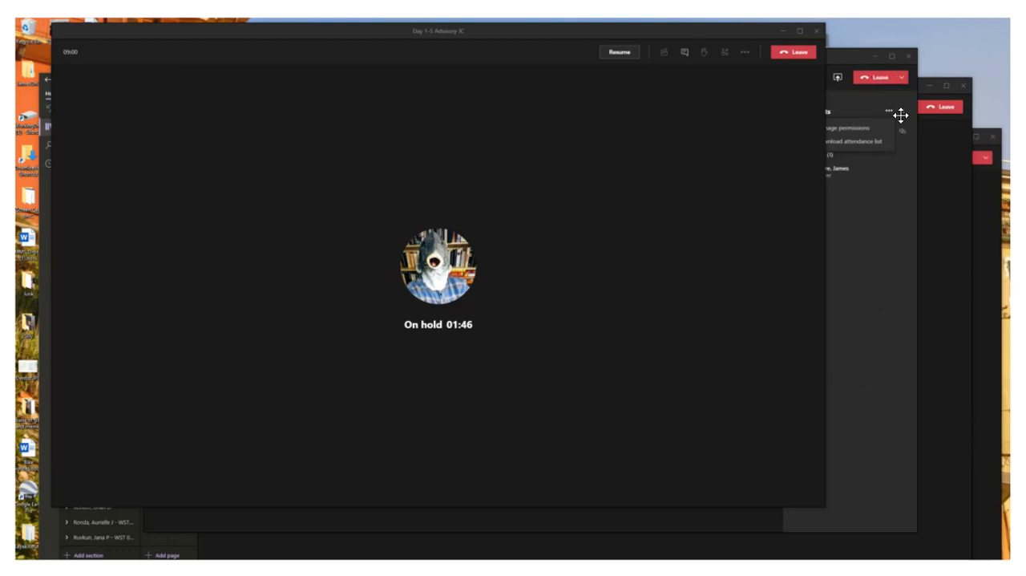
mouse_move(531, 282)
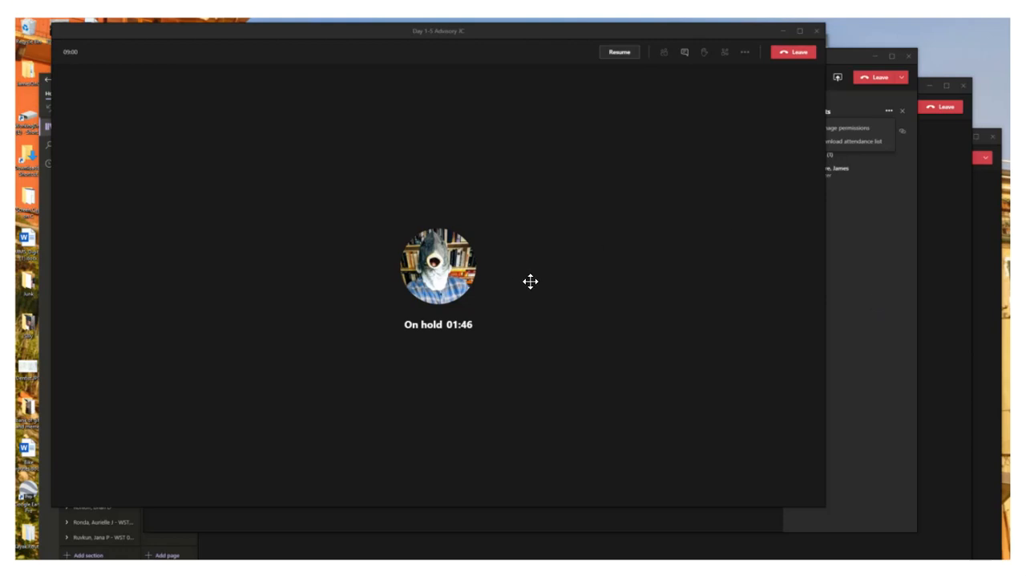
mouse_move(563, 279)
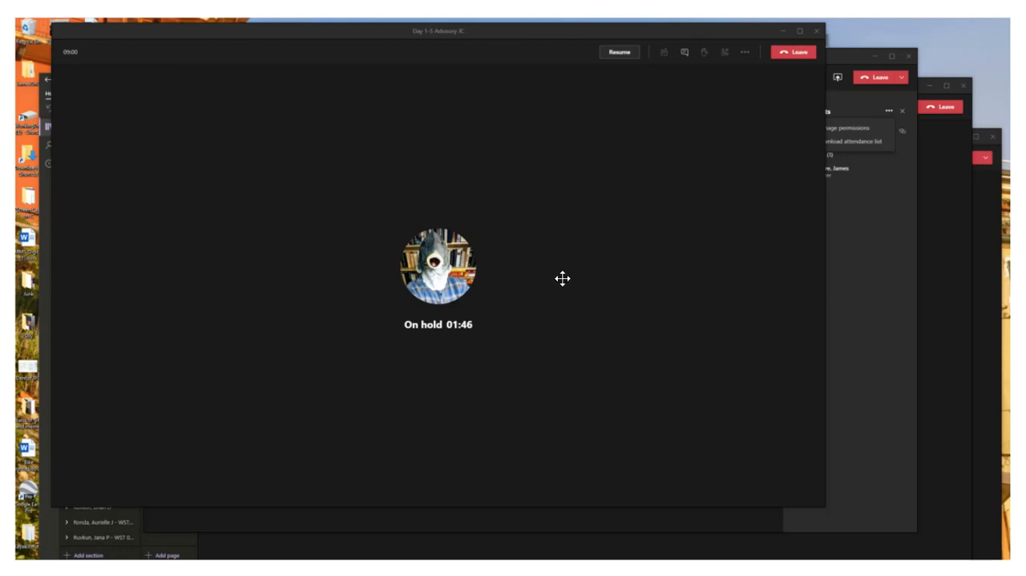
mouse_move(744, 189)
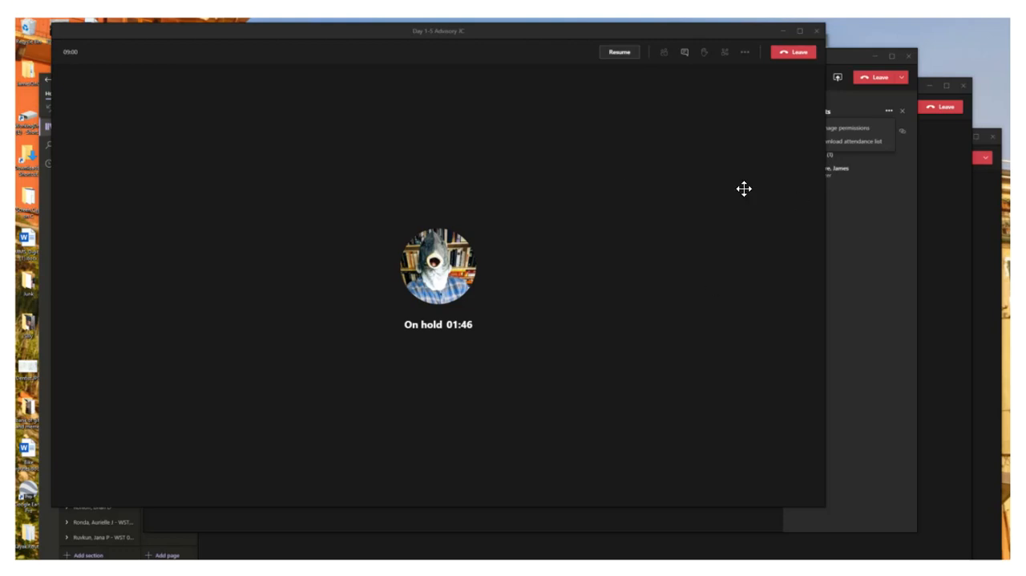
mouse_move(513, 285)
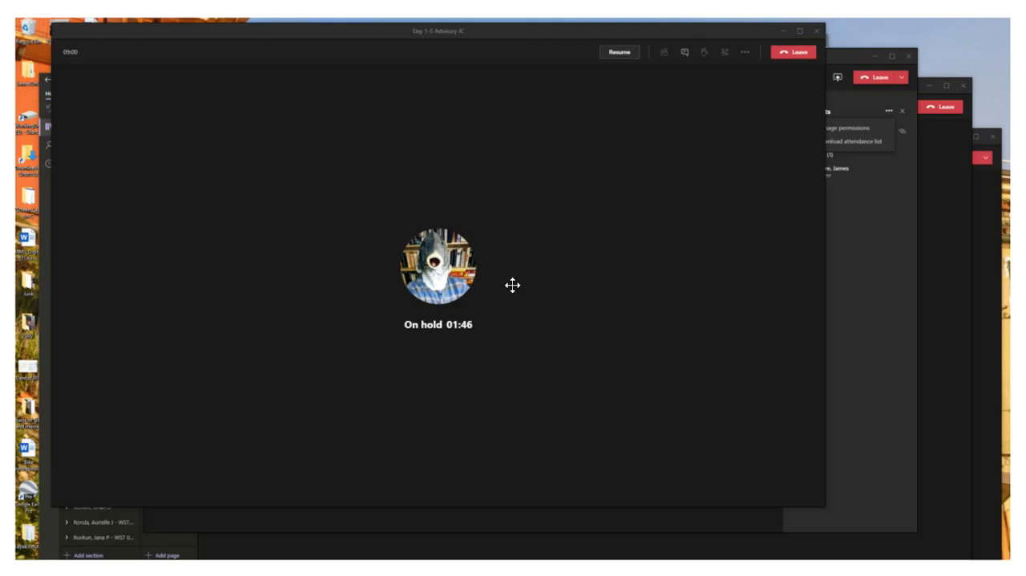
mouse_move(590, 270)
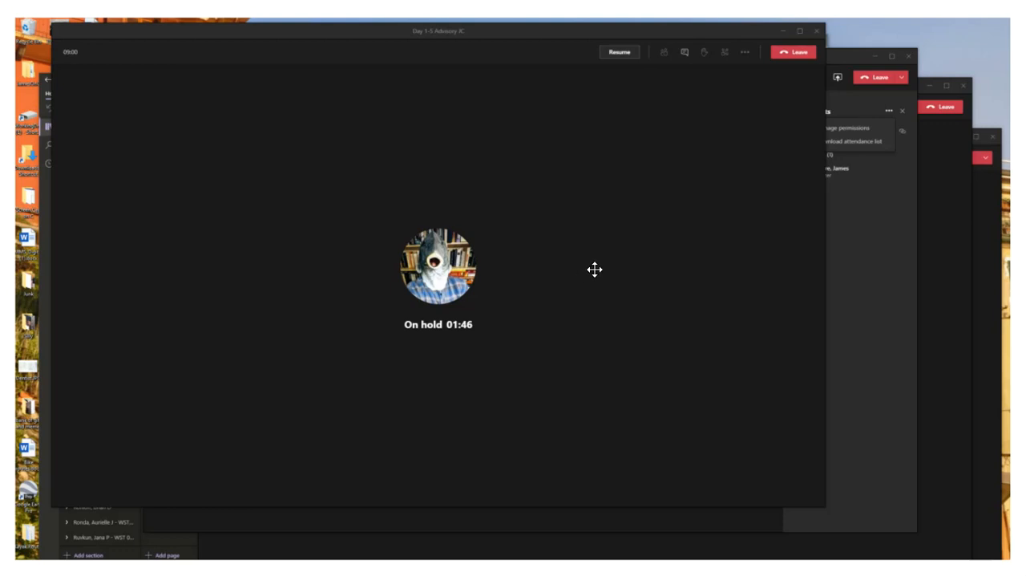
mouse_move(642, 298)
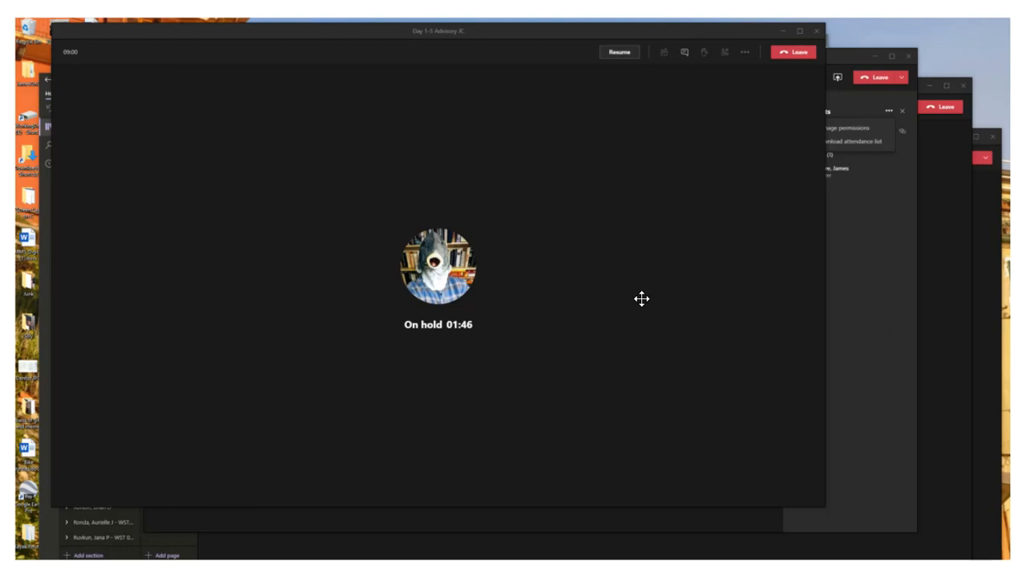
mouse_move(866, 336)
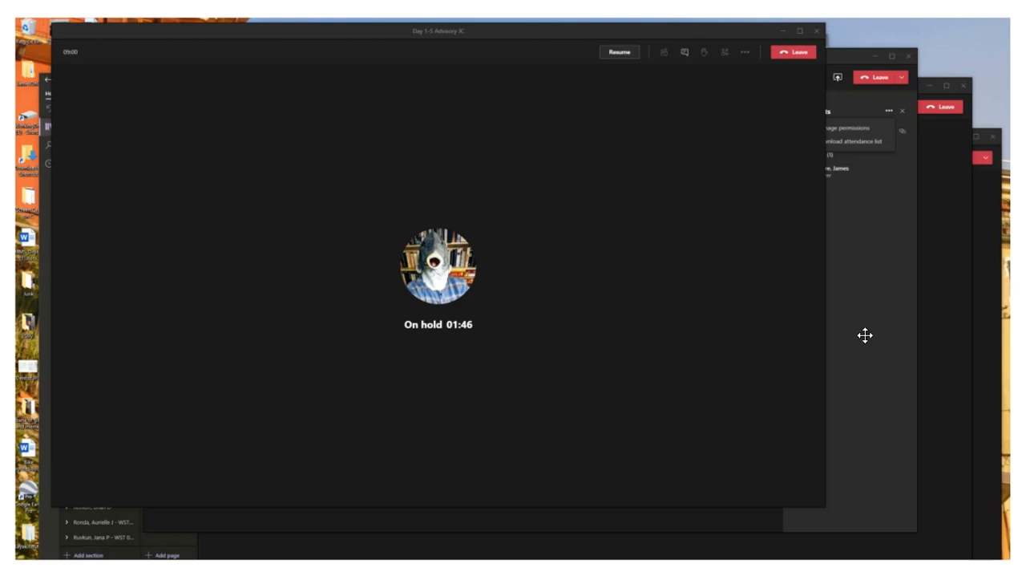
mouse_move(523, 293)
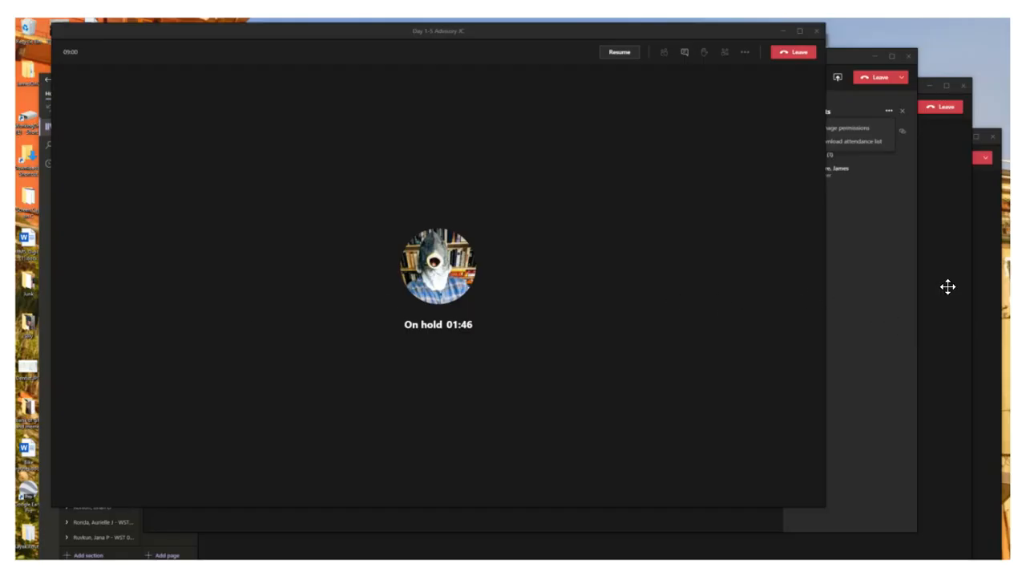
mouse_move(941, 374)
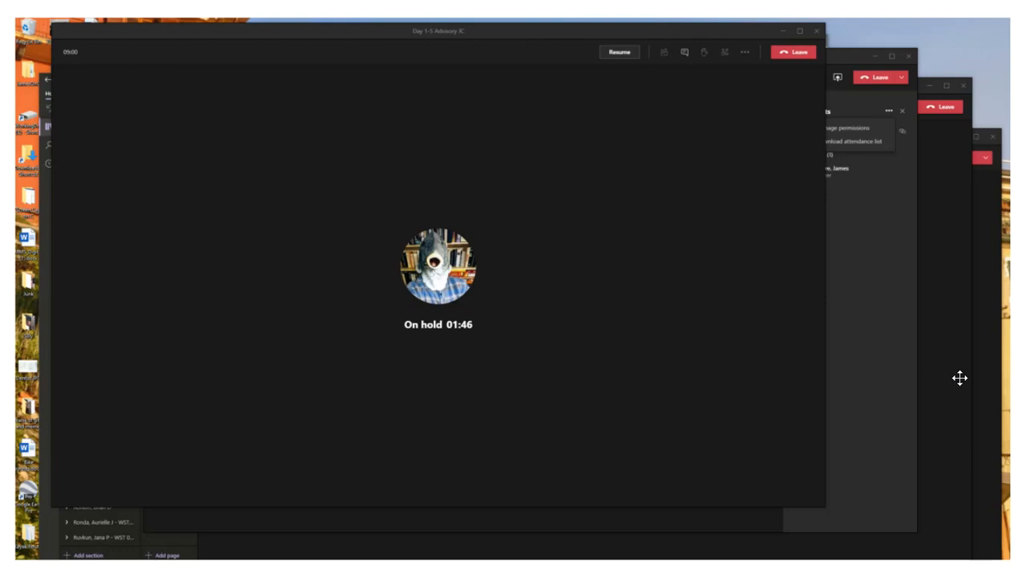
mouse_move(943, 381)
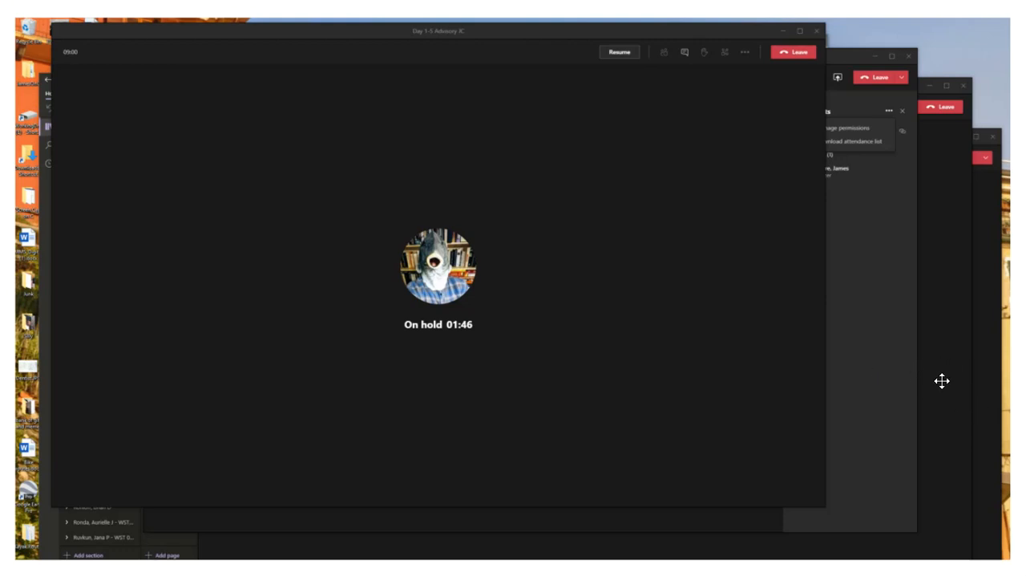
mouse_move(936, 391)
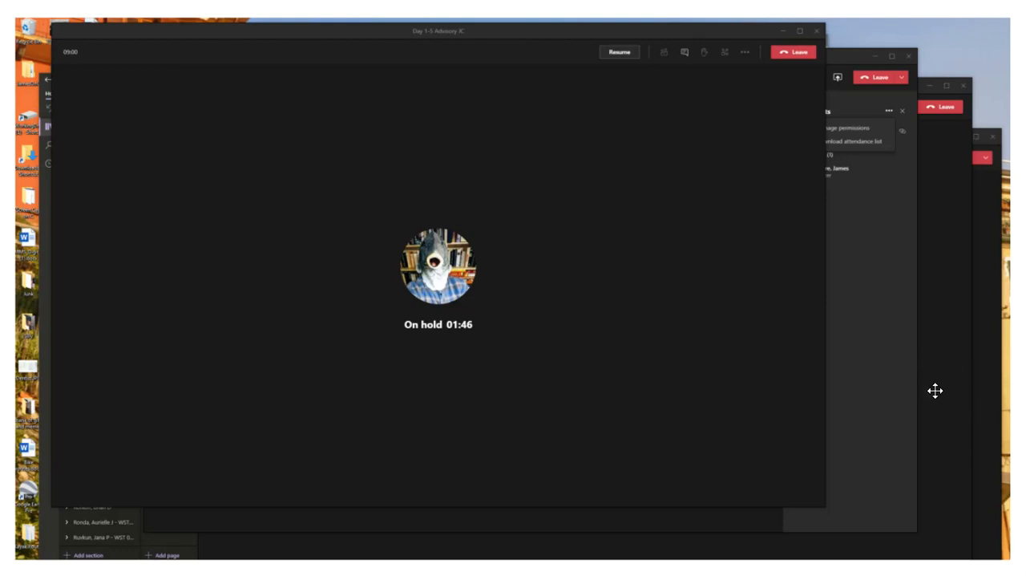
mouse_move(879, 334)
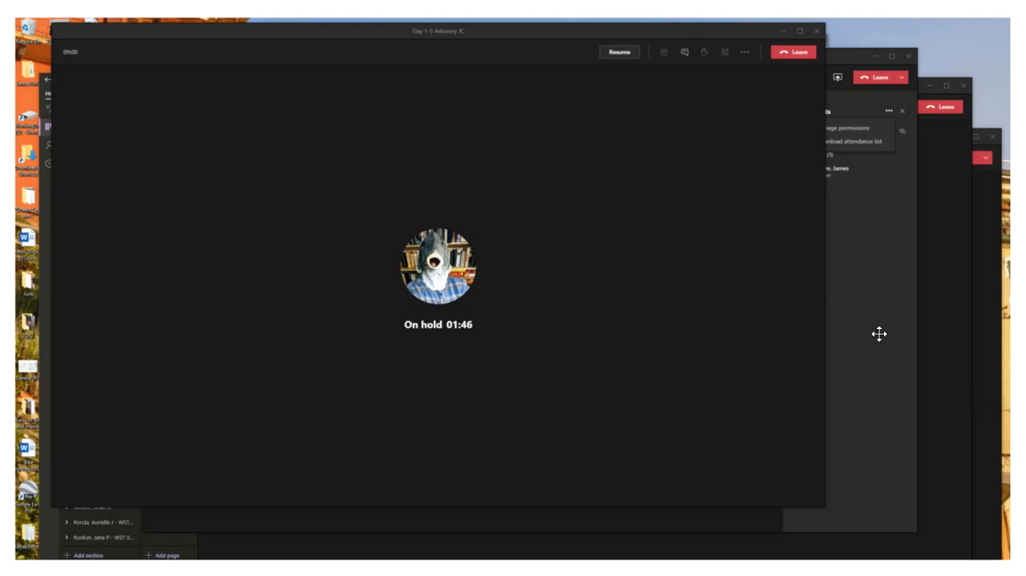
mouse_move(881, 359)
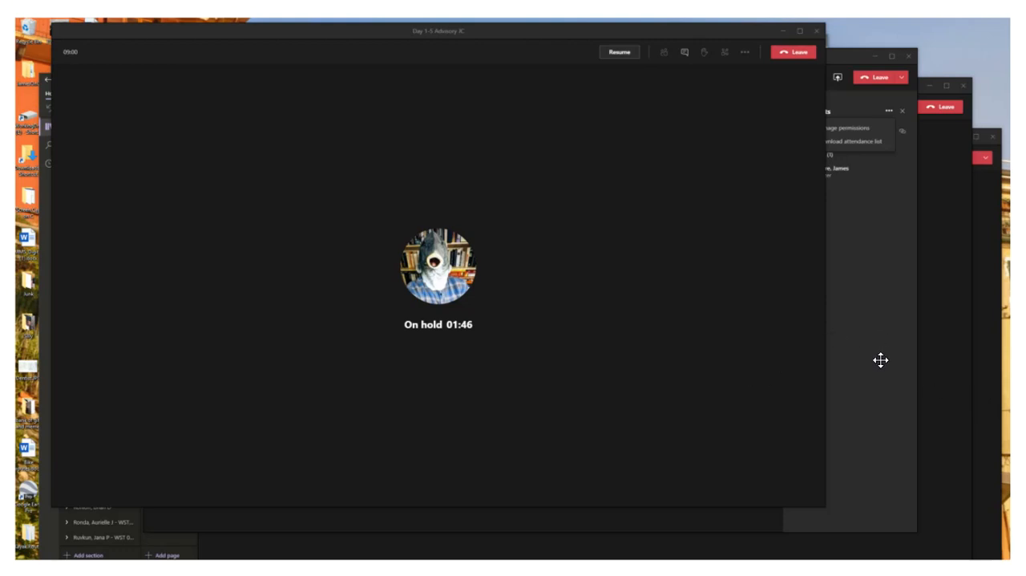
mouse_move(873, 333)
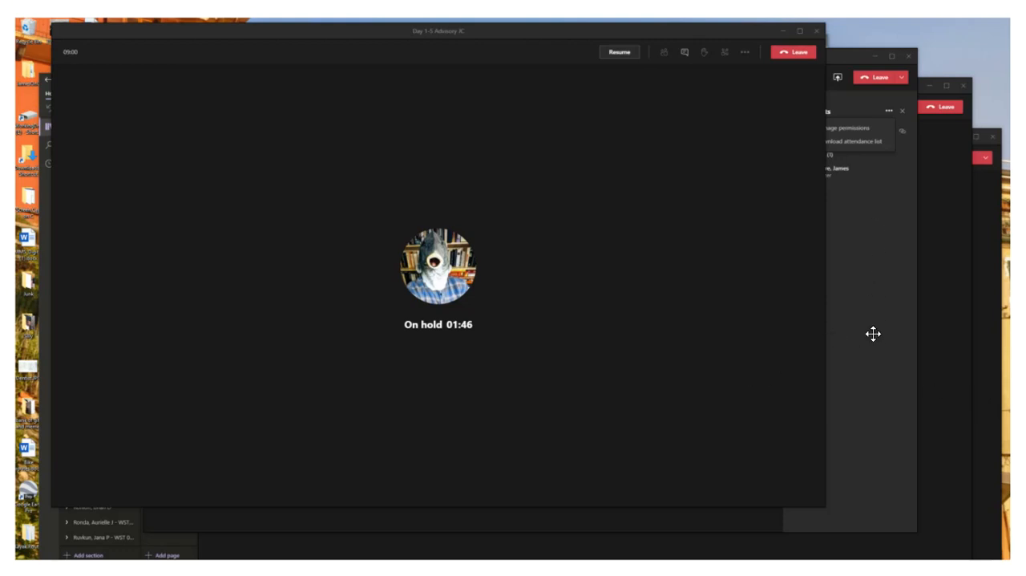
mouse_move(872, 233)
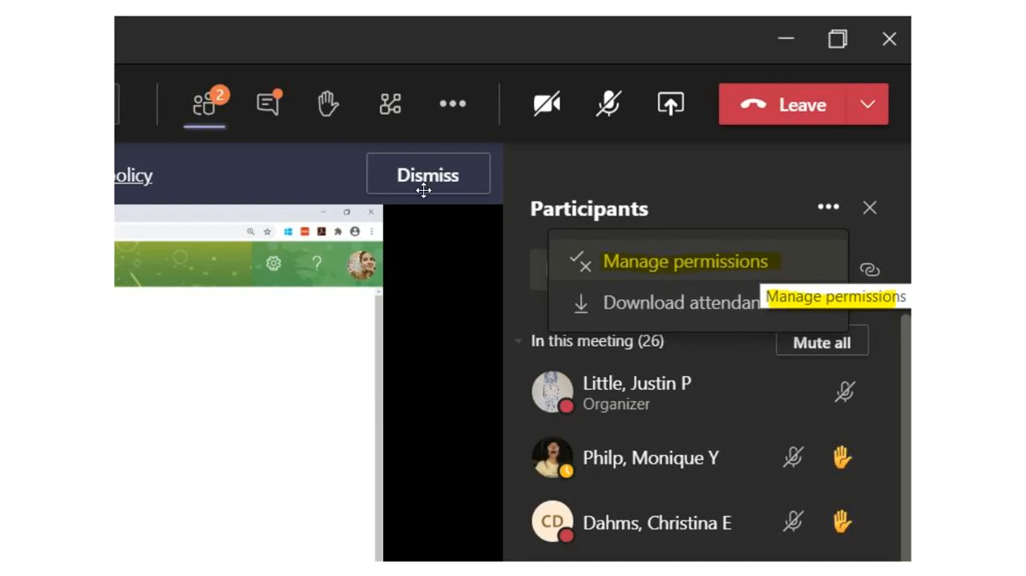
mouse_move(212, 79)
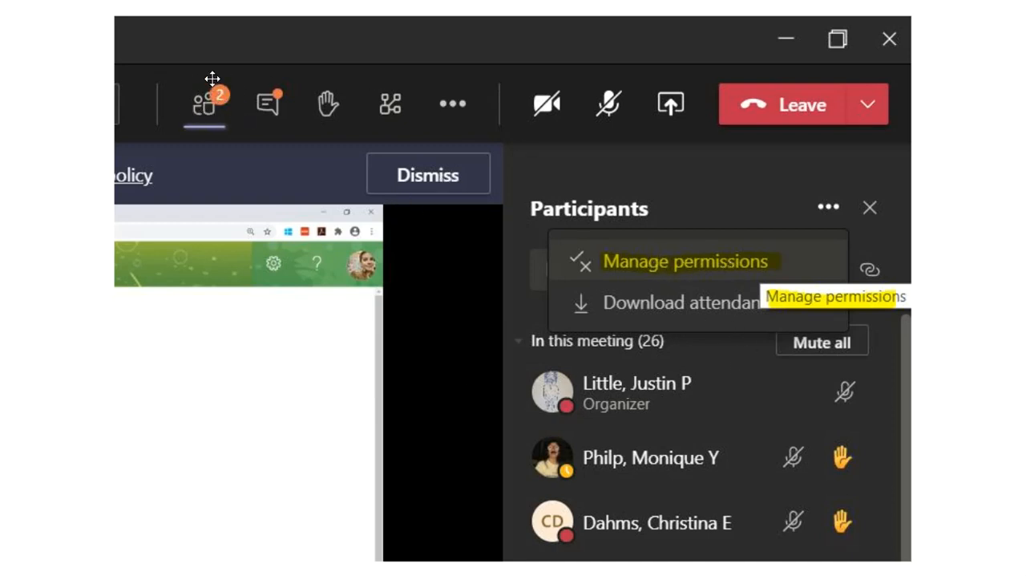
mouse_move(568, 283)
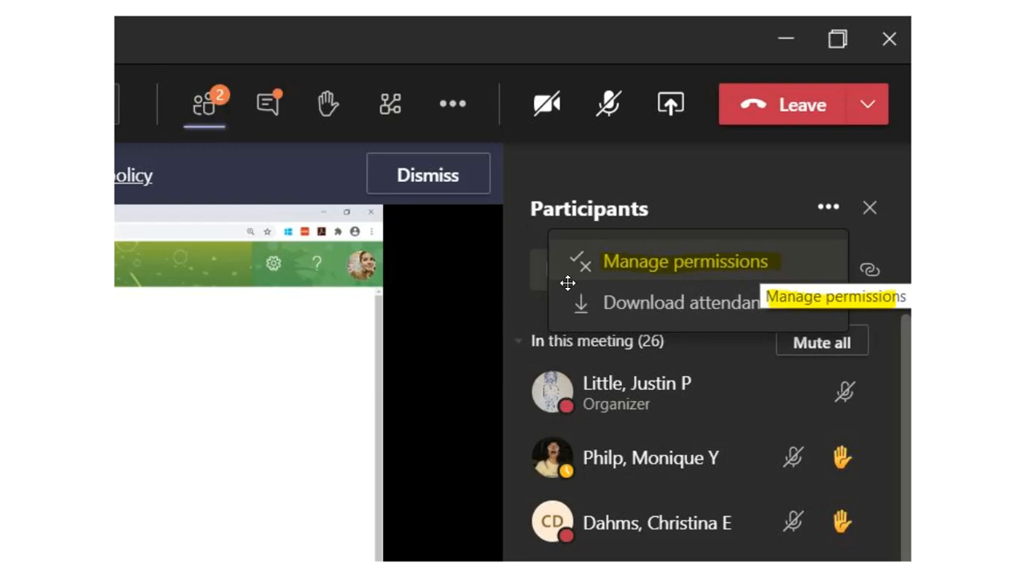
mouse_move(831, 215)
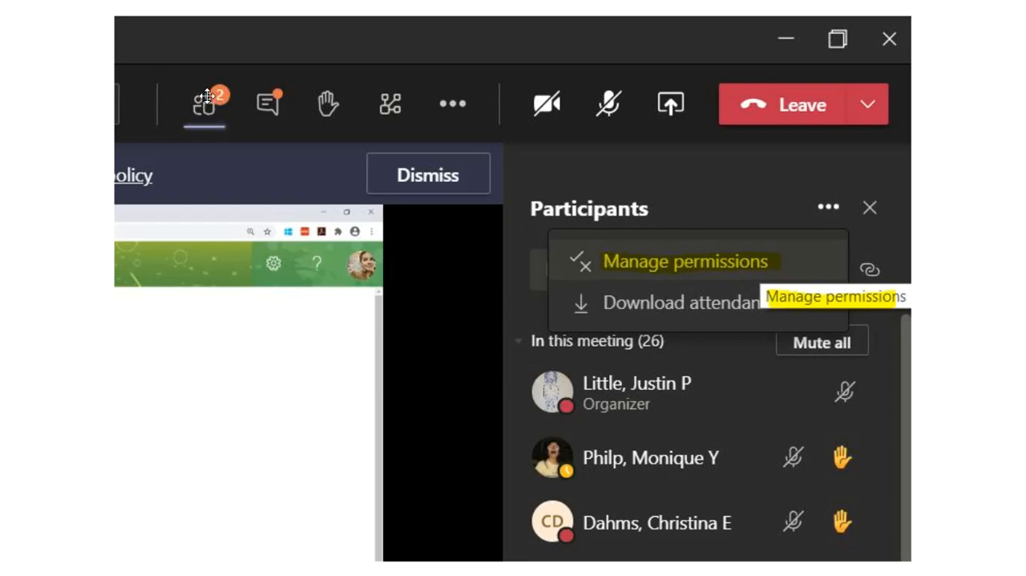
mouse_move(671, 315)
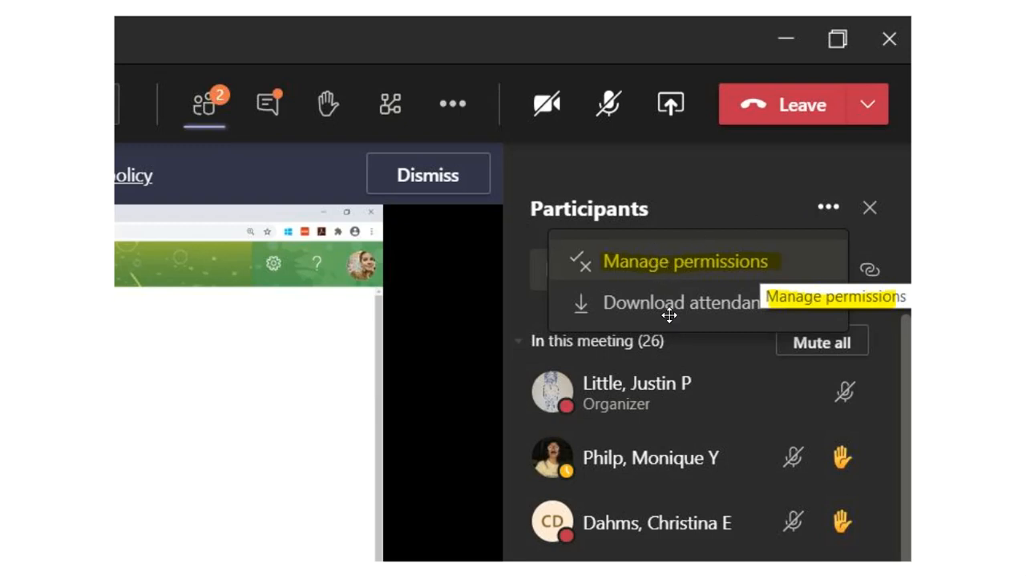
mouse_move(681, 314)
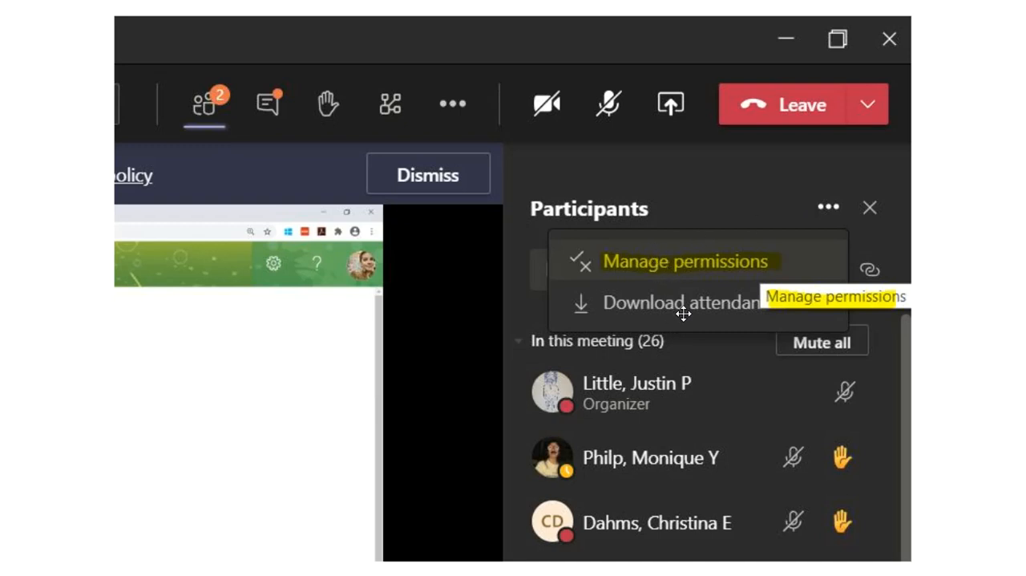
mouse_move(699, 266)
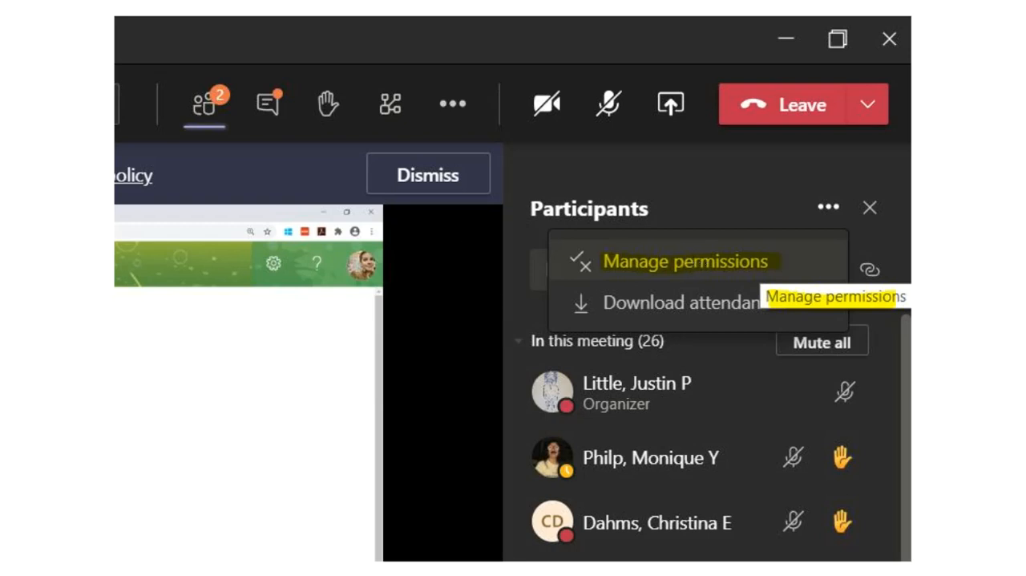
Step: Manage permissions from the Participants menu to view Group C Advisory's lobby bypass and presenter options
left_click(687, 260)
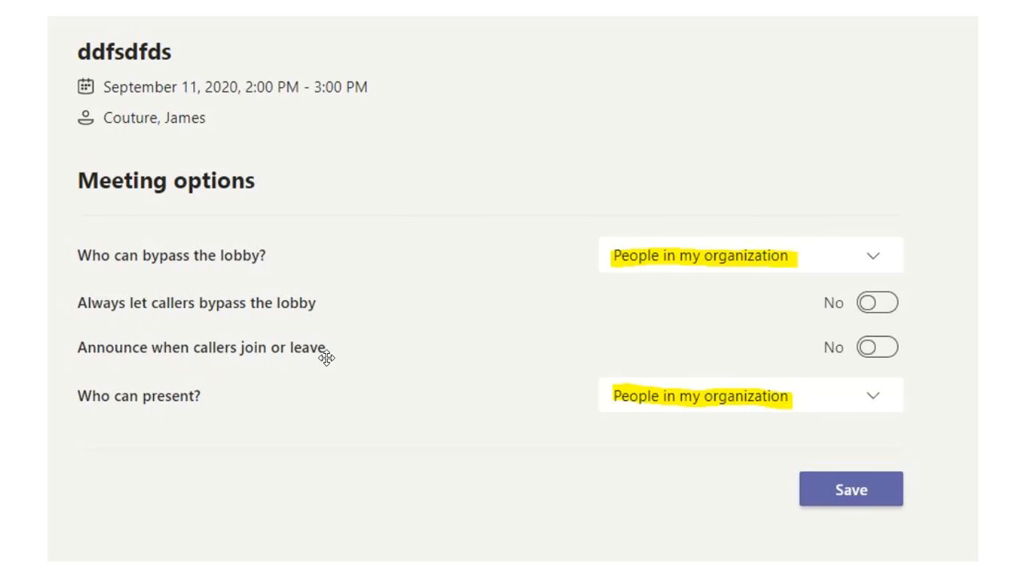
mouse_move(590, 282)
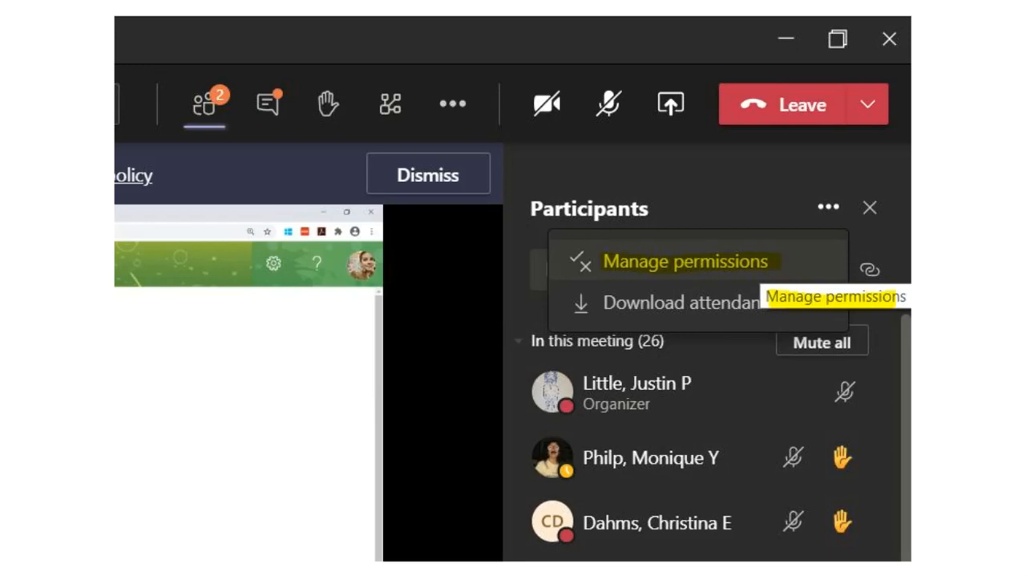
left_click(686, 260)
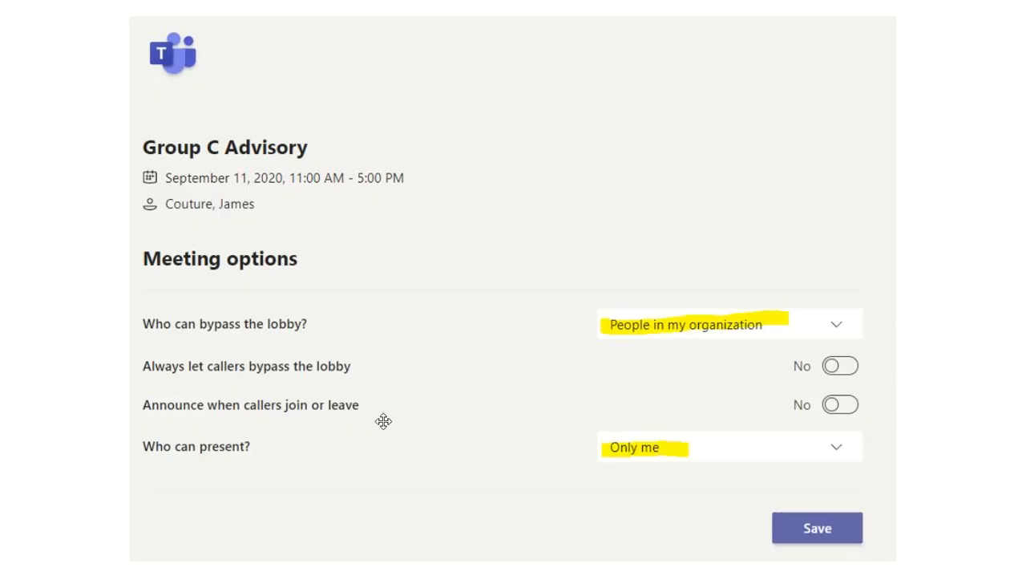
mouse_move(359, 334)
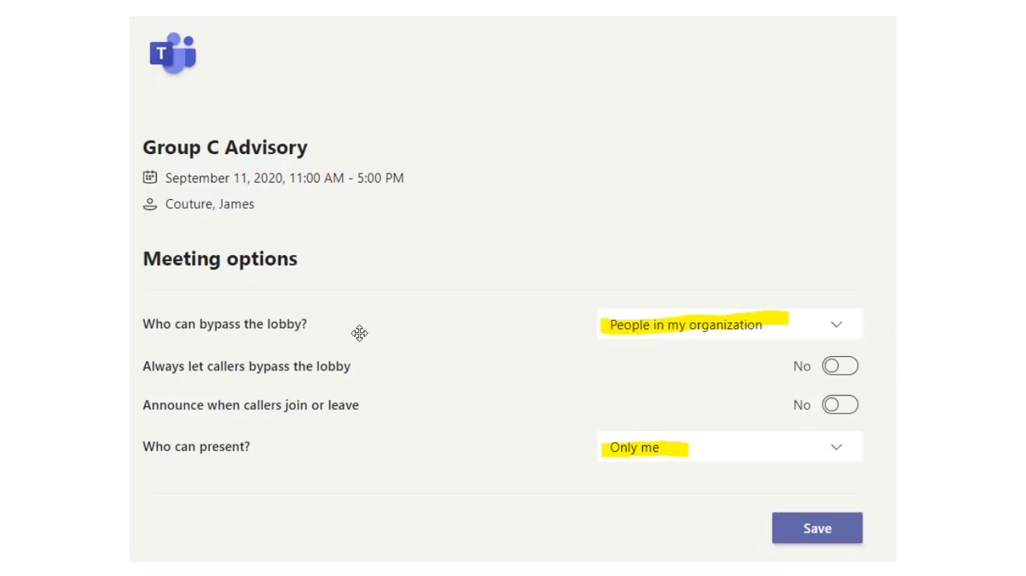
mouse_move(775, 330)
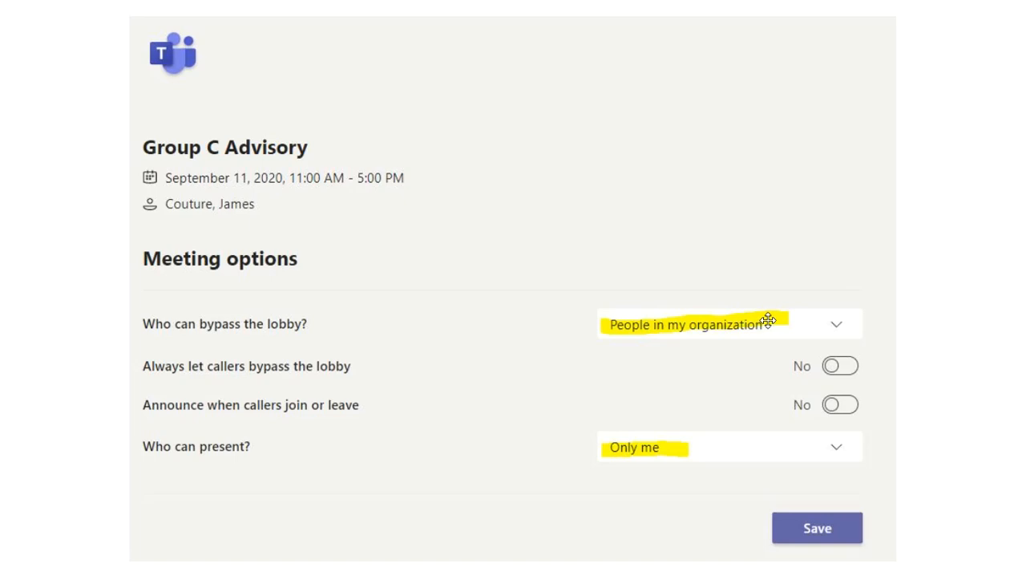
mouse_move(683, 328)
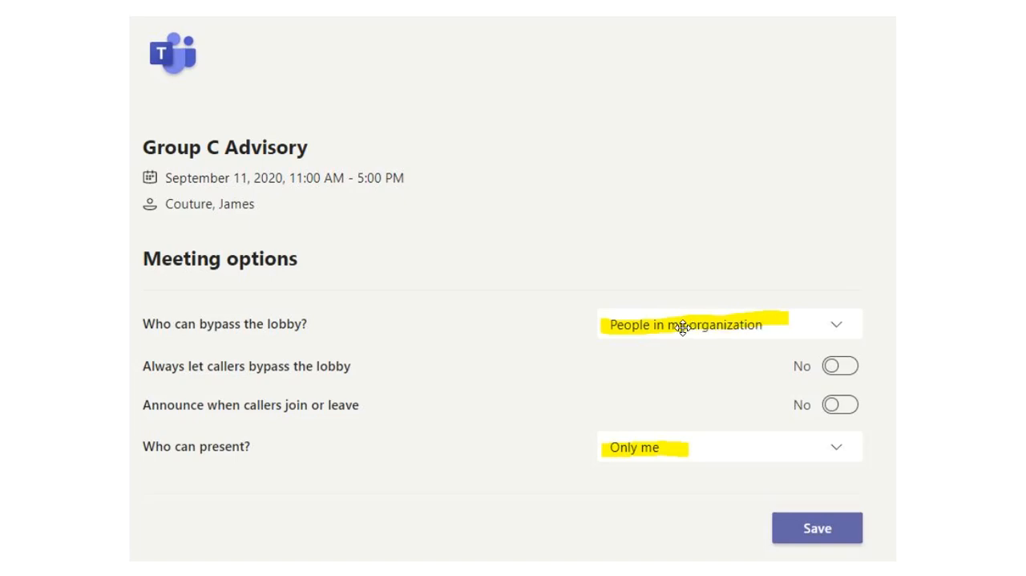
mouse_move(645, 324)
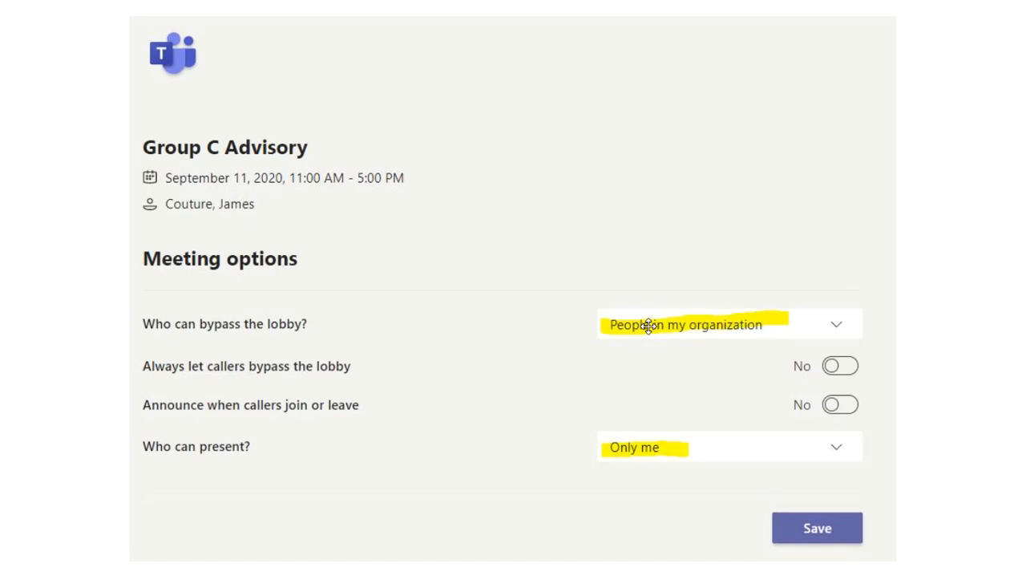
mouse_move(686, 327)
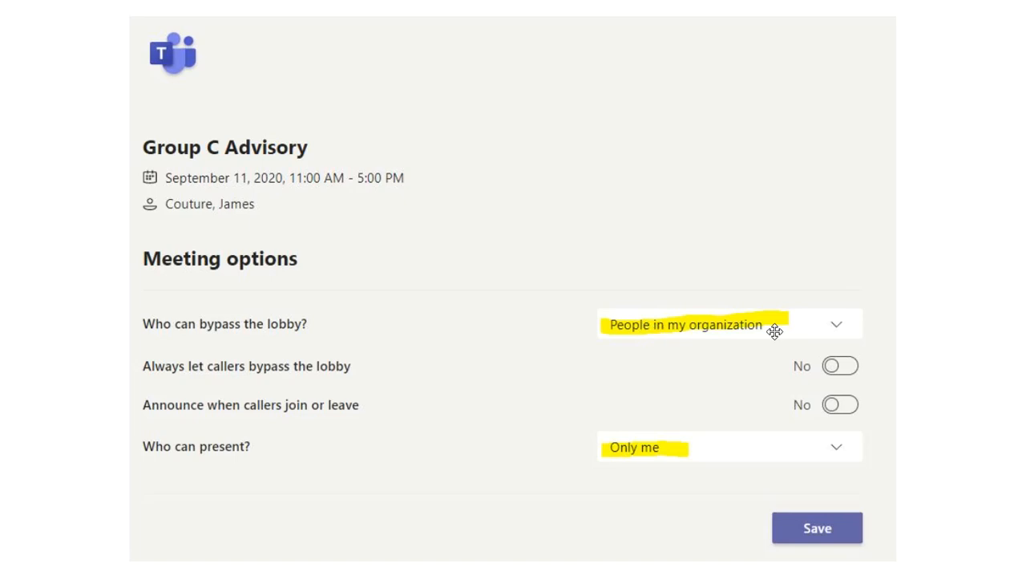
mouse_move(775, 330)
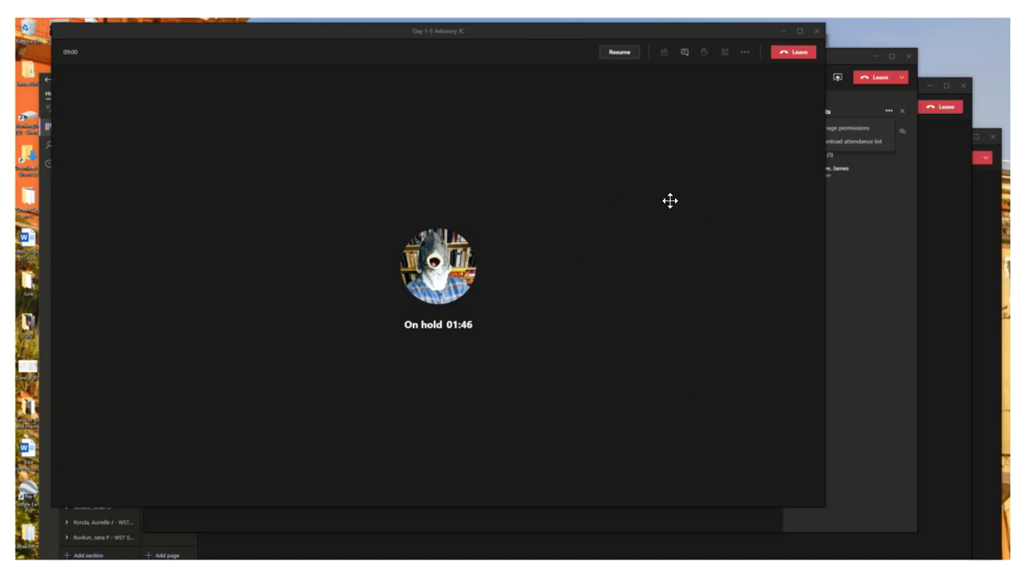
mouse_move(401, 323)
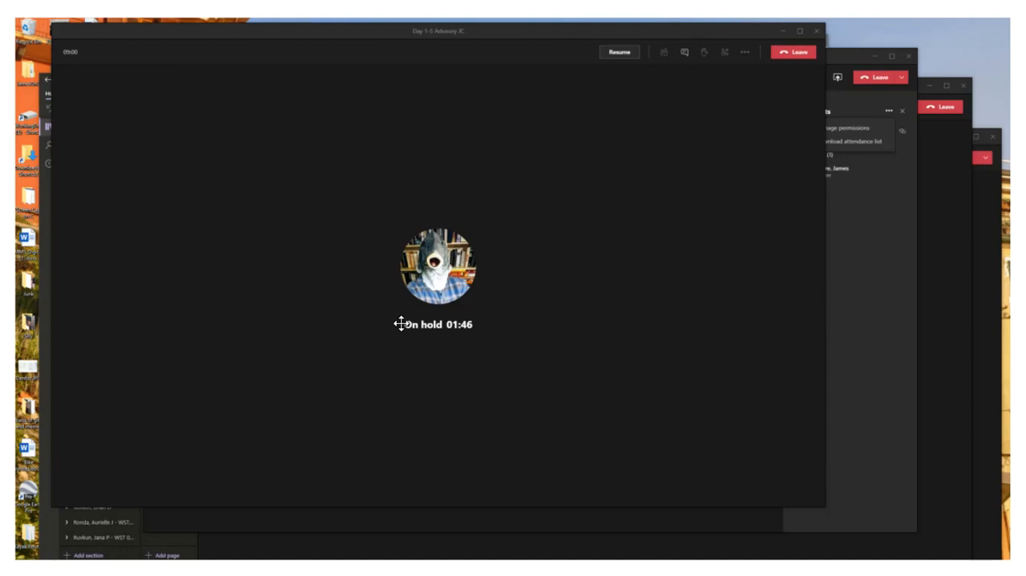
mouse_move(401, 324)
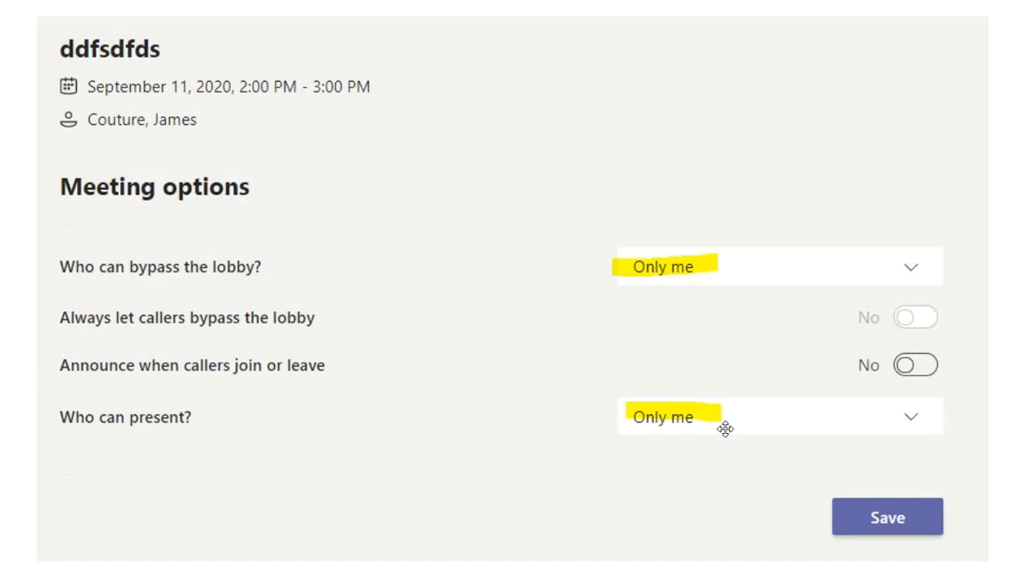
mouse_move(658, 429)
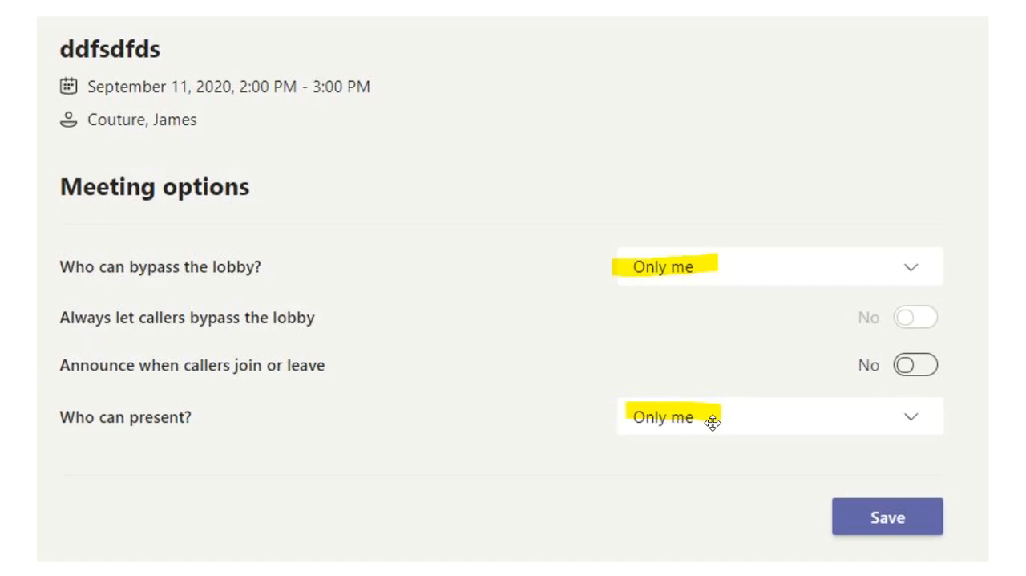
mouse_move(672, 421)
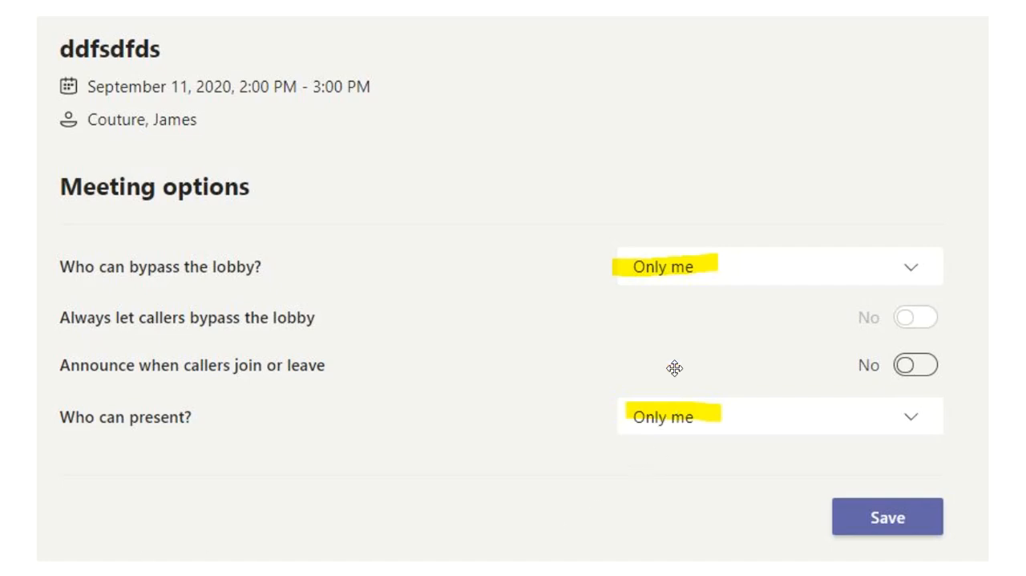
mouse_move(680, 353)
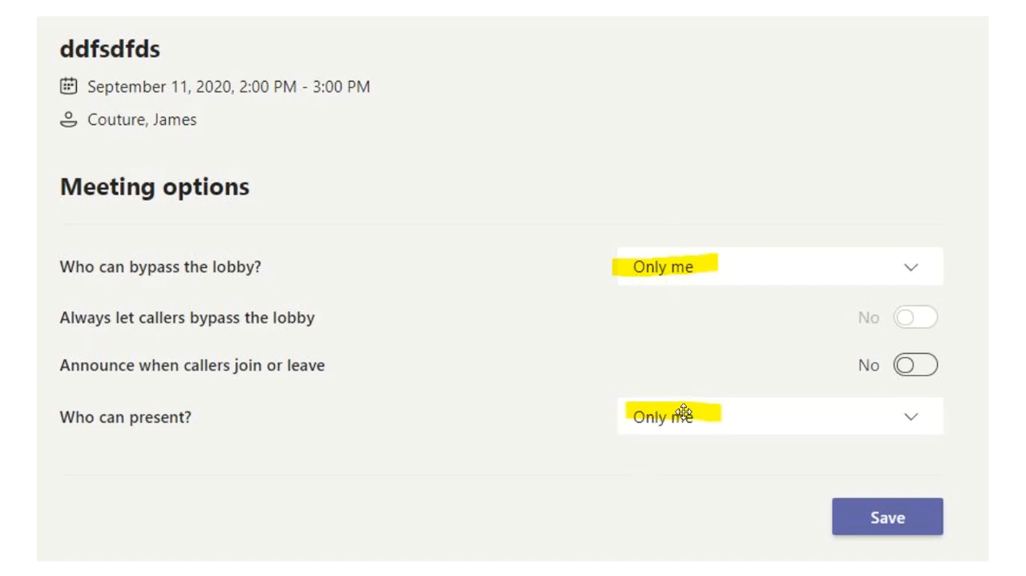
mouse_move(516, 350)
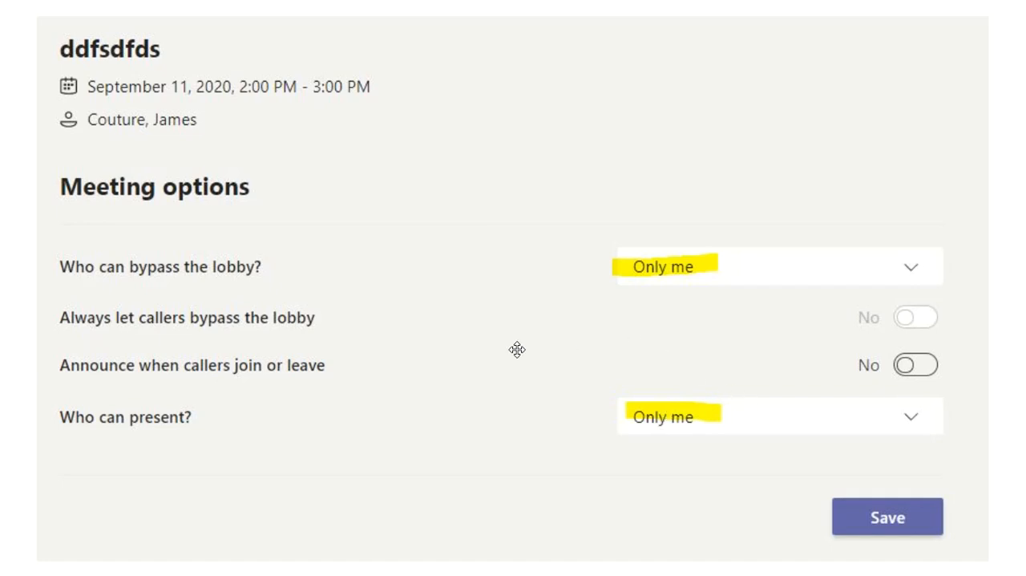
mouse_move(673, 393)
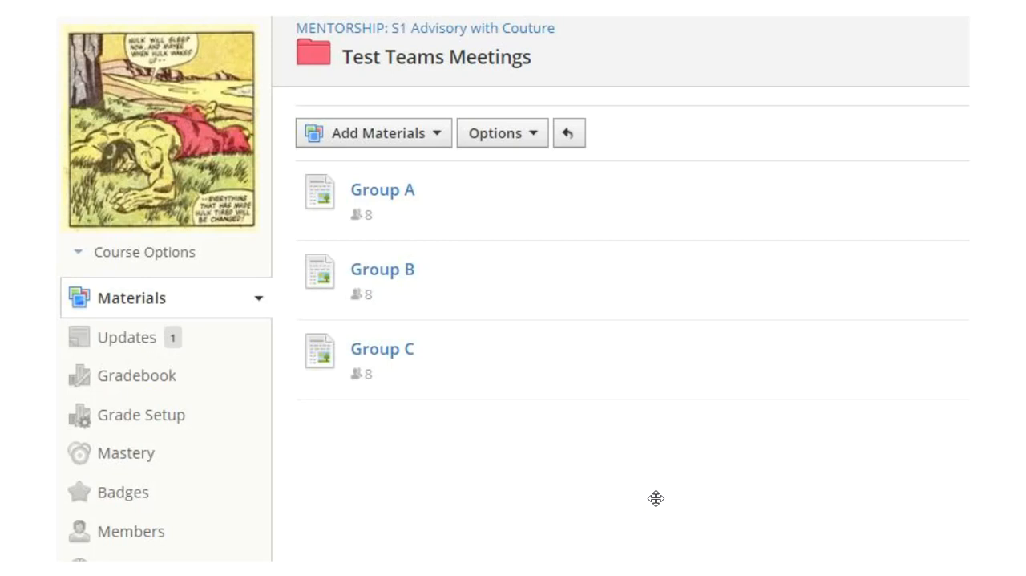
mouse_move(730, 520)
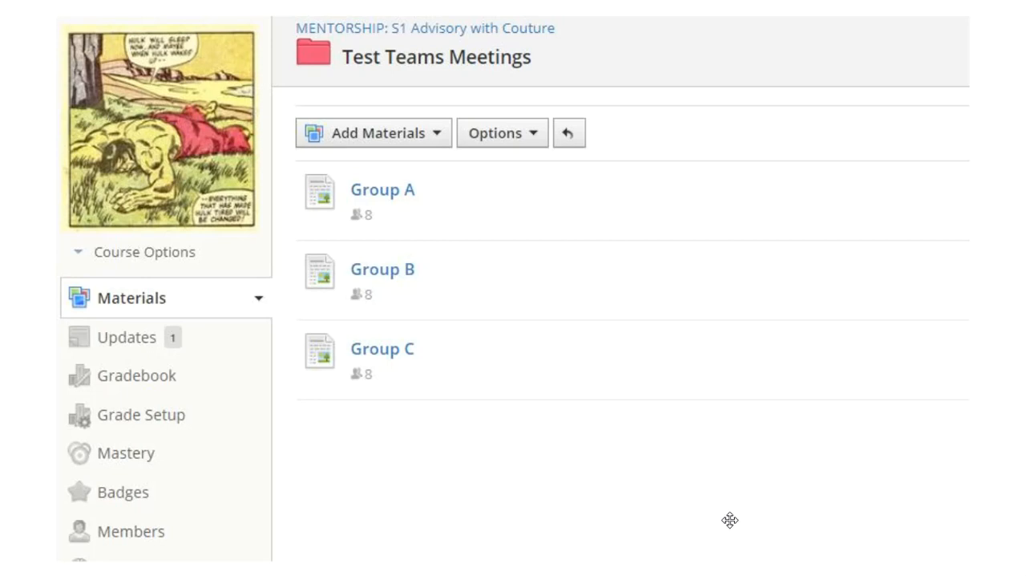
mouse_move(414, 327)
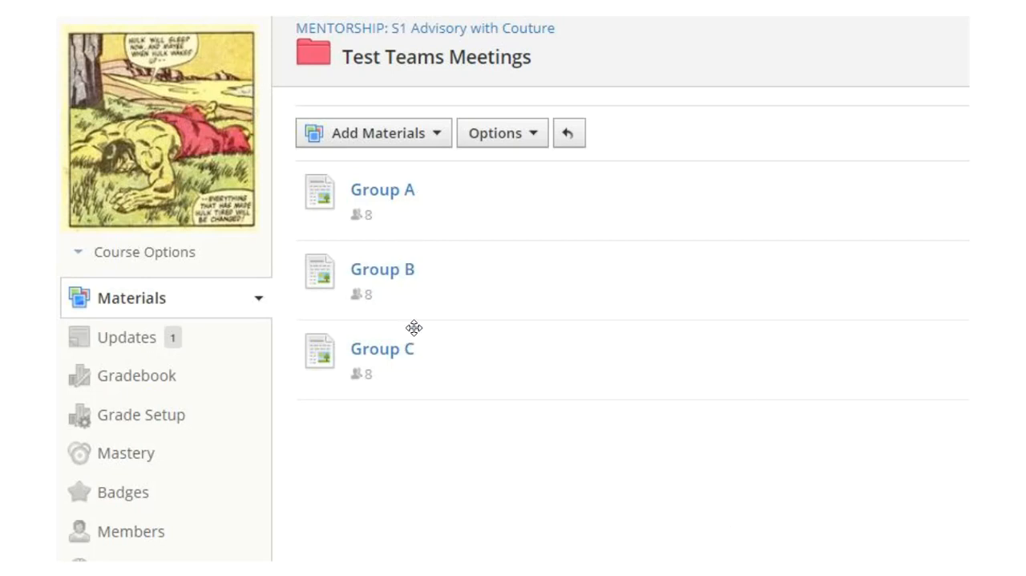
mouse_move(542, 414)
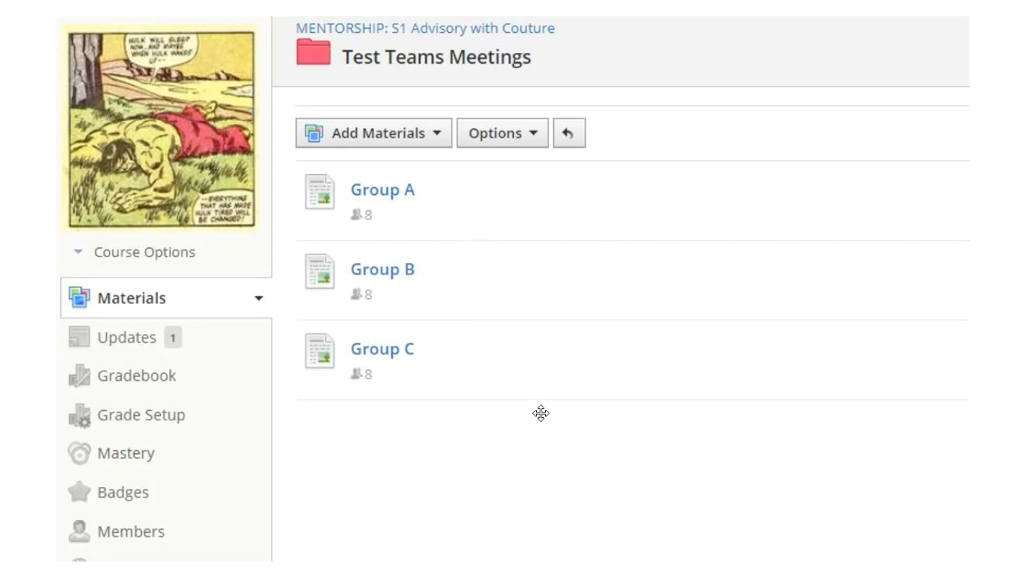
mouse_move(429, 411)
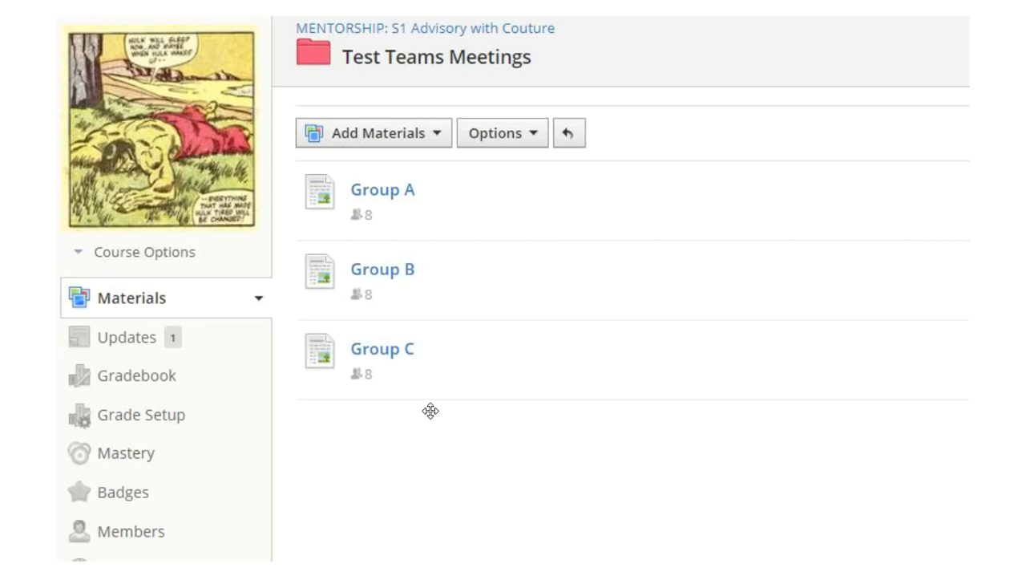
mouse_move(487, 410)
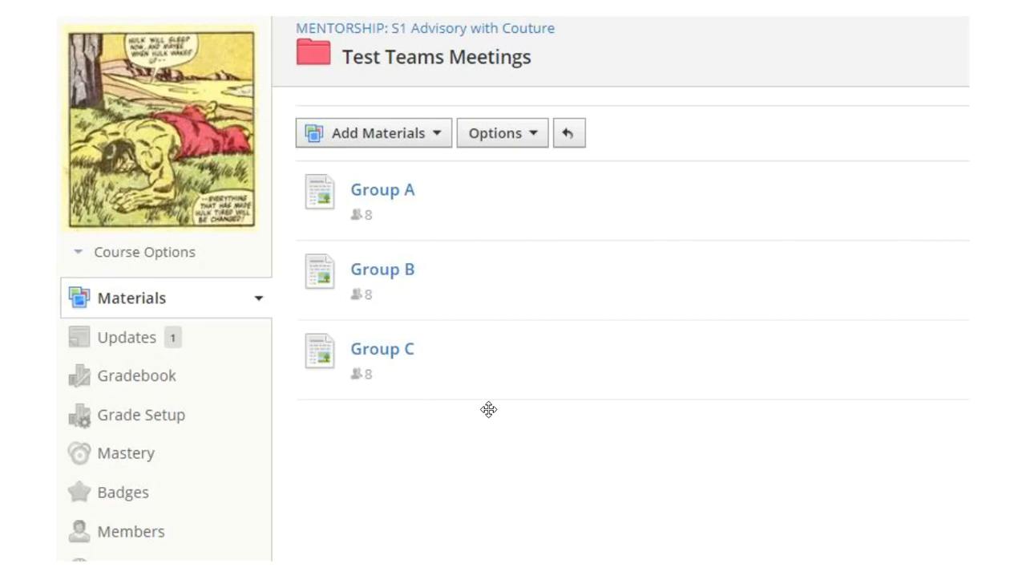
mouse_move(550, 443)
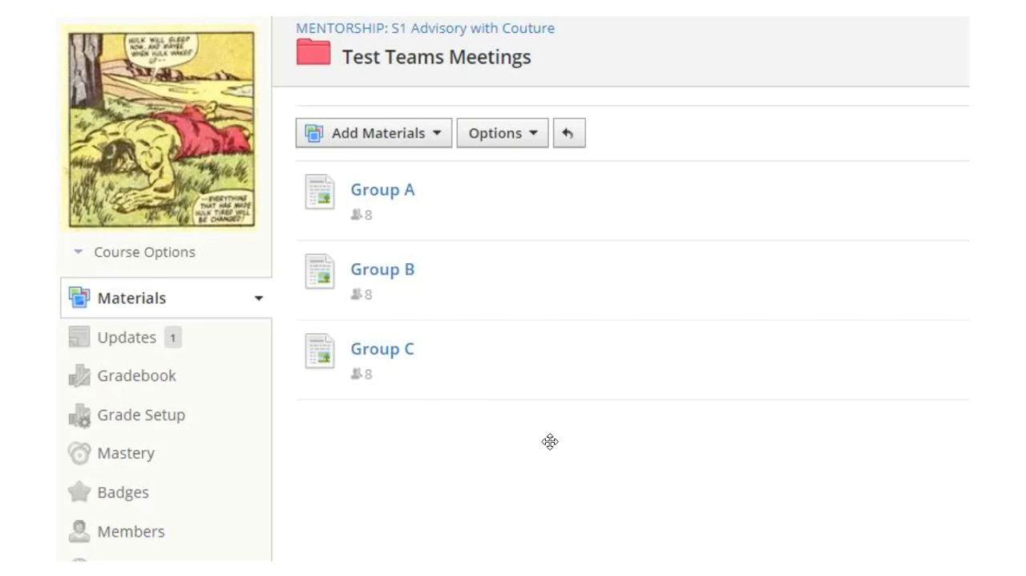
mouse_move(549, 447)
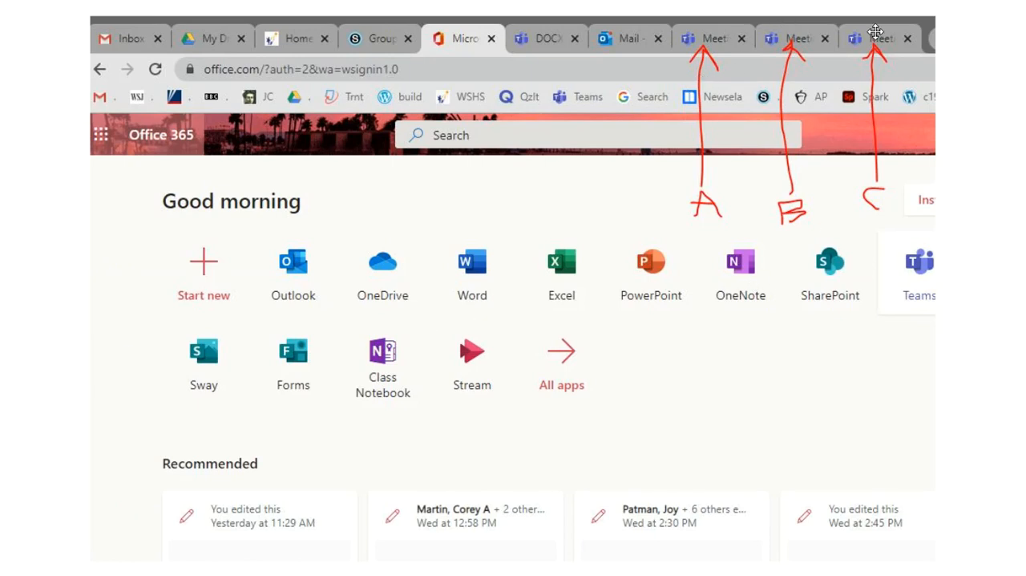
mouse_move(834, 106)
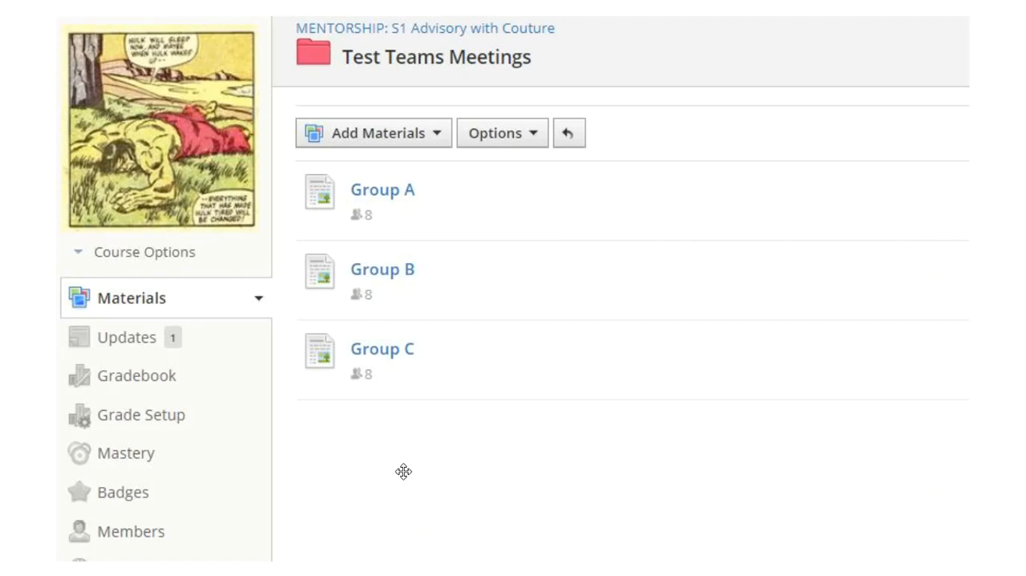
mouse_move(523, 469)
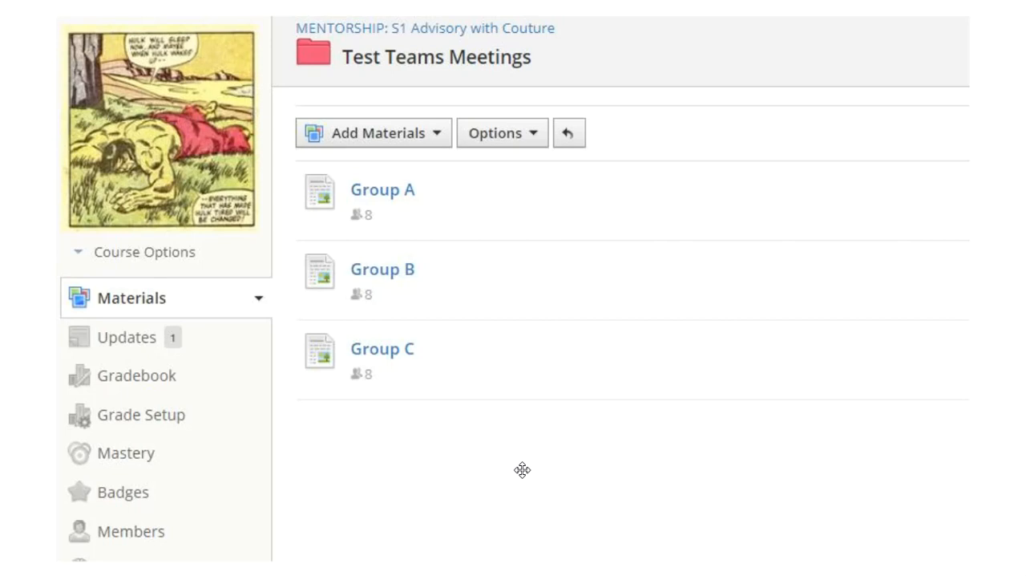
mouse_move(539, 465)
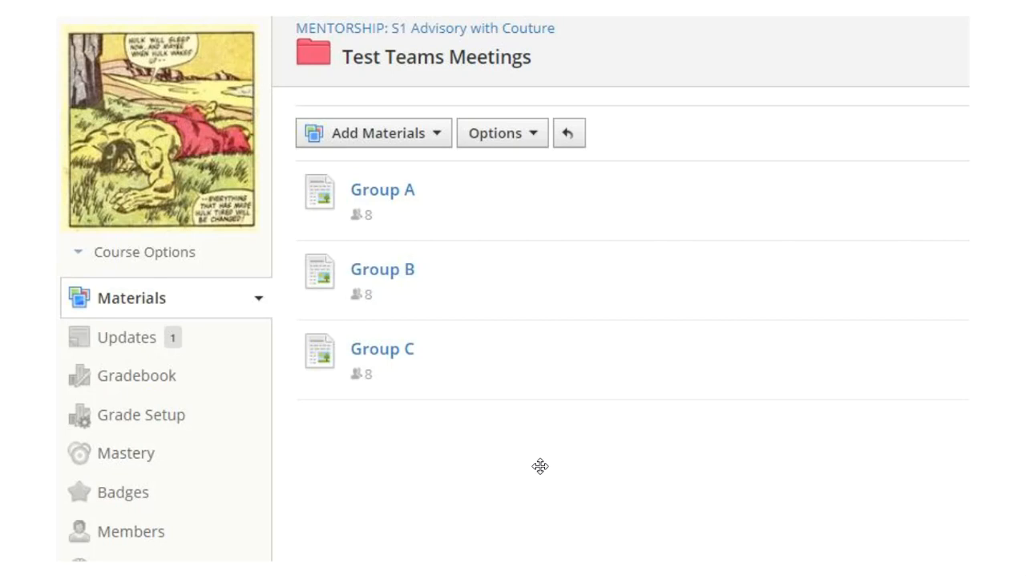